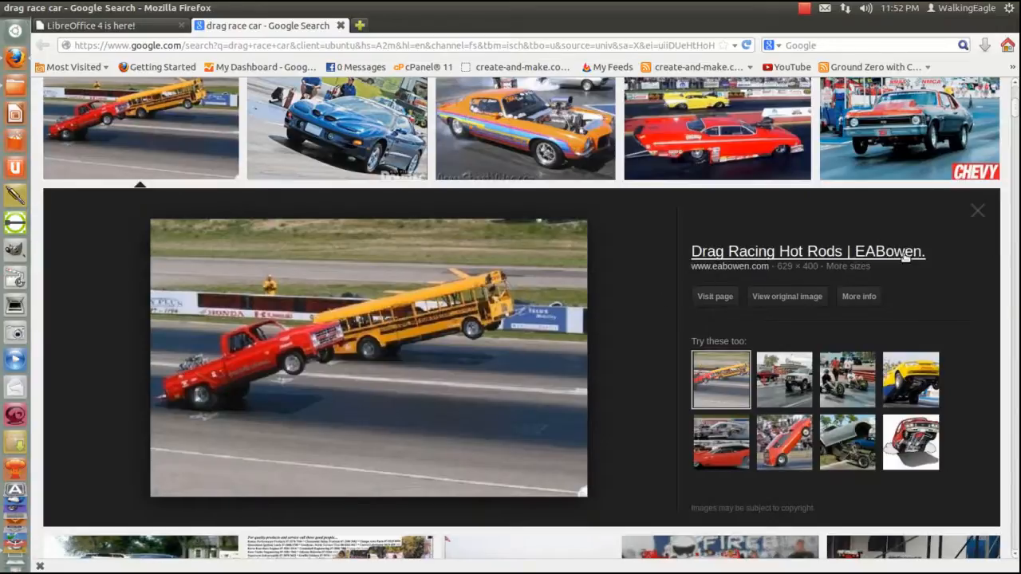
mouse_move(981, 342)
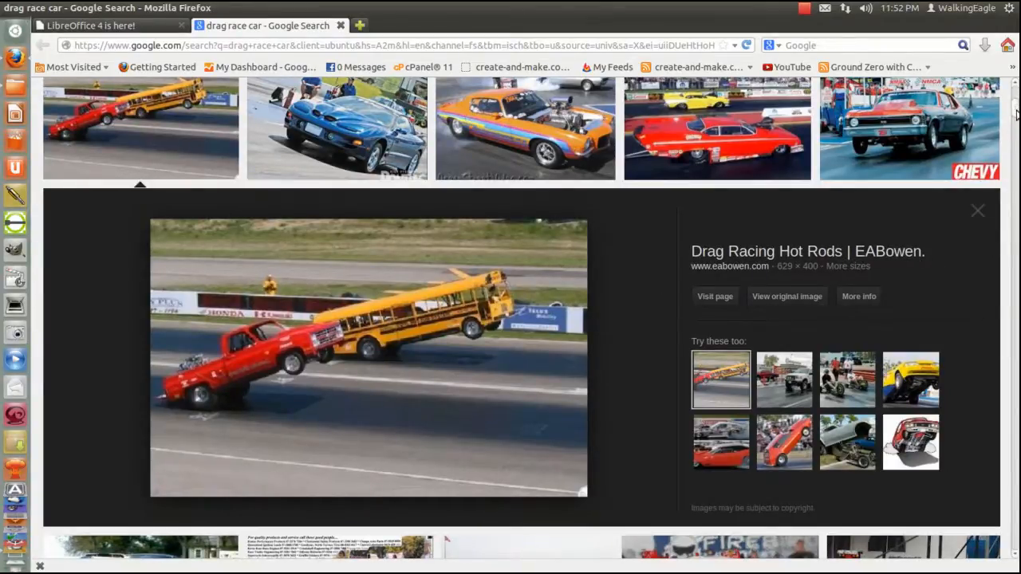
- Scroll up and down through the Google Images results for 'drag race car'
scroll(up, 3)
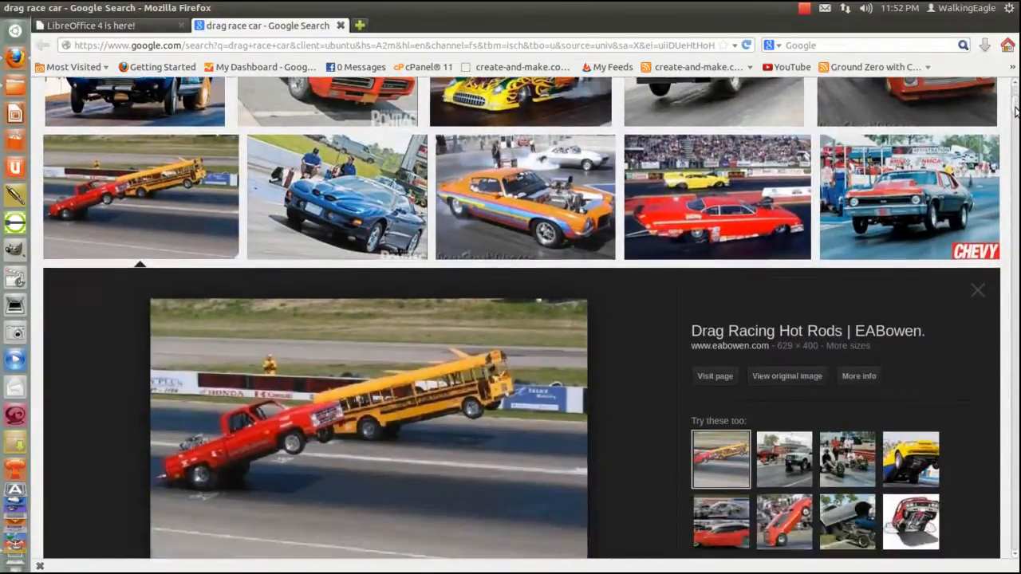
scroll(up, 3)
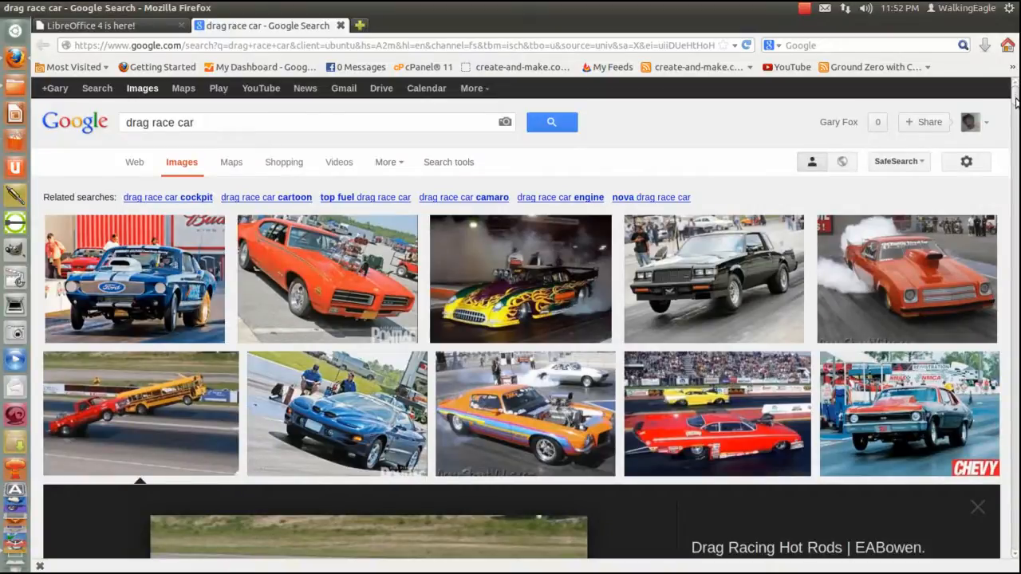
scroll(down, 3)
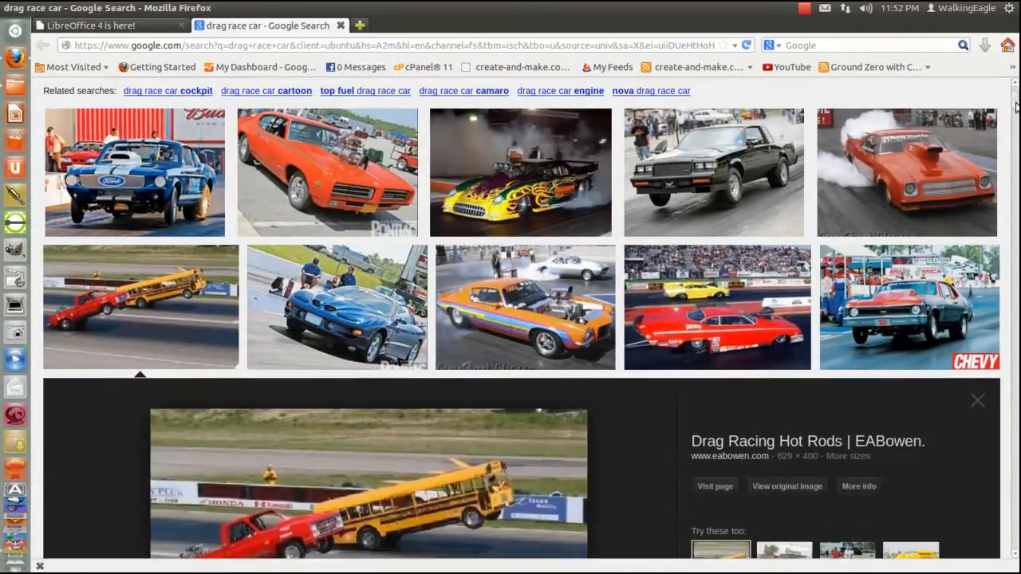
scroll(down, 3)
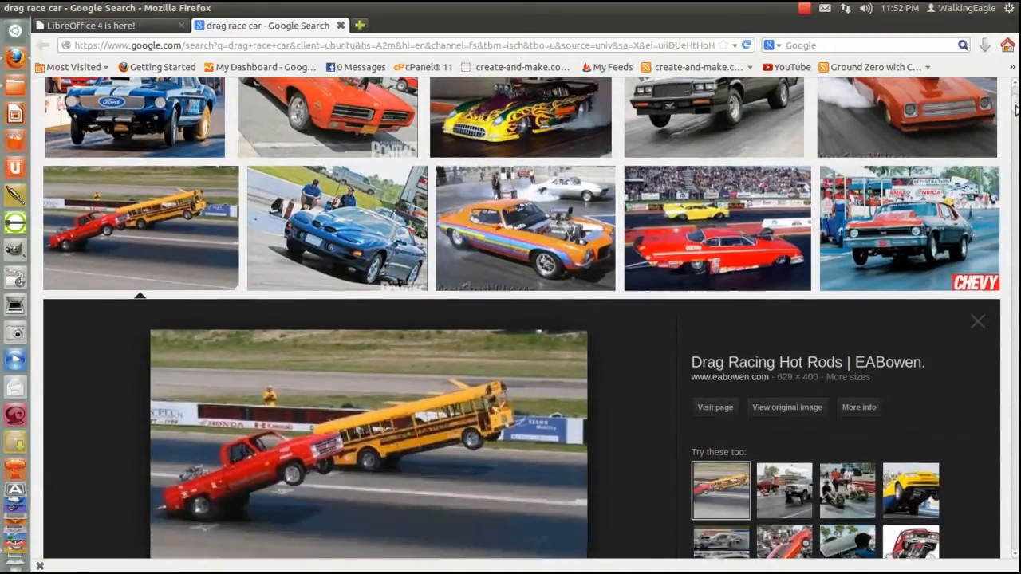
scroll(up, 3)
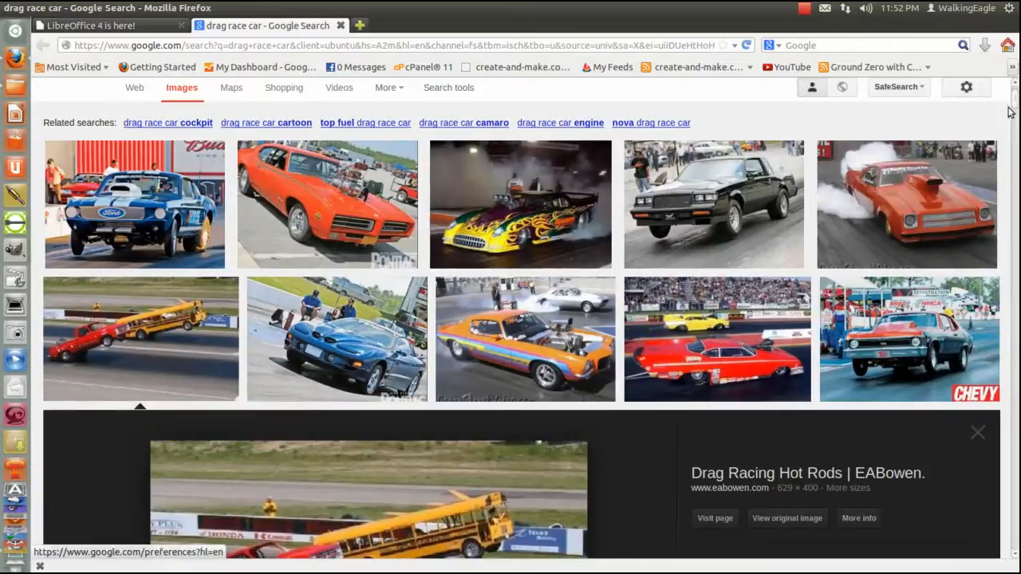
scroll(down, 3)
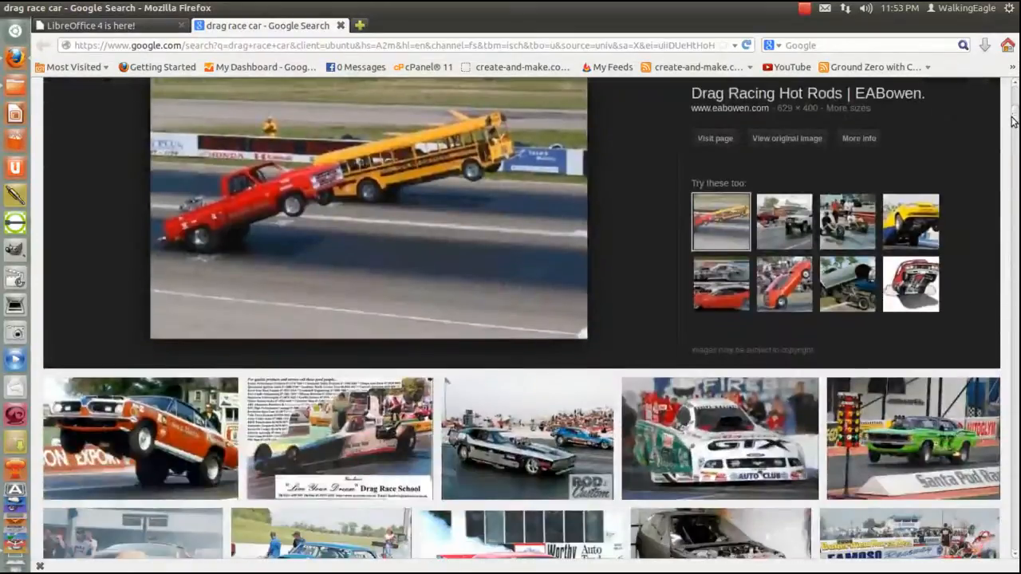
scroll(down, 3)
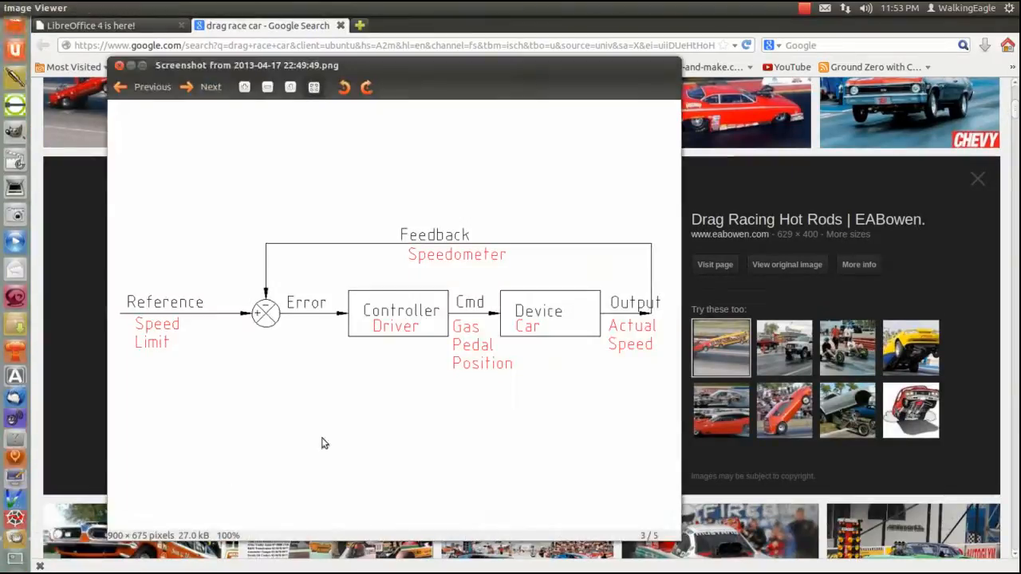
- Drag the Image Viewer window with the feedback diagram toward the screen centre
drag(240, 65, 255, 64)
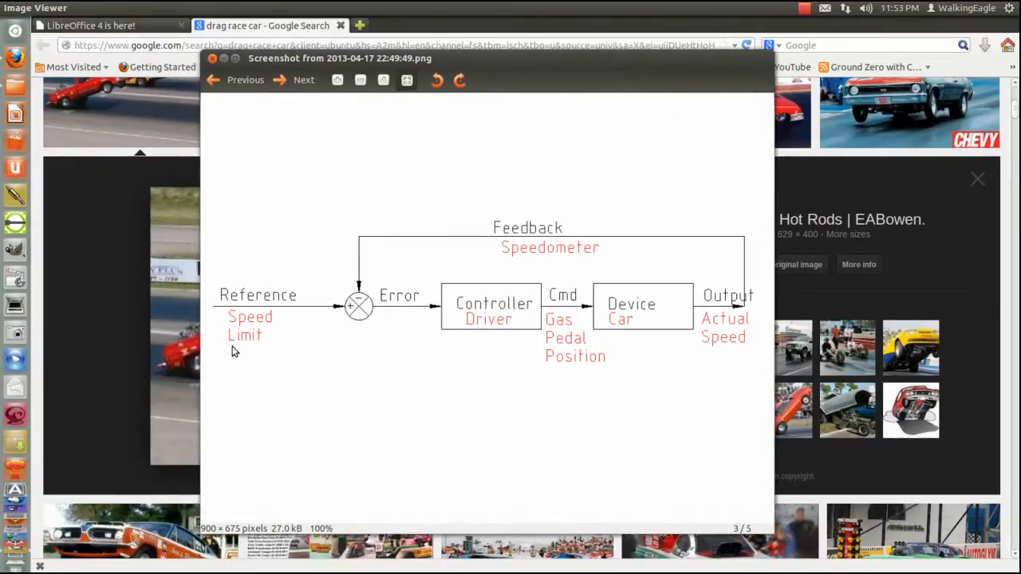
mouse_move(698, 412)
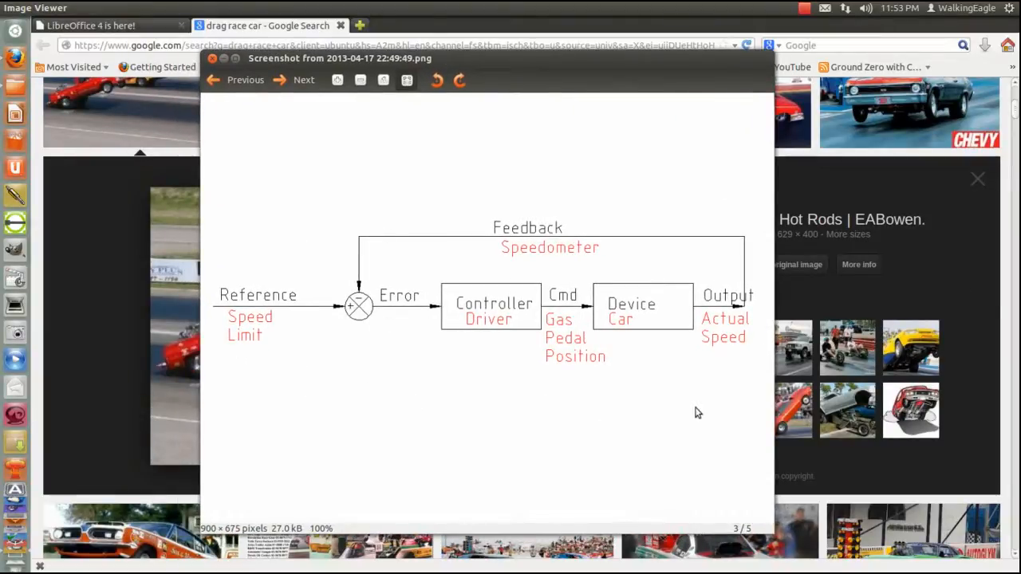
mouse_move(714, 412)
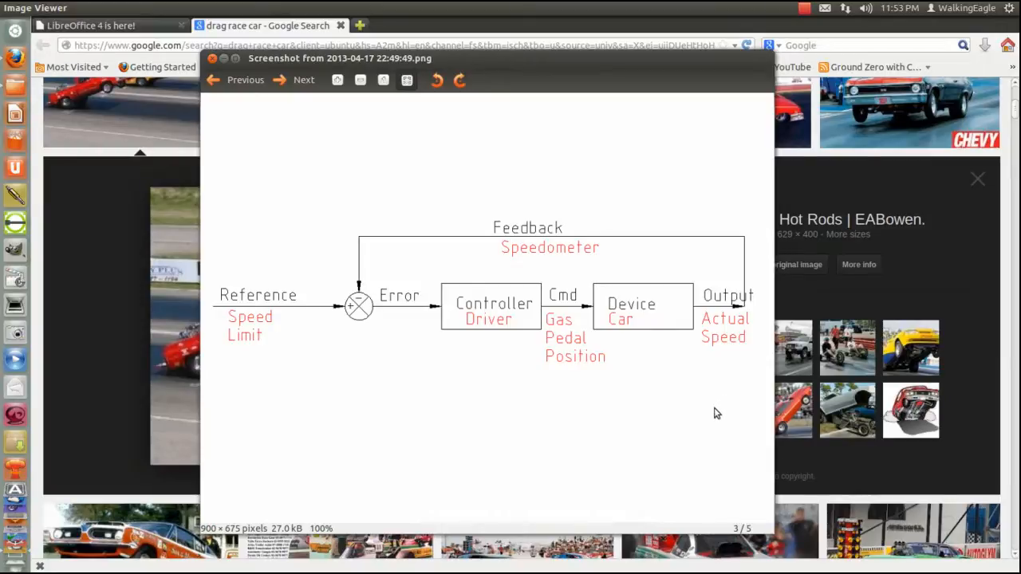
mouse_move(666, 447)
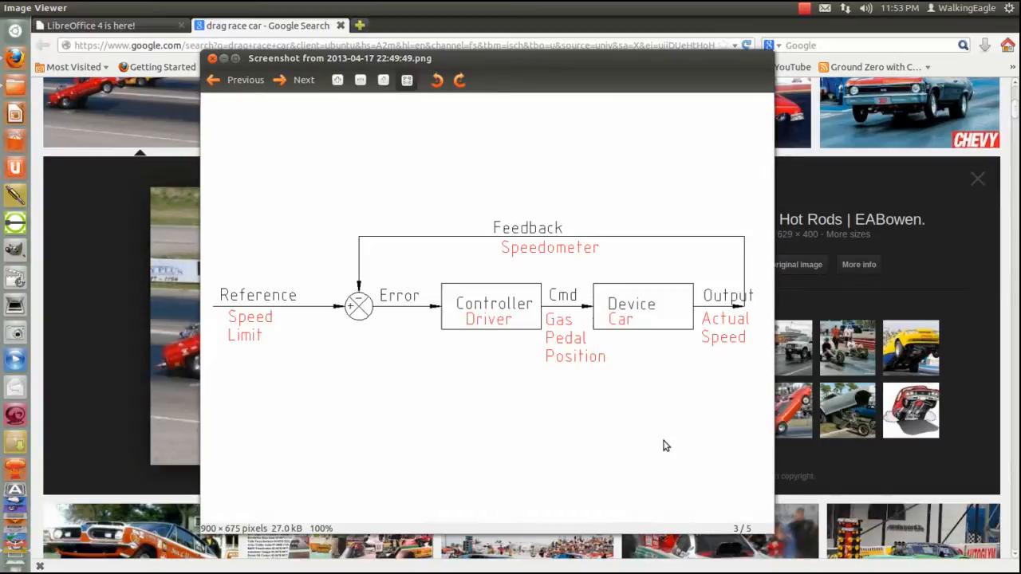
mouse_move(407, 357)
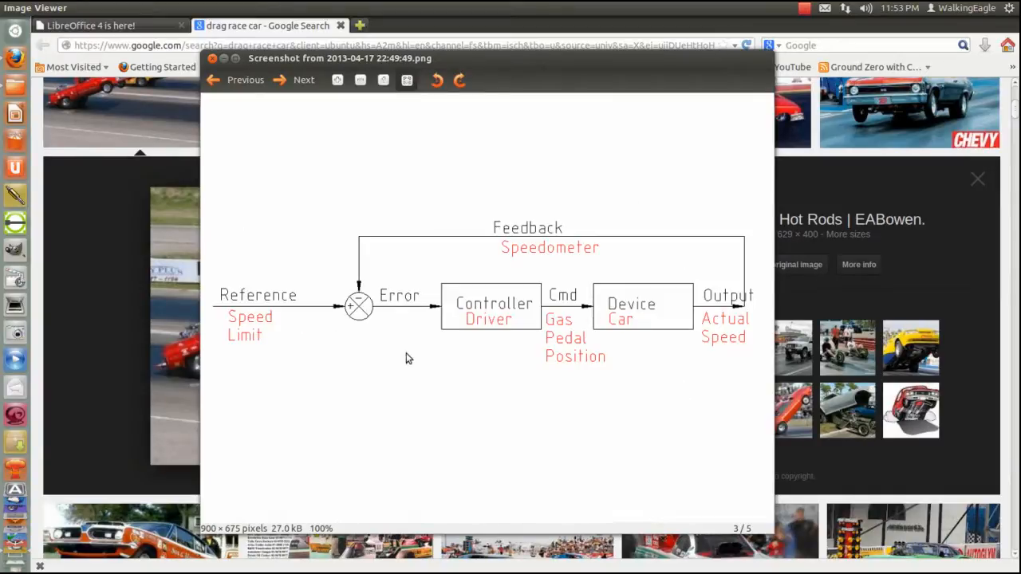
mouse_move(268, 328)
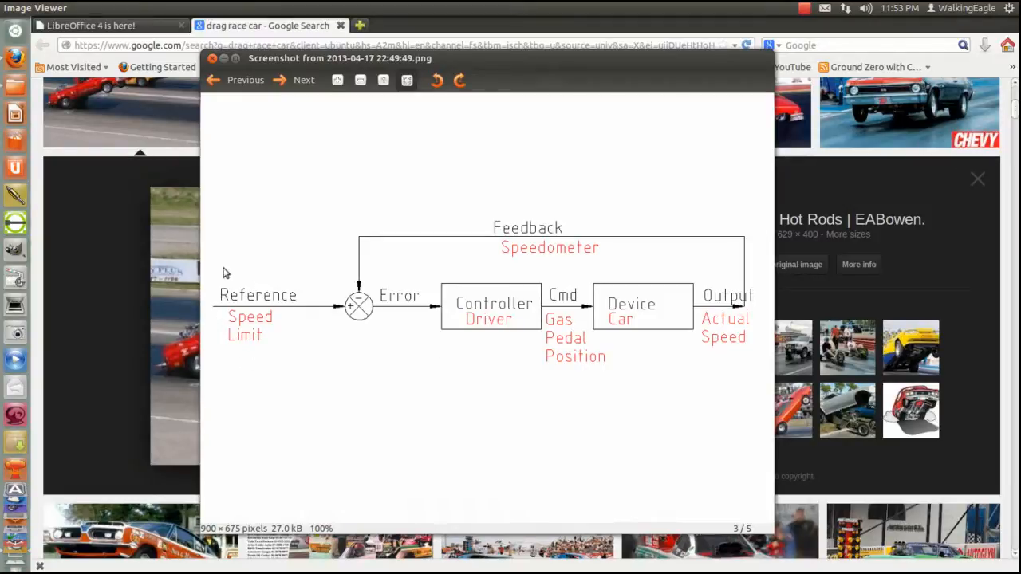
mouse_move(296, 361)
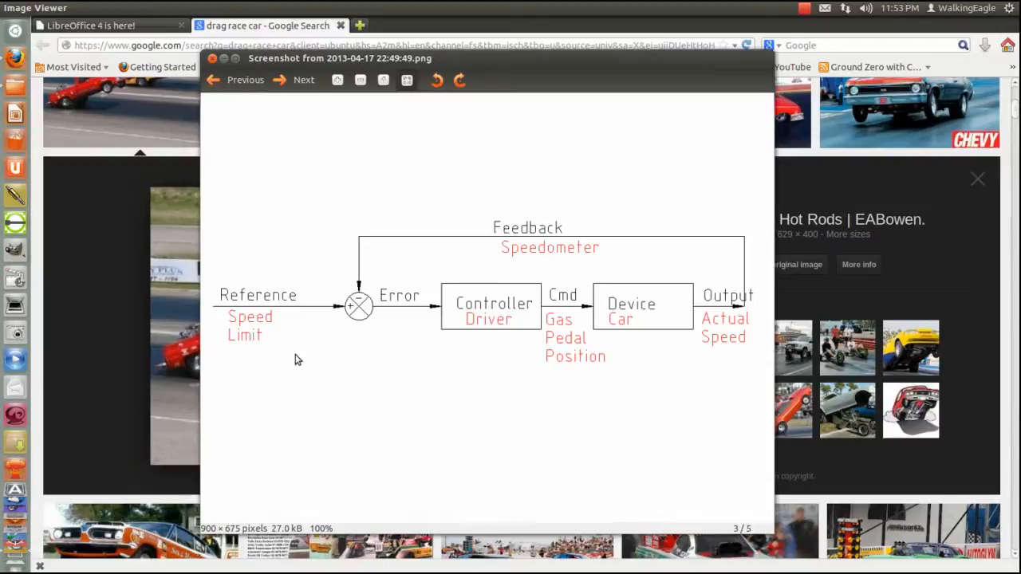
mouse_move(300, 343)
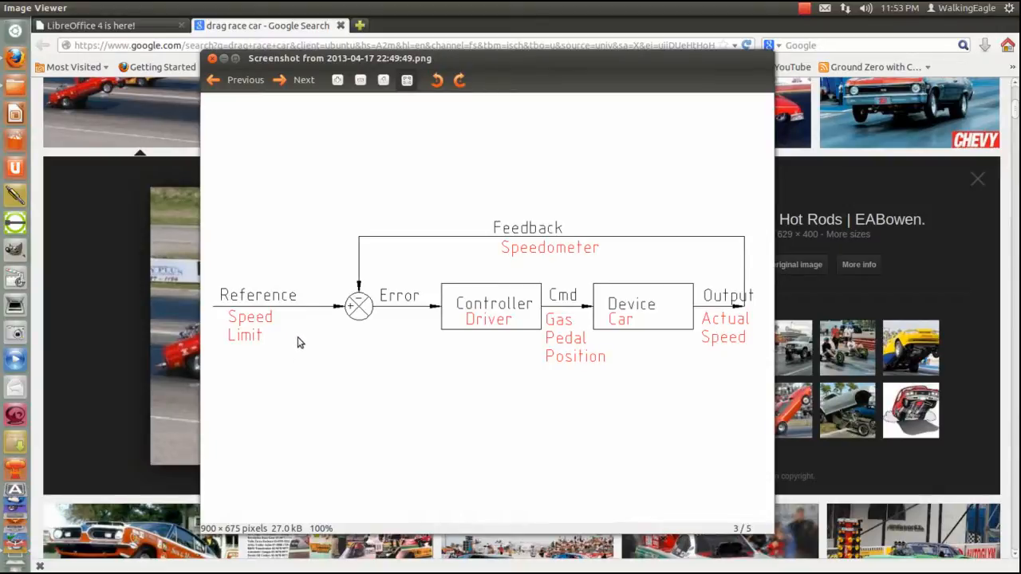
mouse_move(295, 343)
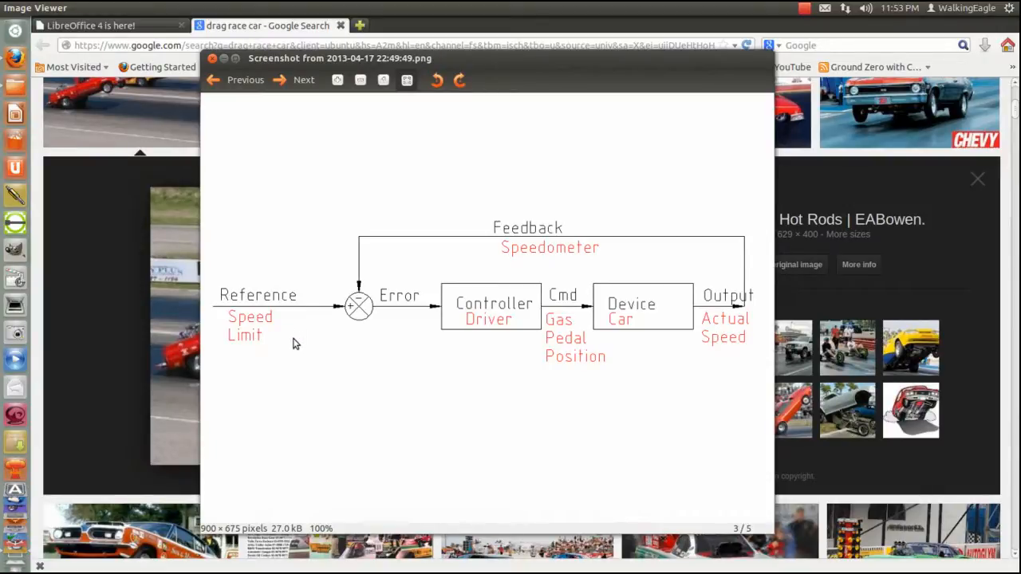
mouse_move(290, 331)
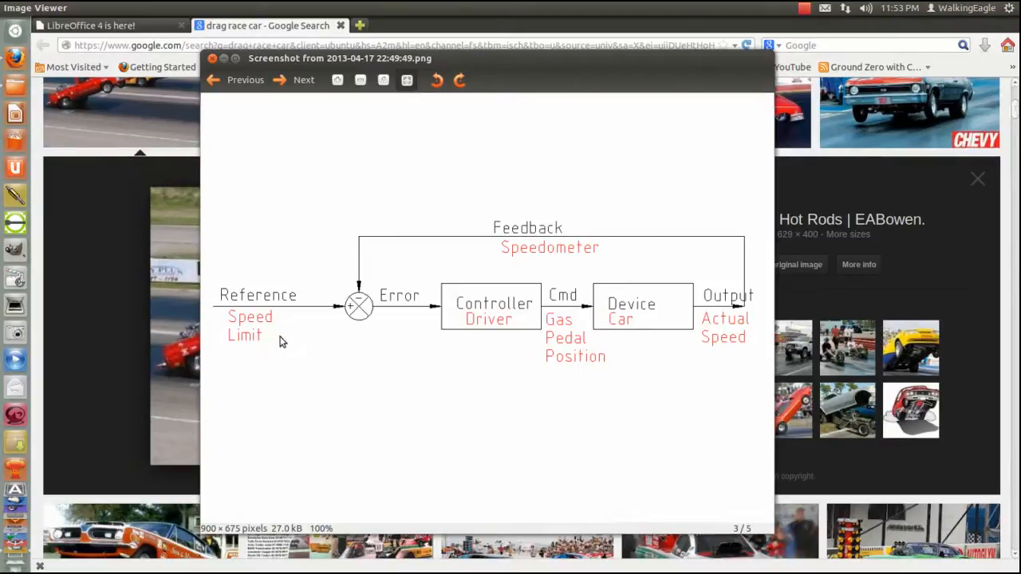
mouse_move(517, 301)
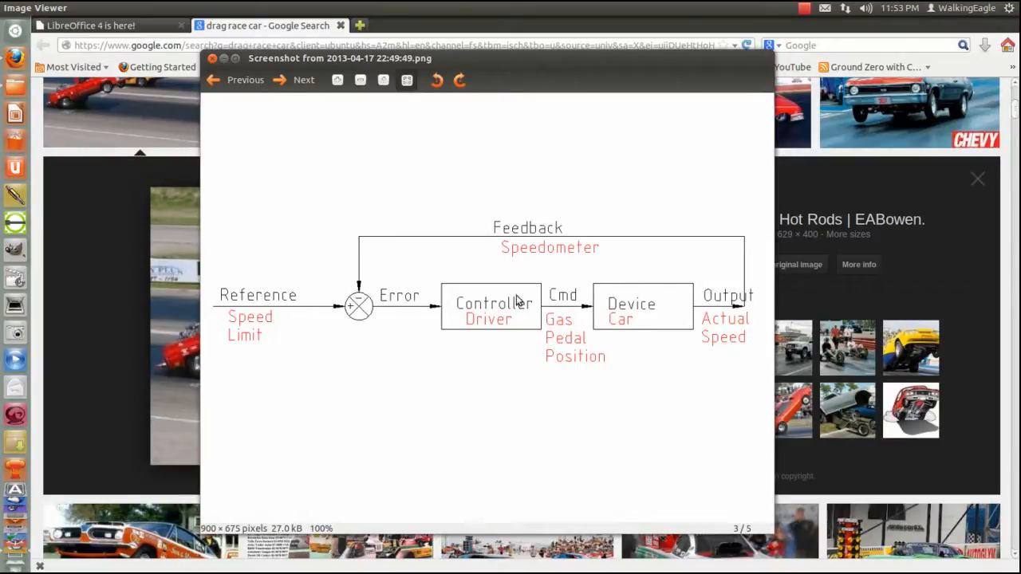
mouse_move(597, 304)
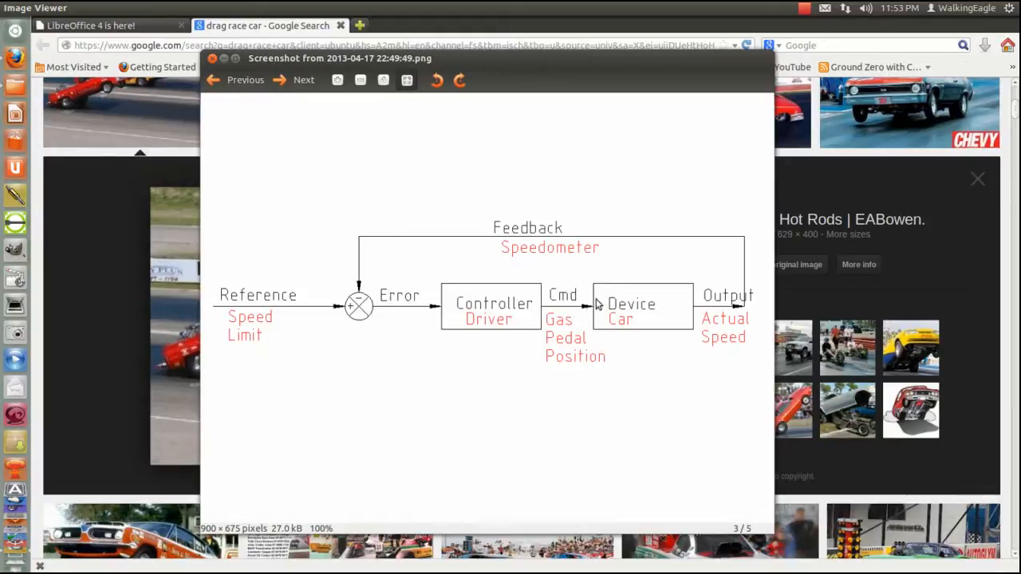
mouse_move(683, 258)
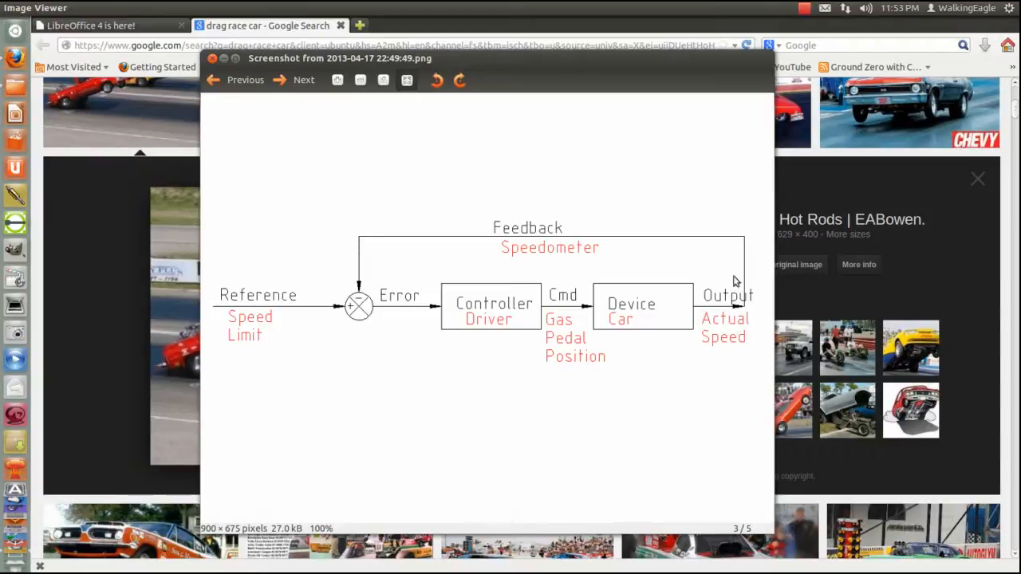
mouse_move(398, 255)
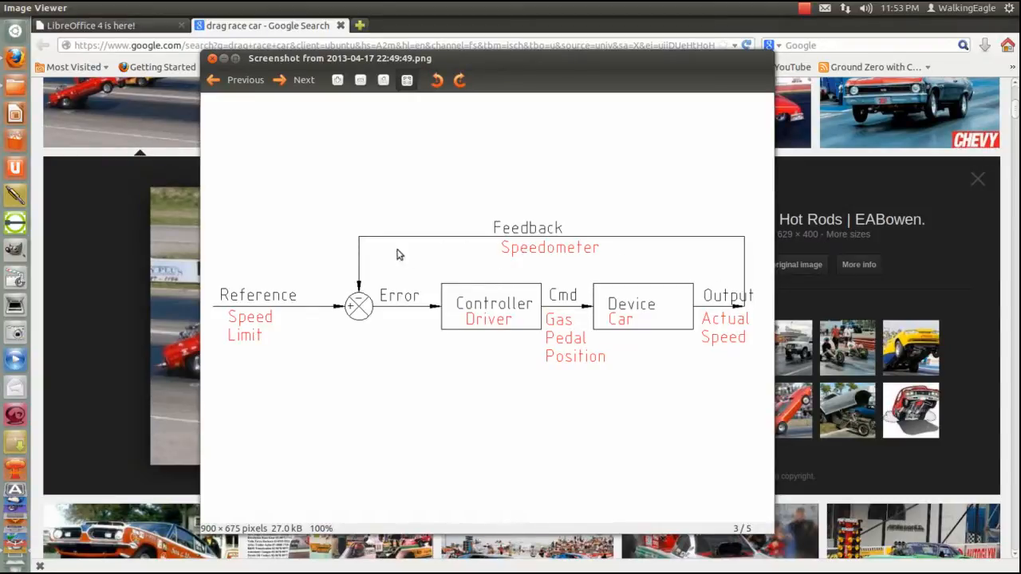
mouse_move(389, 284)
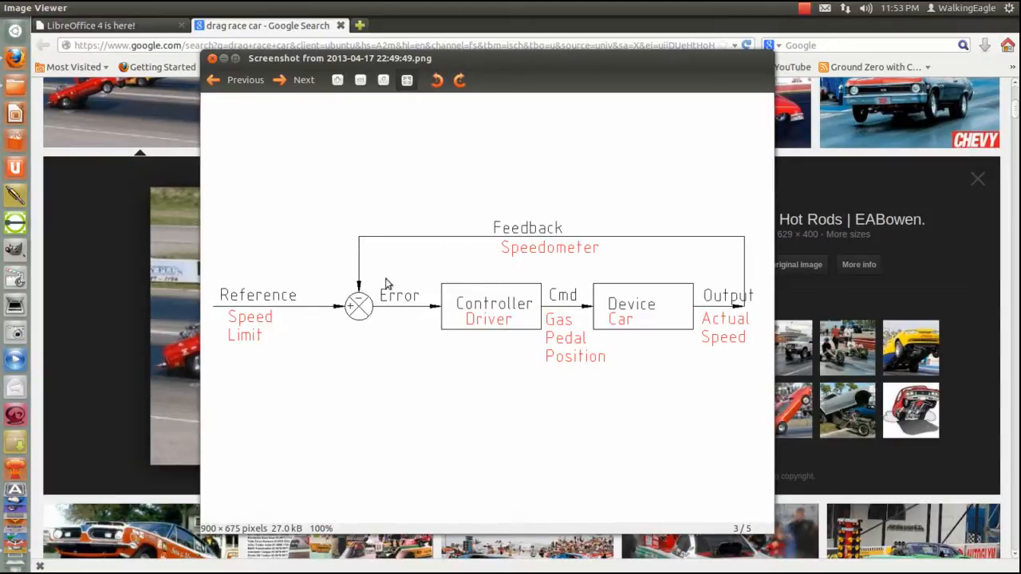
mouse_move(405, 311)
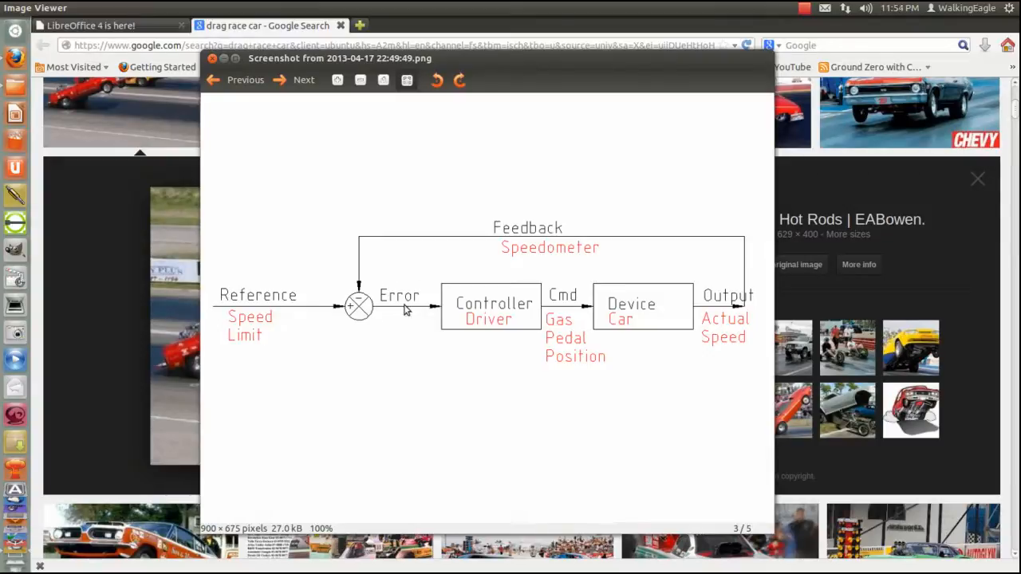
mouse_move(455, 326)
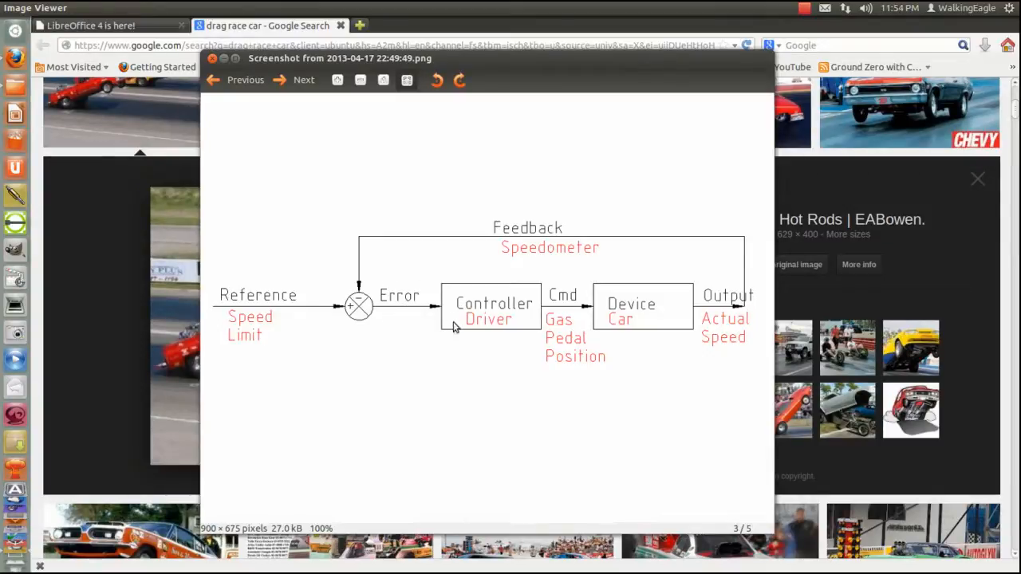
mouse_move(478, 277)
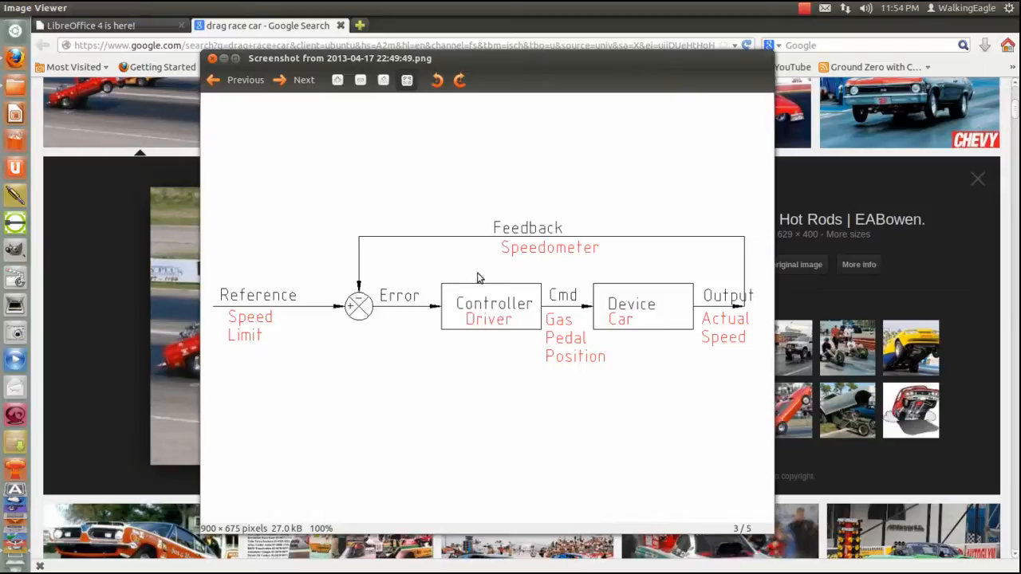
mouse_move(440, 302)
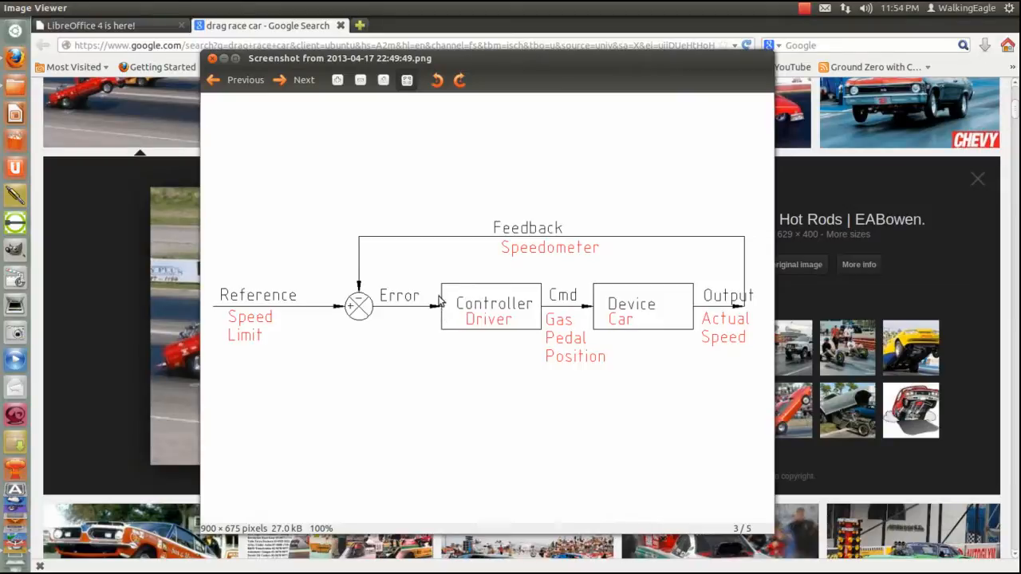
mouse_move(572, 376)
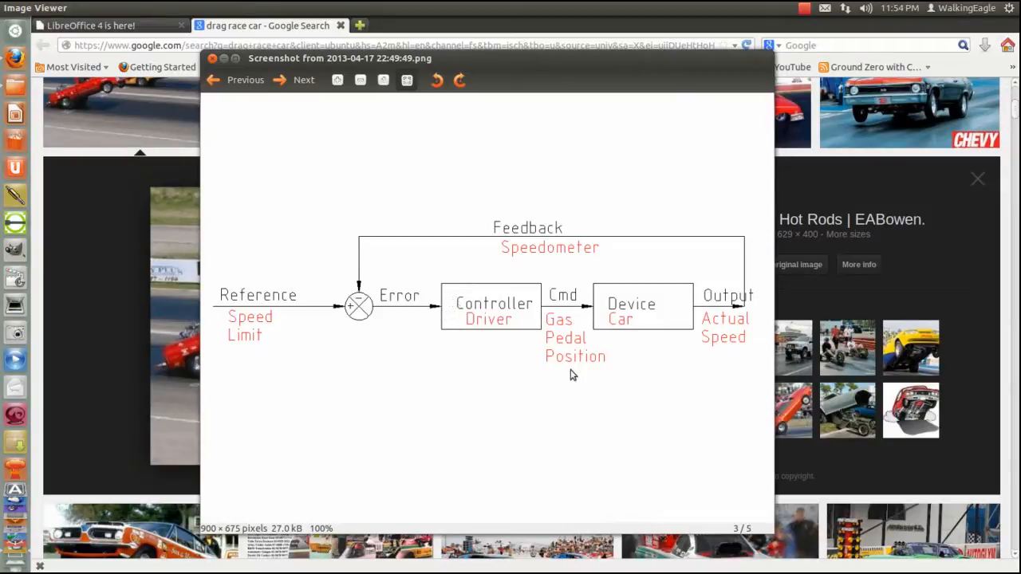
mouse_move(564, 360)
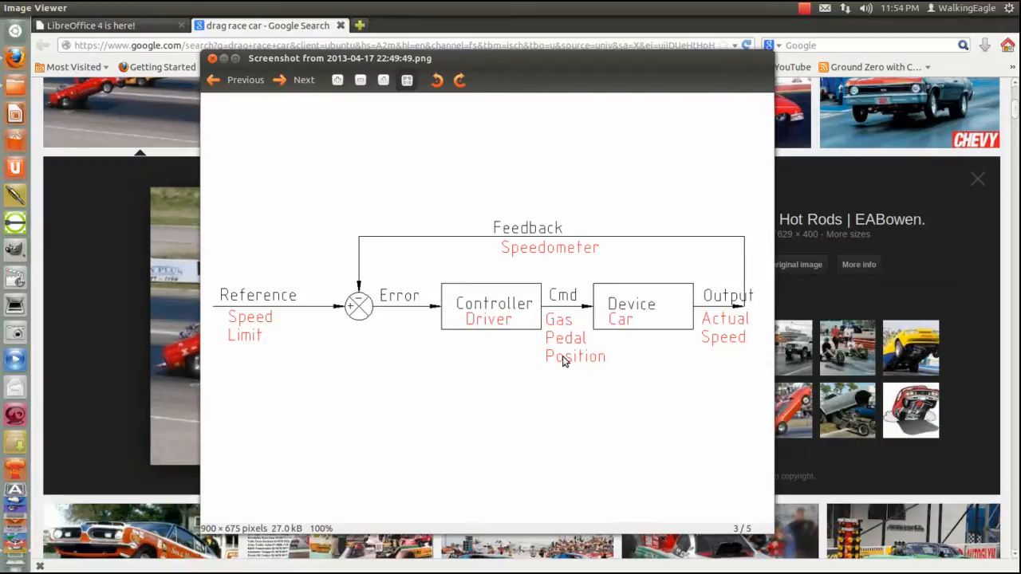
mouse_move(562, 297)
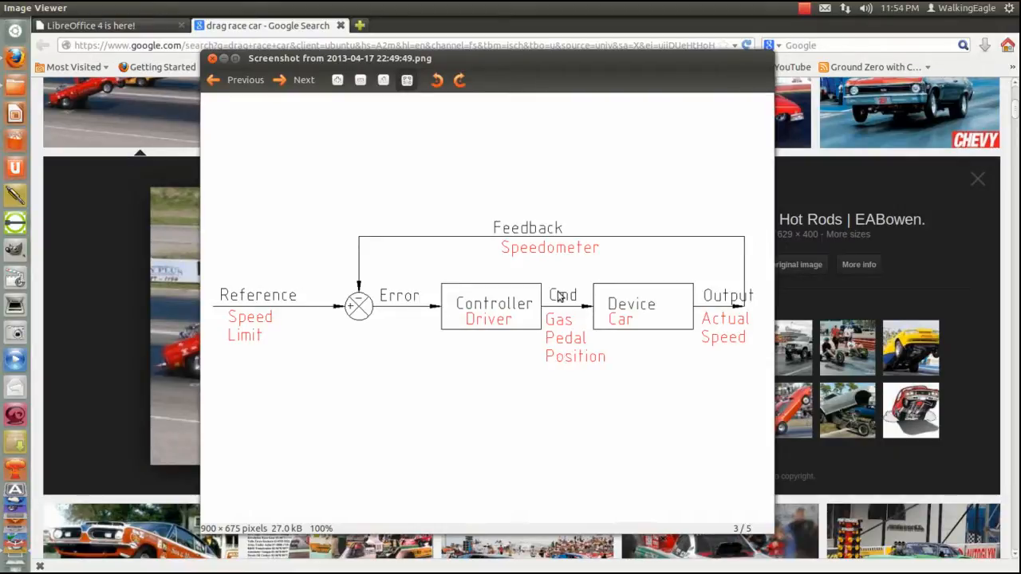
mouse_move(519, 320)
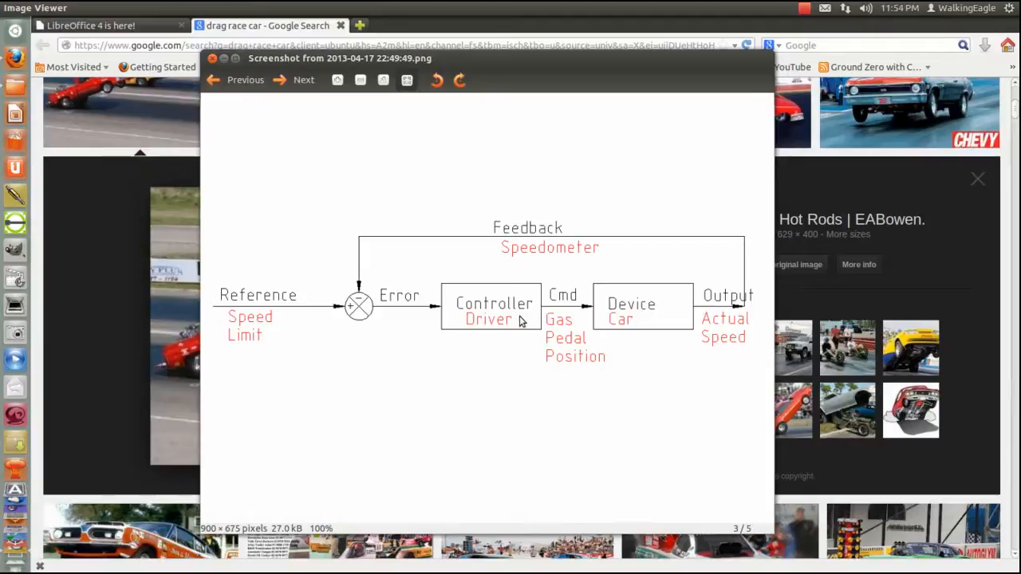
mouse_move(648, 322)
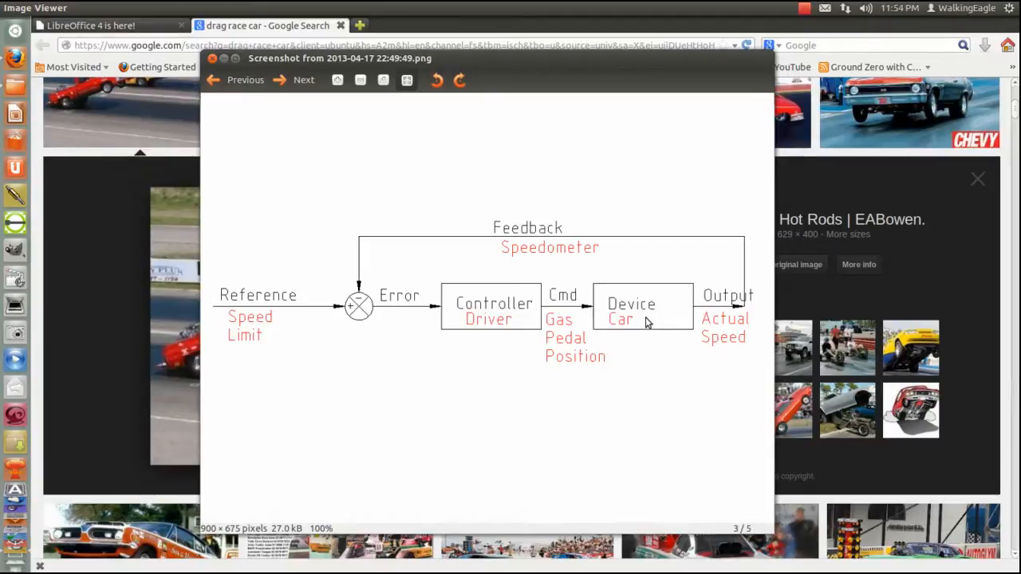
mouse_move(635, 322)
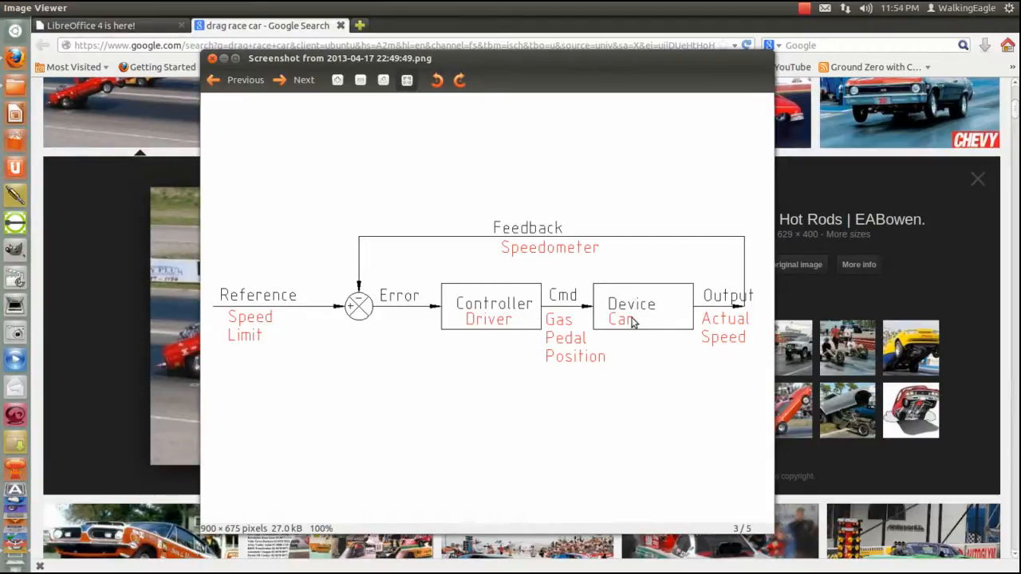
mouse_move(724, 342)
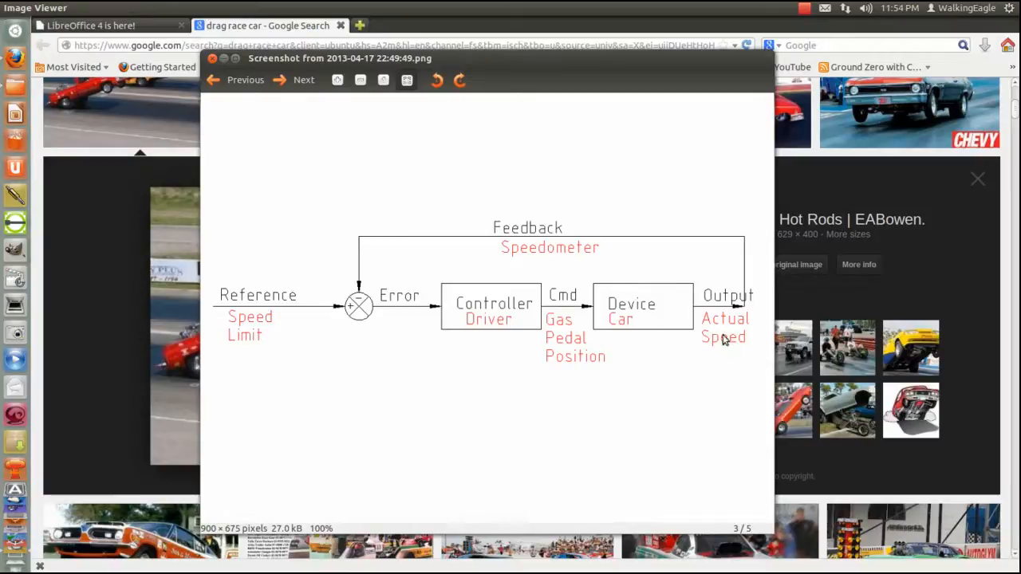
mouse_move(734, 366)
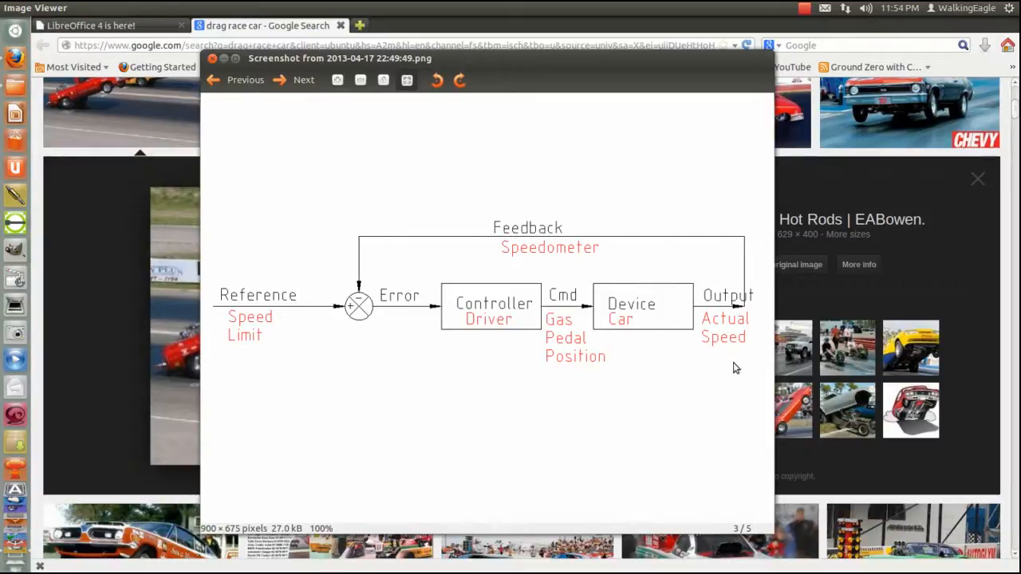
mouse_move(641, 311)
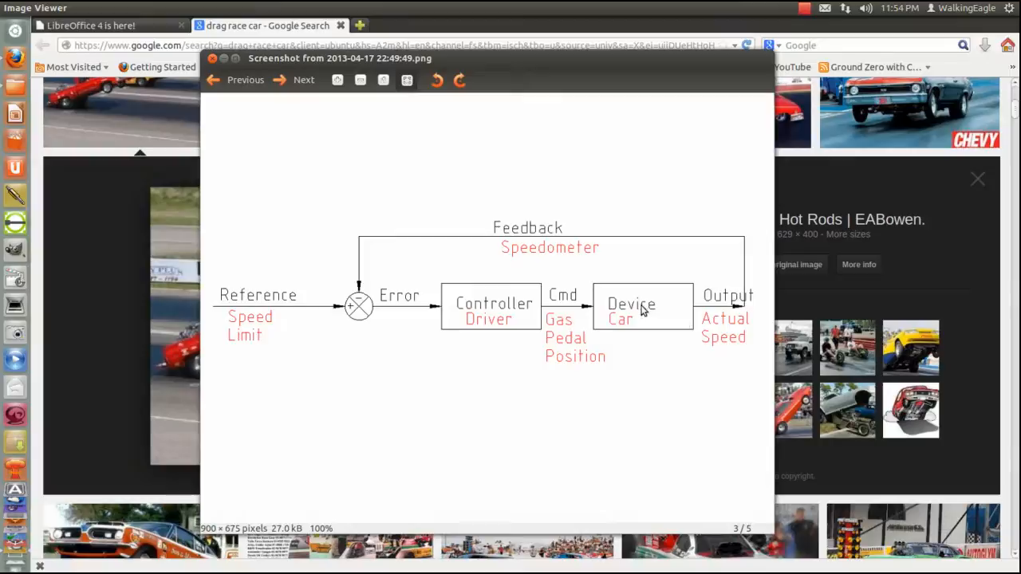
mouse_move(654, 294)
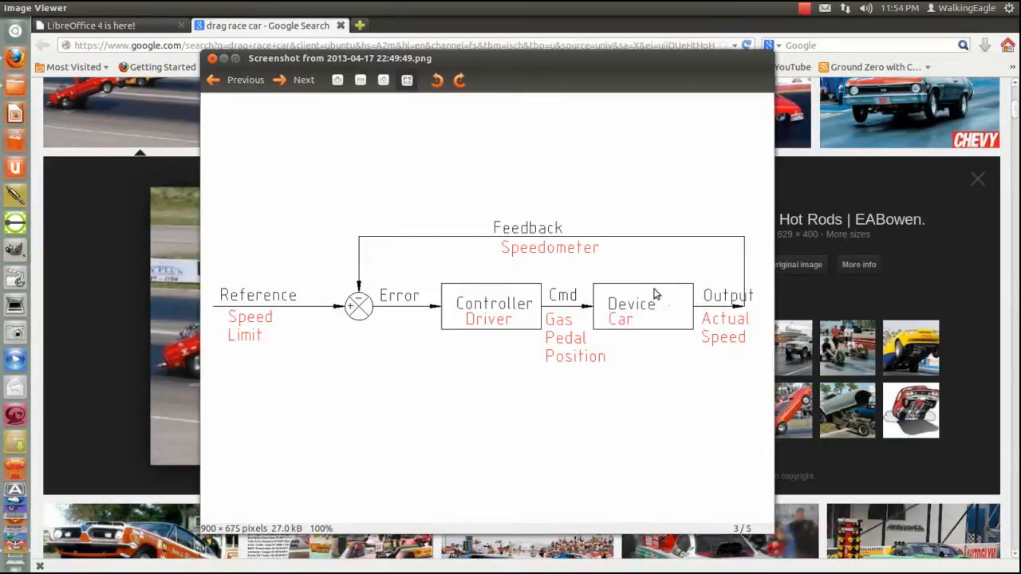
mouse_move(481, 311)
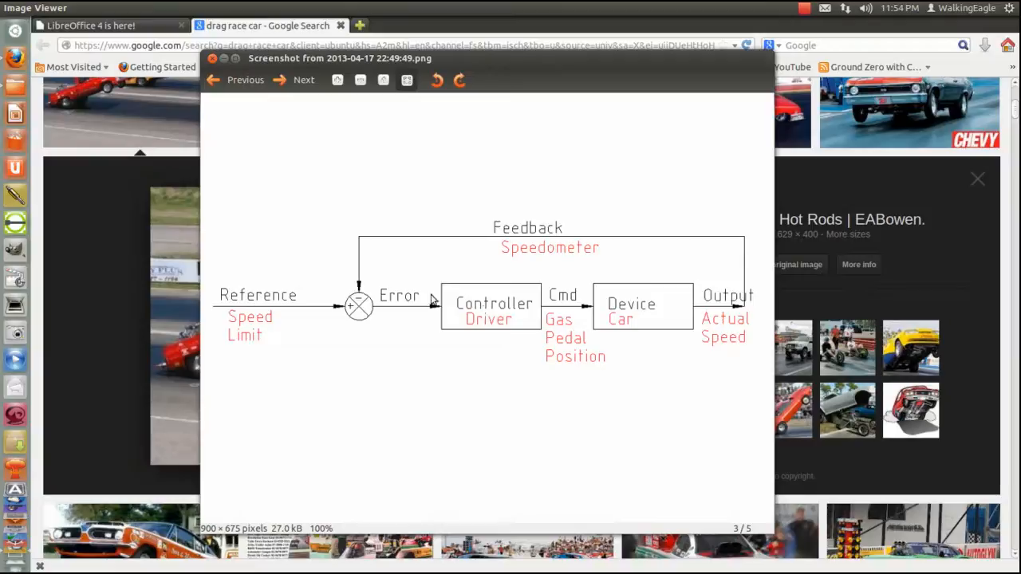
mouse_move(326, 312)
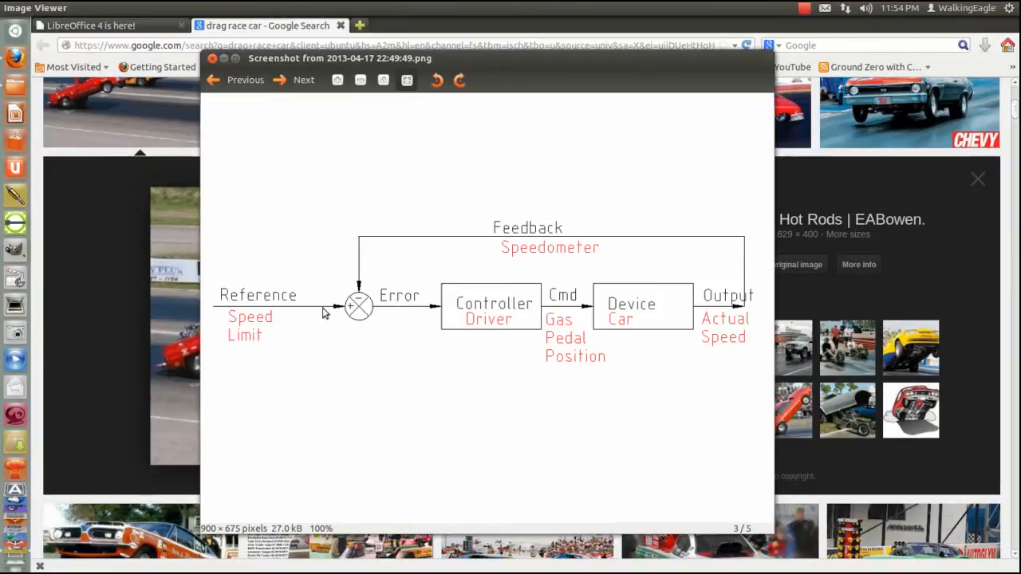
mouse_move(359, 306)
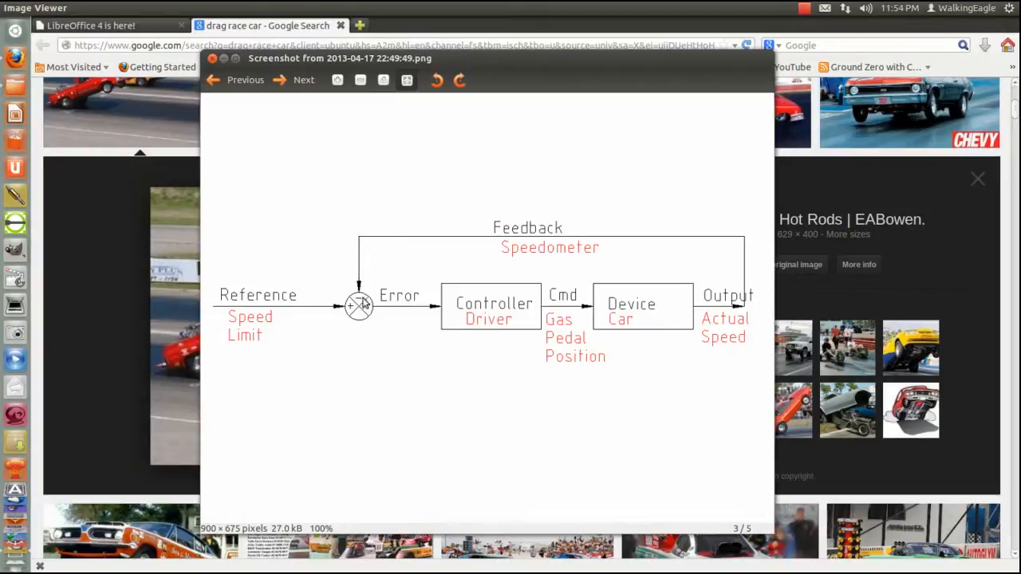
mouse_move(402, 312)
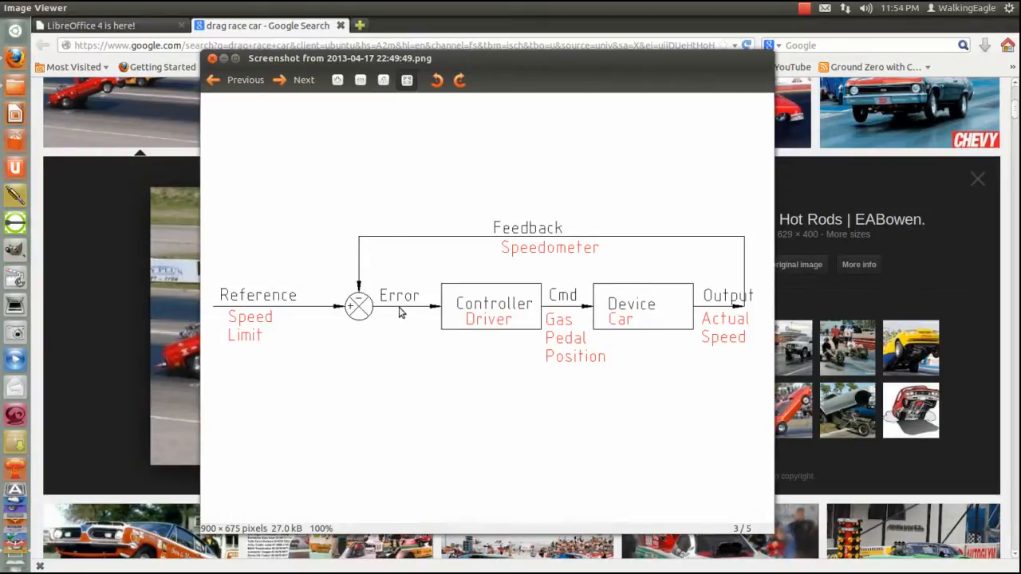
mouse_move(597, 319)
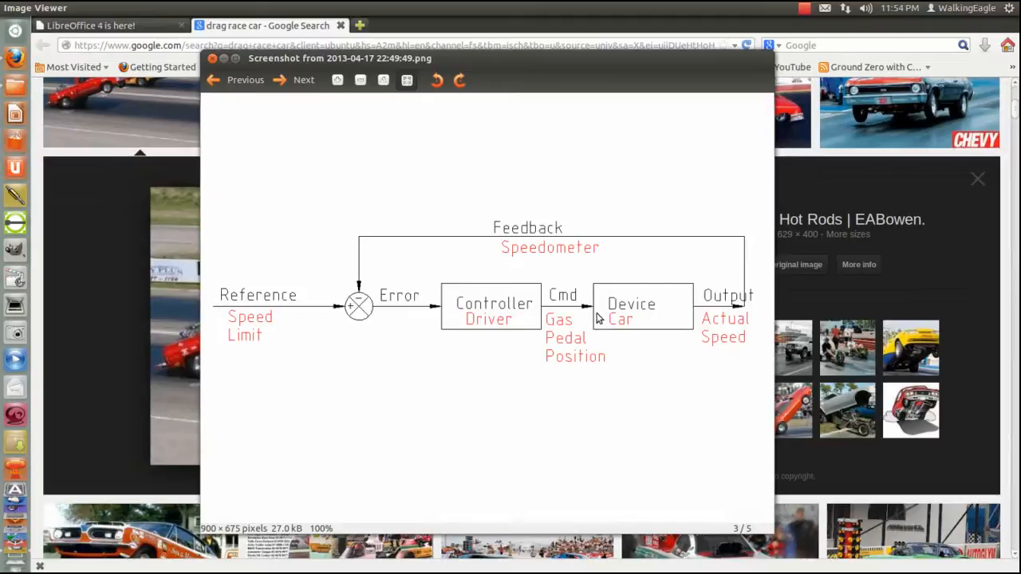
mouse_move(648, 316)
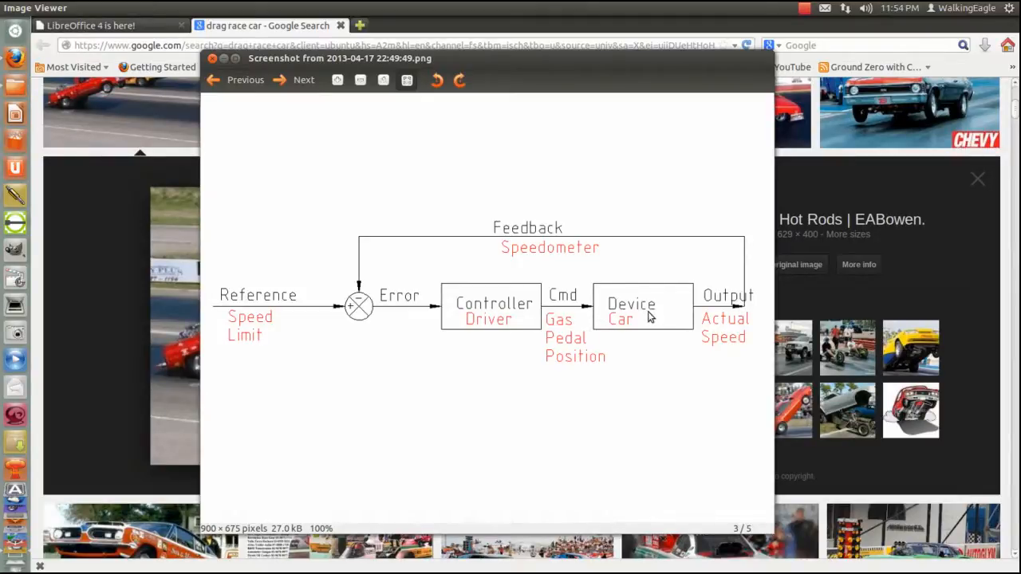
mouse_move(718, 326)
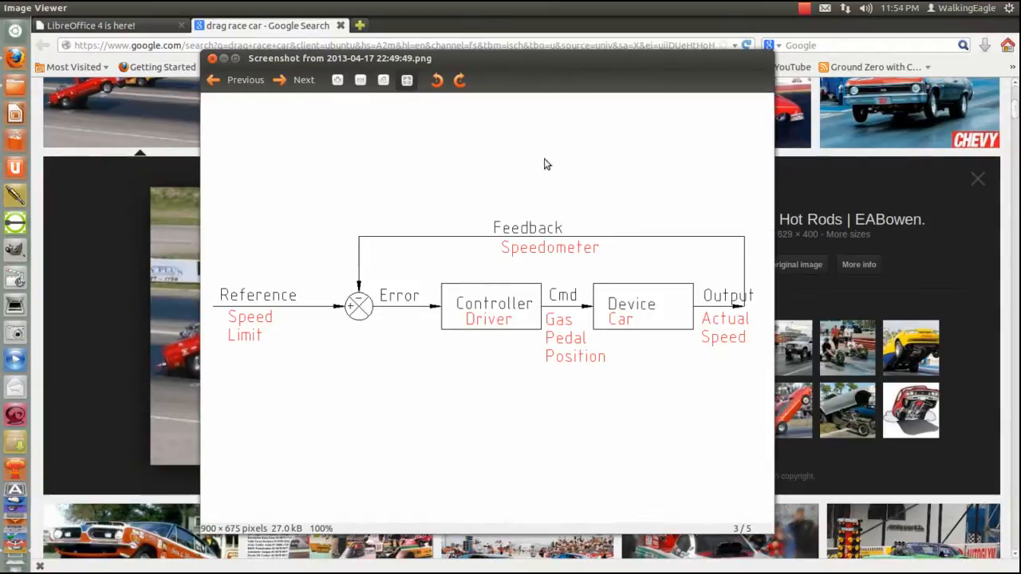
mouse_move(609, 313)
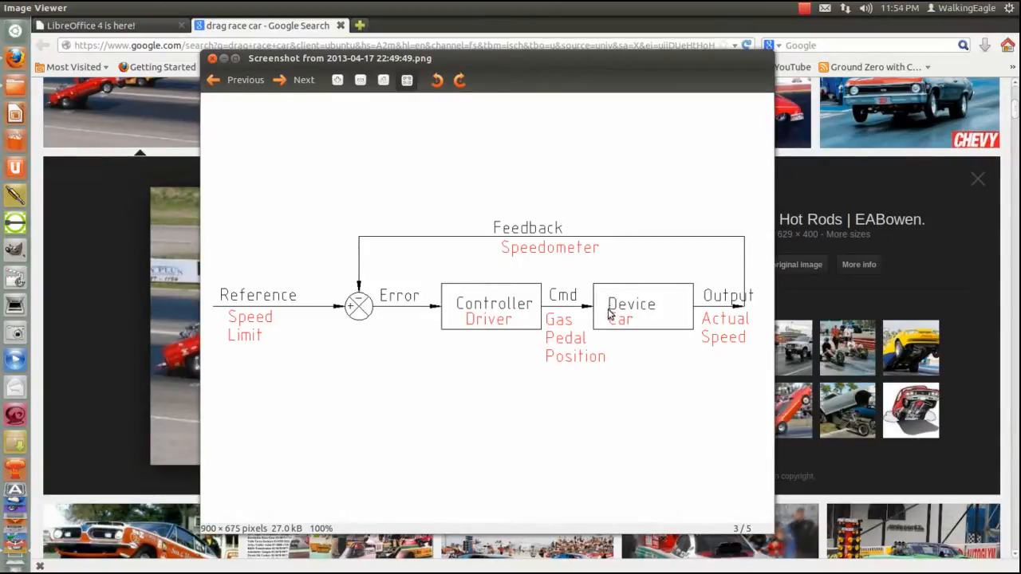
mouse_move(604, 297)
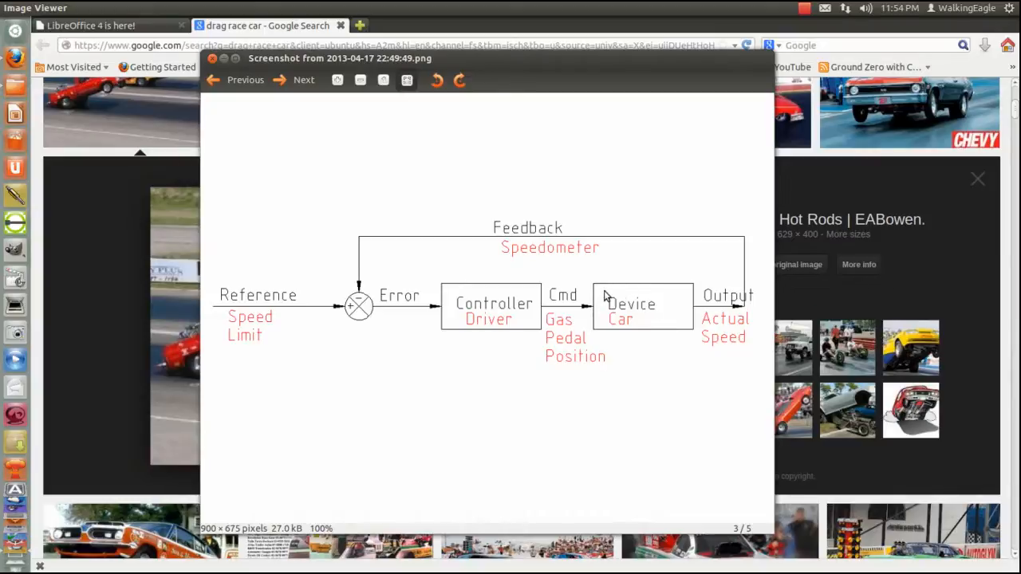
mouse_move(638, 293)
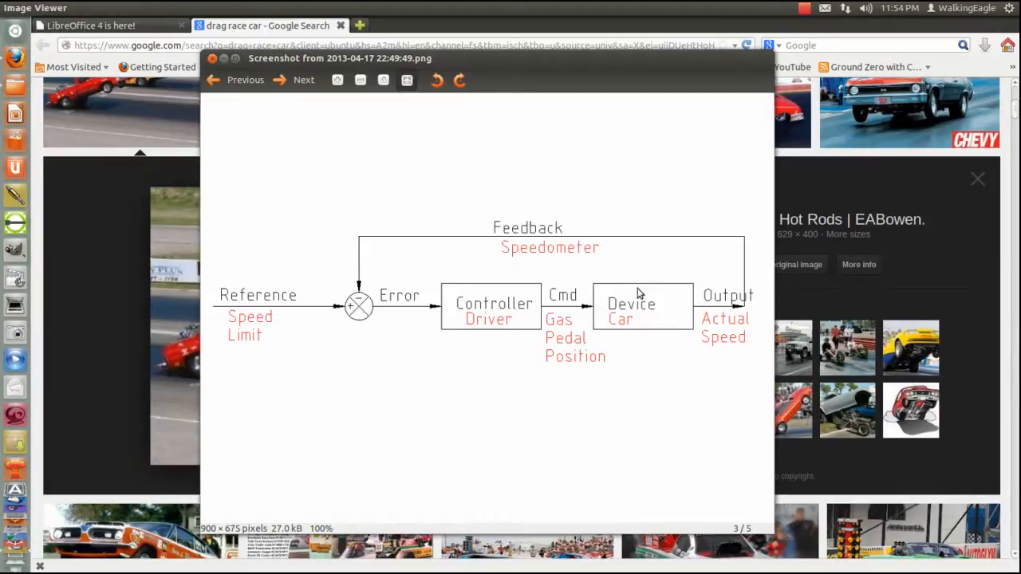
mouse_move(614, 295)
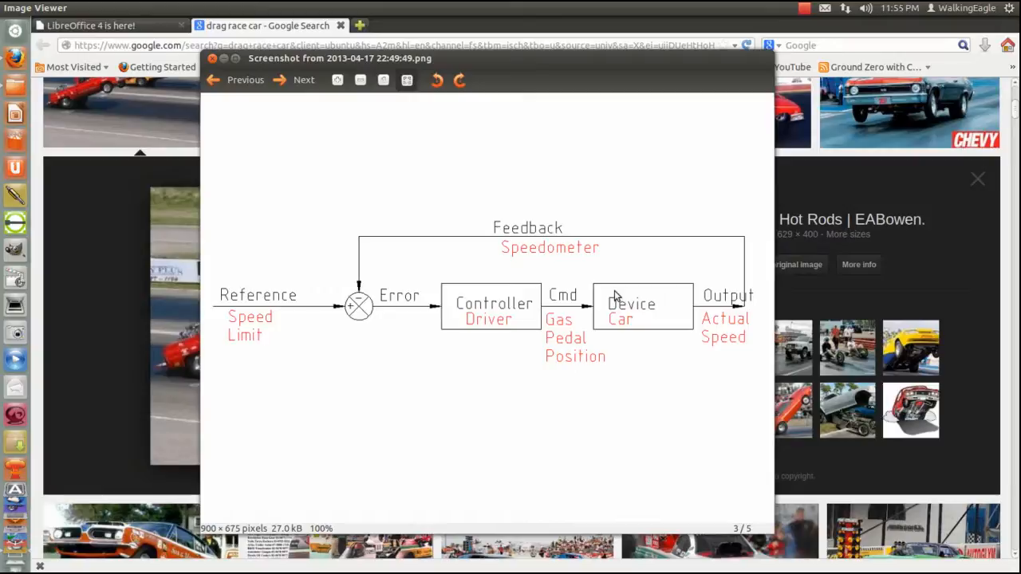
mouse_move(614, 282)
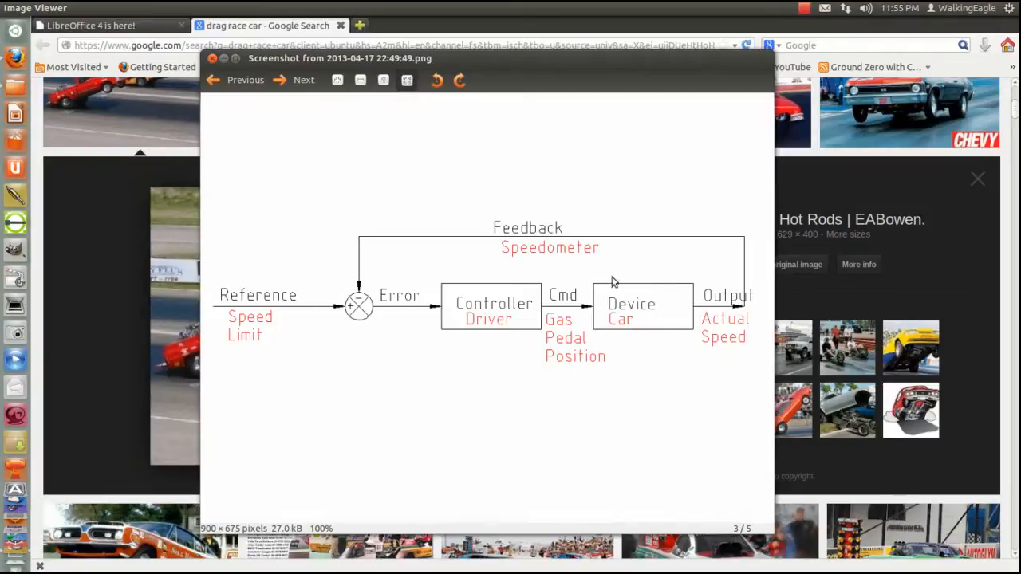
mouse_move(602, 295)
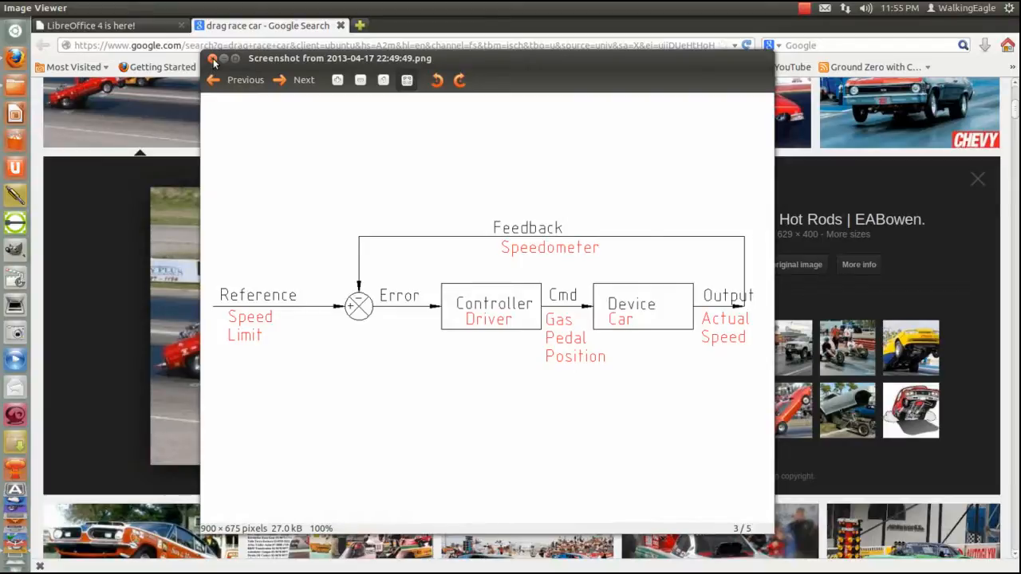
- Close the diagram image and switch to the 'LibreOffice 4 is here!' Firefox tab
click(213, 64)
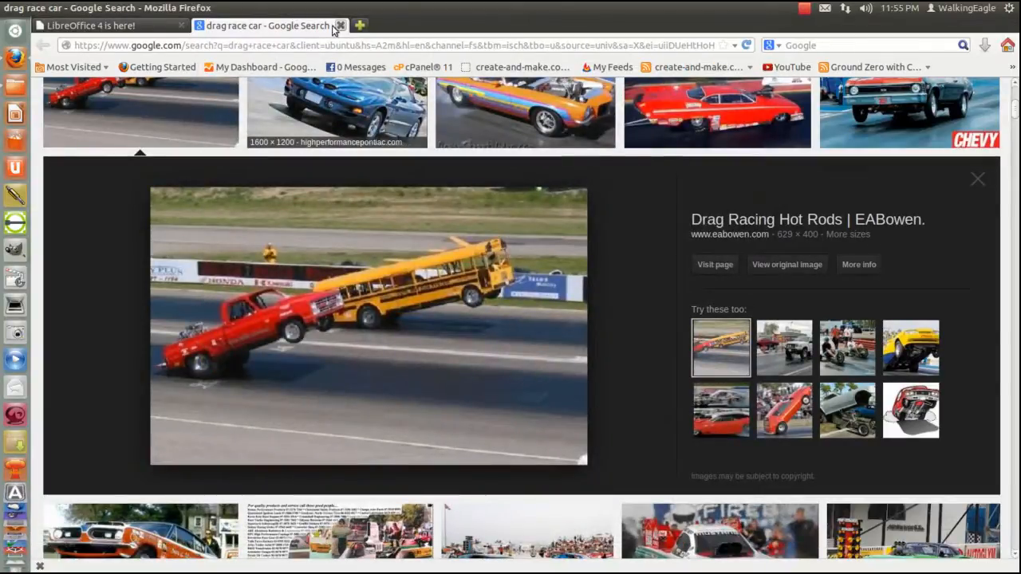
click(339, 25)
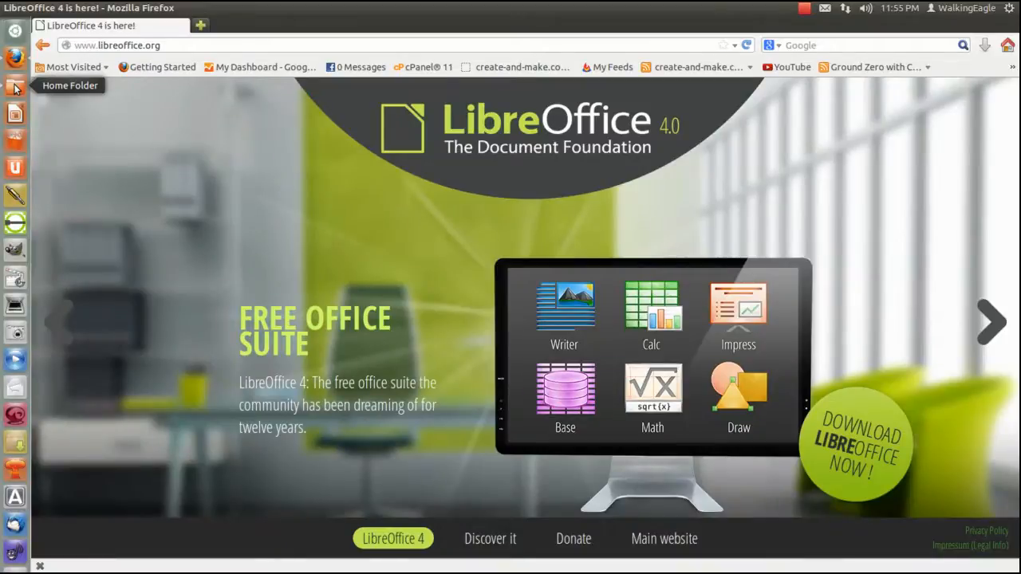
- Launch the file manager on the Home folder
click(14, 86)
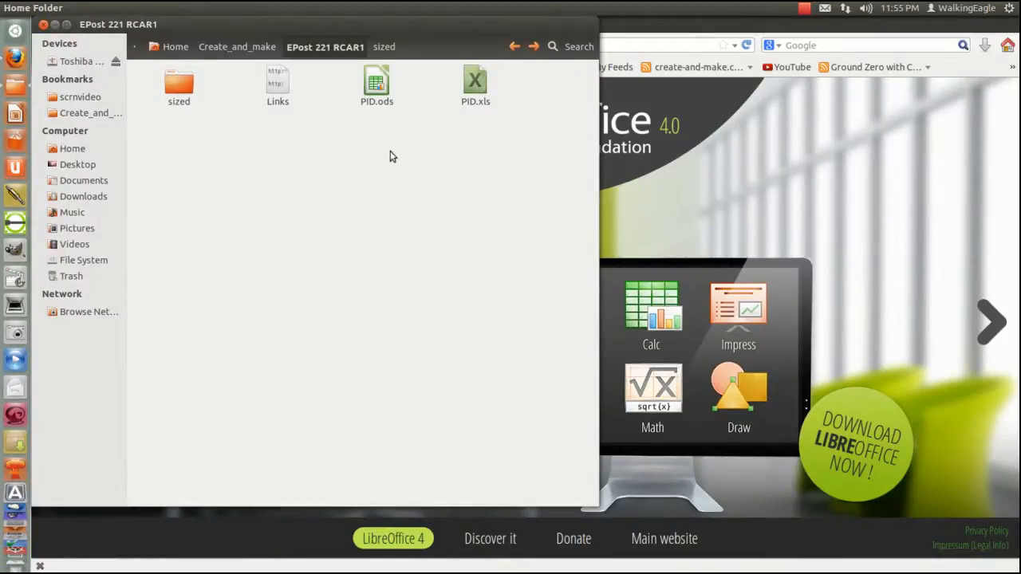
mouse_move(393, 147)
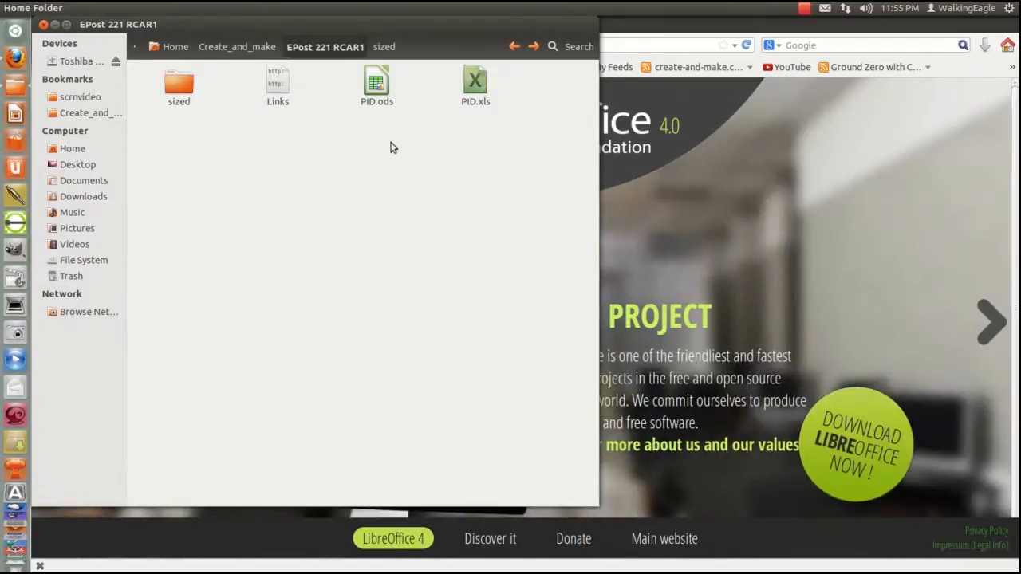
mouse_move(459, 188)
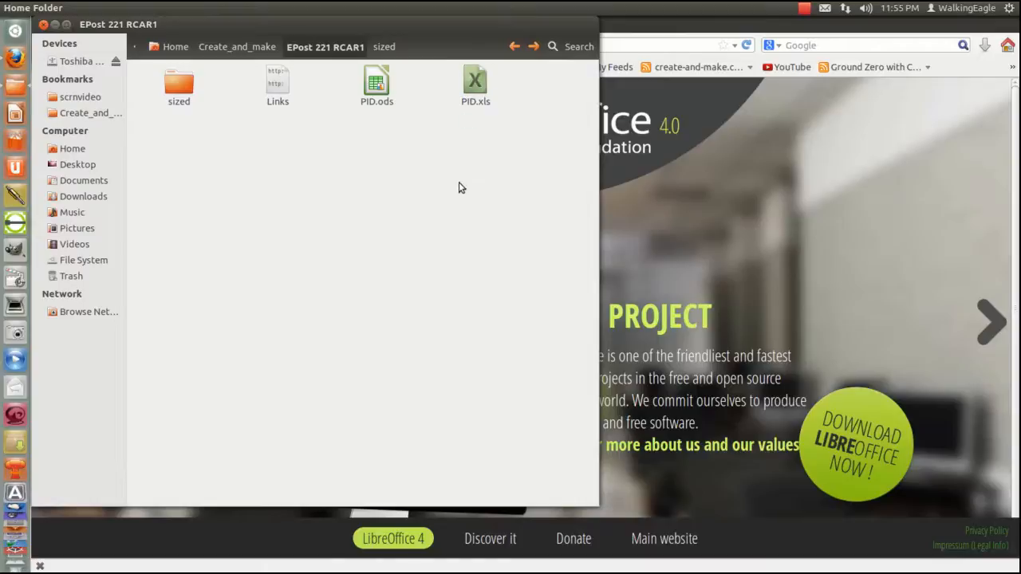
mouse_move(800, 223)
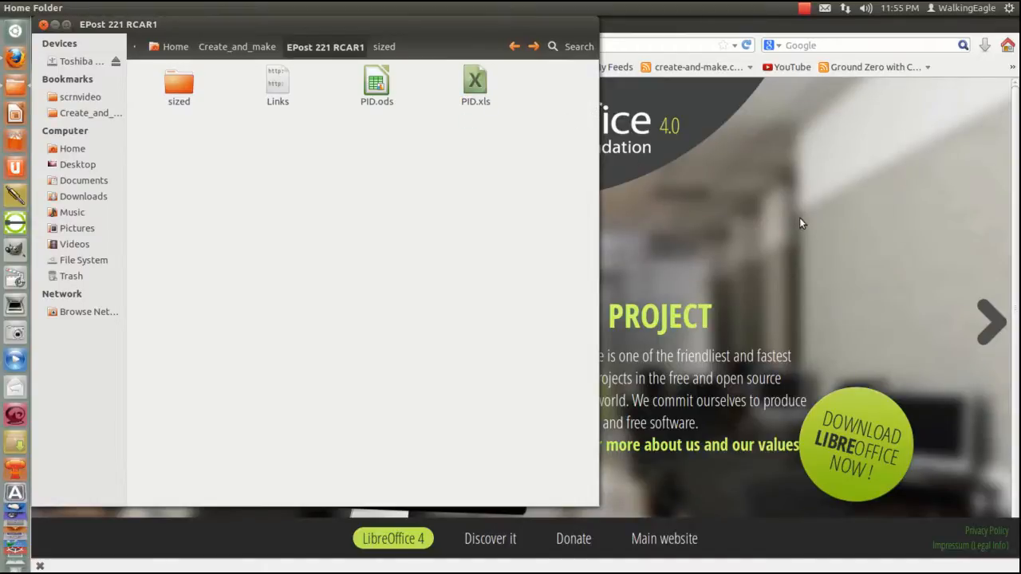
mouse_move(778, 224)
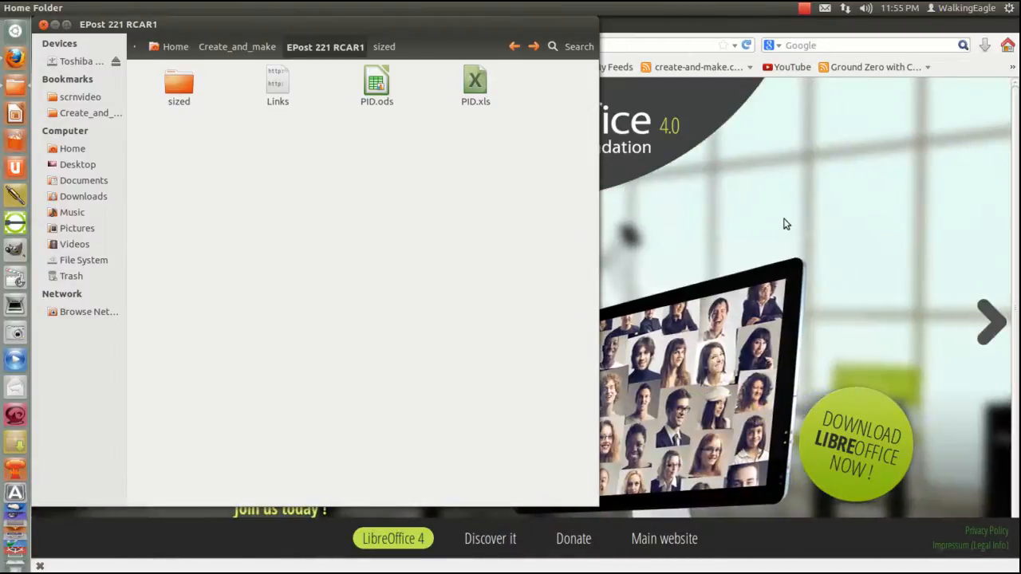
mouse_move(816, 210)
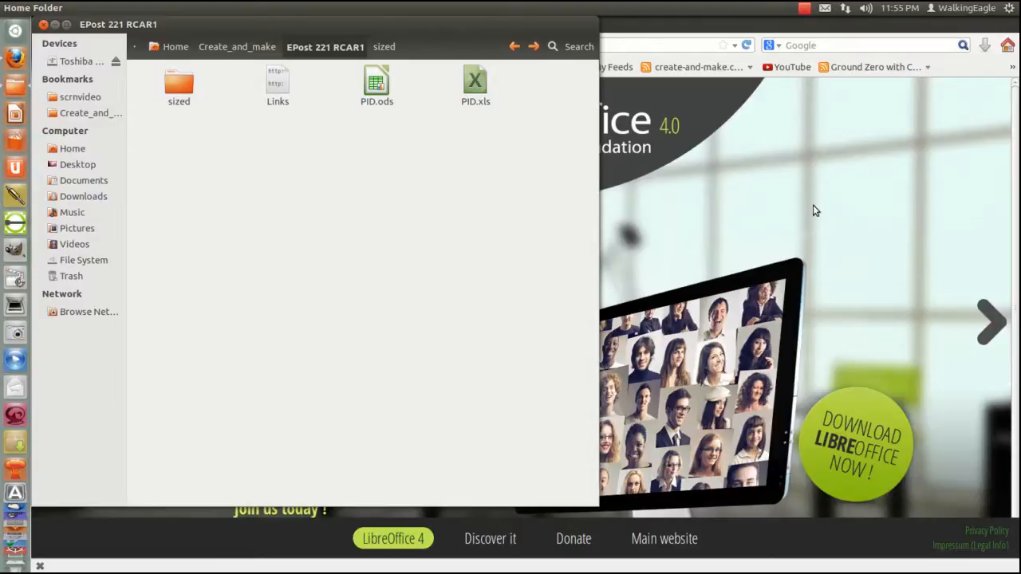
mouse_move(721, 183)
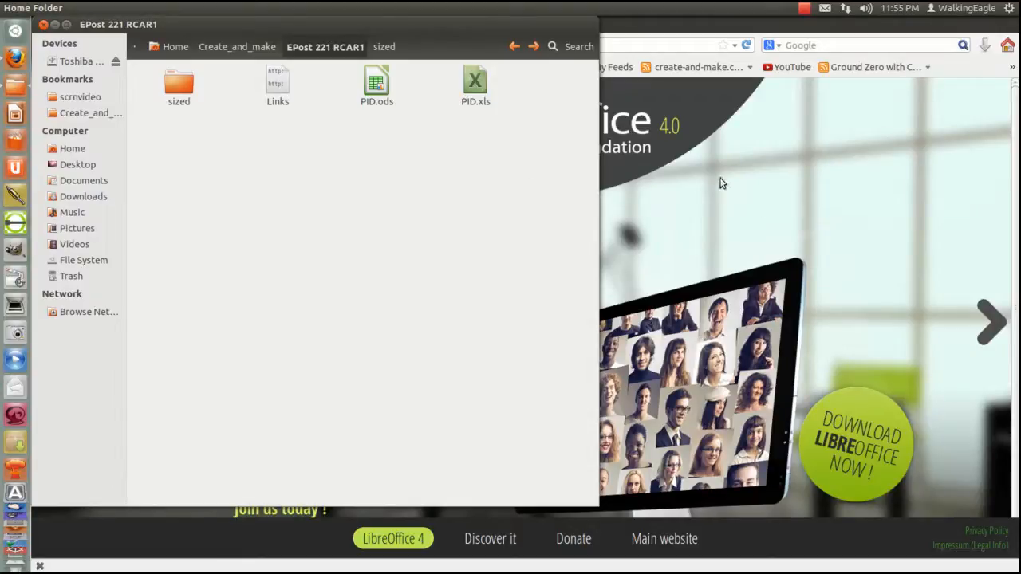
mouse_move(733, 188)
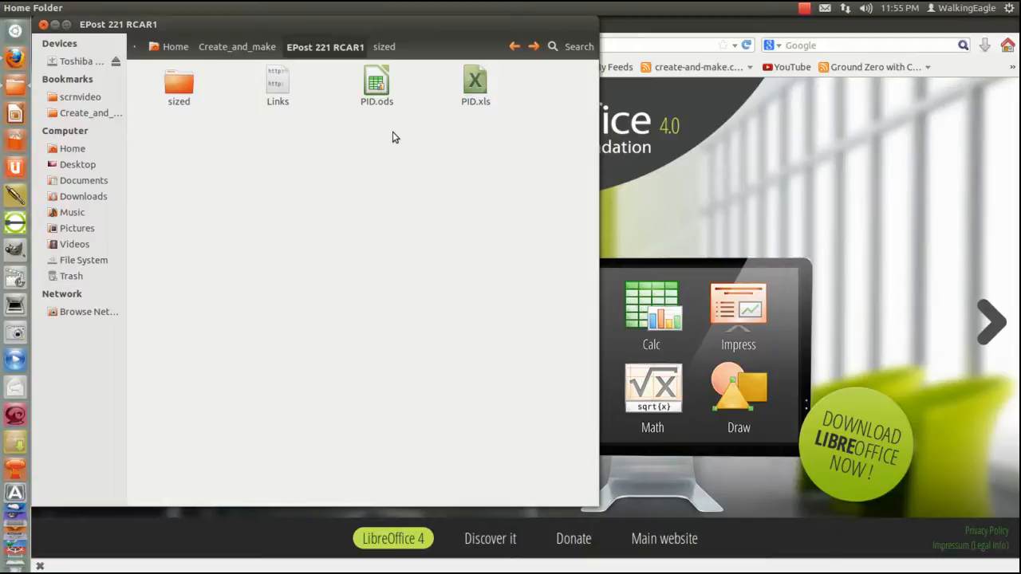
mouse_move(405, 226)
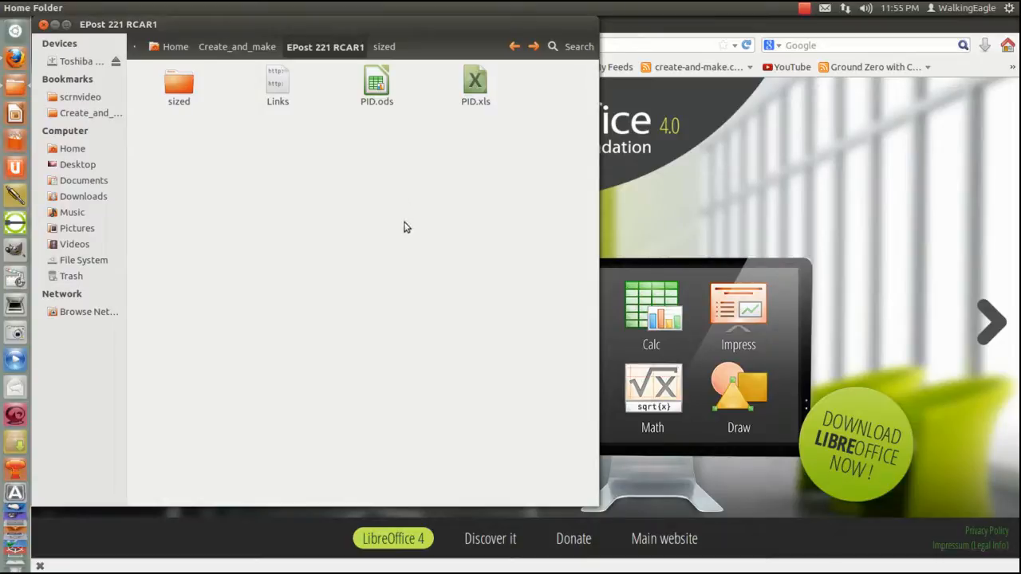
mouse_move(422, 244)
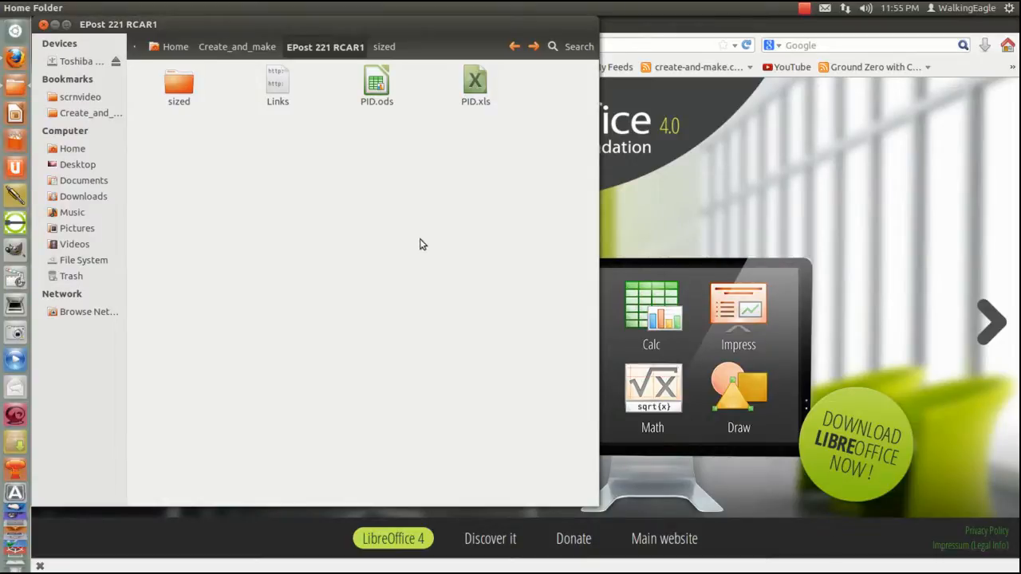
mouse_move(692, 164)
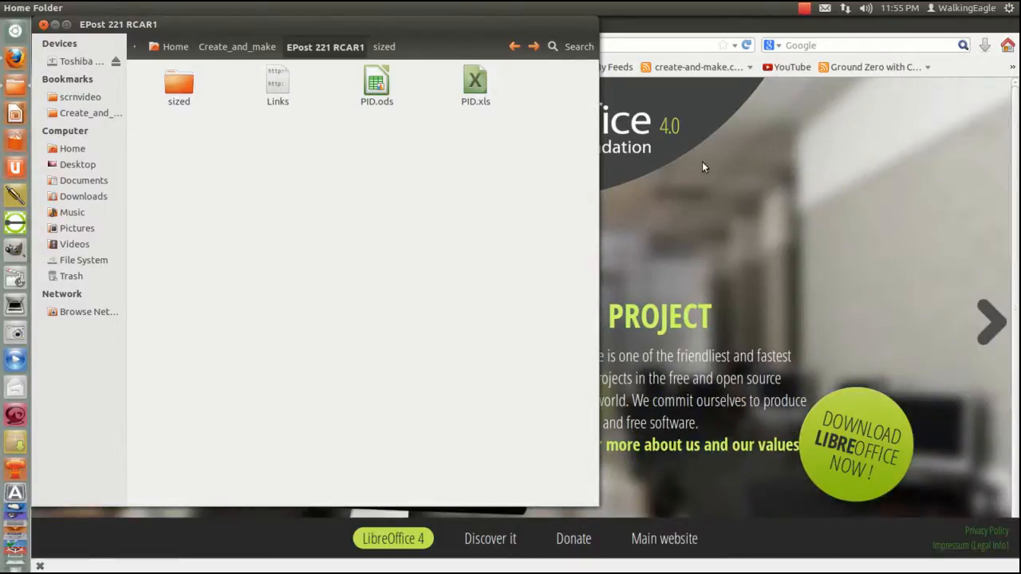
mouse_move(756, 114)
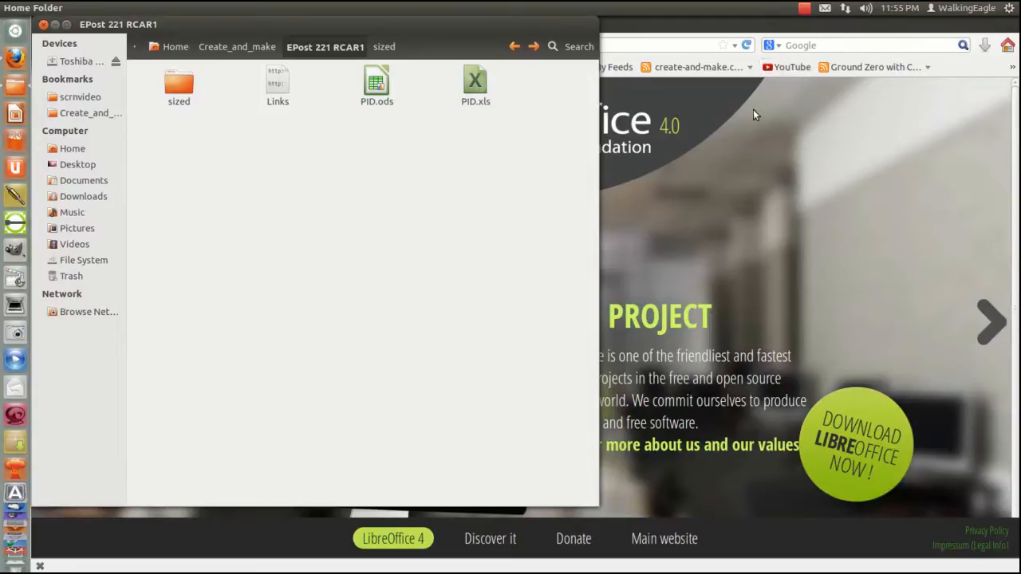
mouse_move(750, 126)
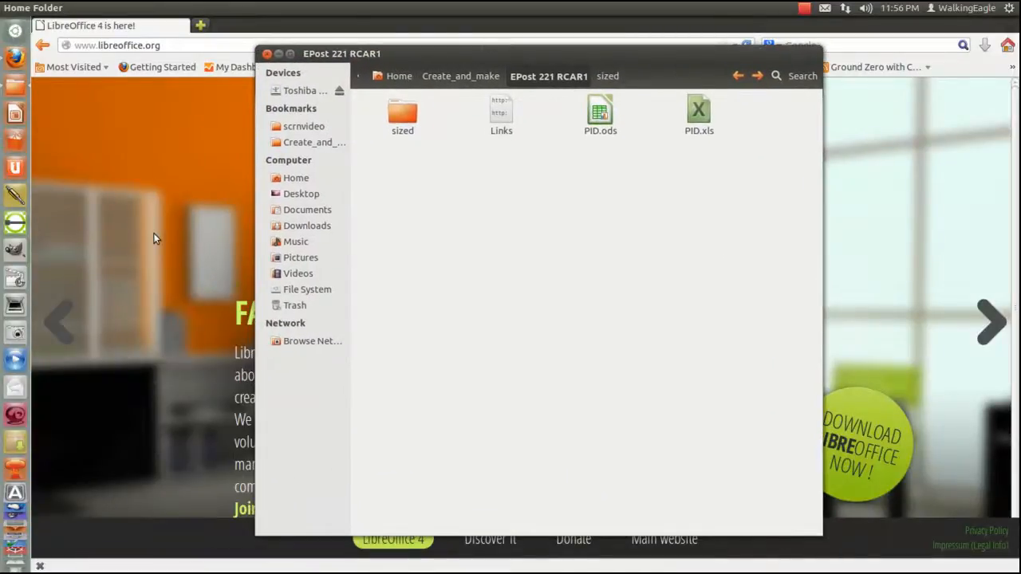
- Bring the LibreOffice site forward and flip through its promotional slideshow
click(268, 55)
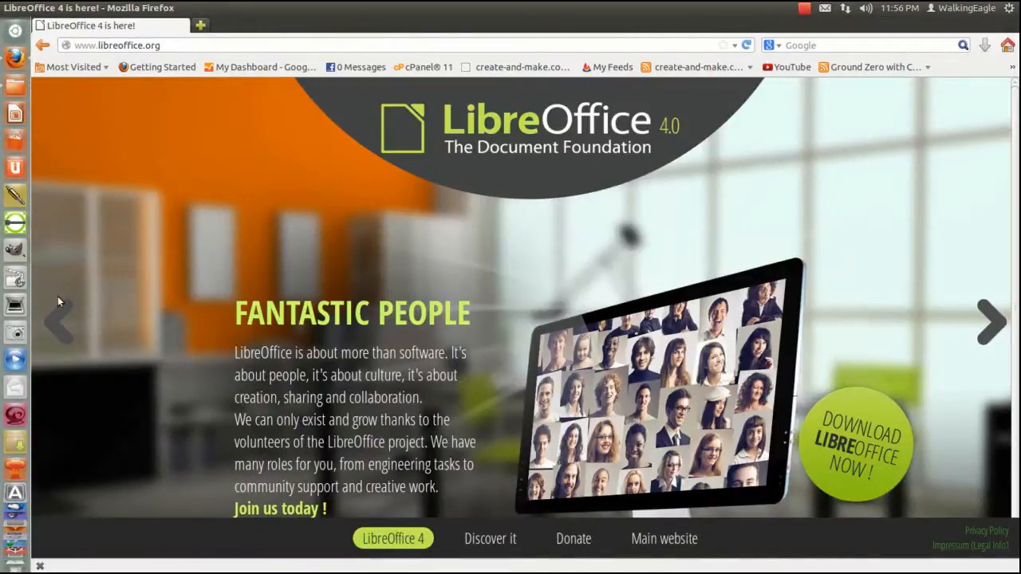
mouse_move(61, 322)
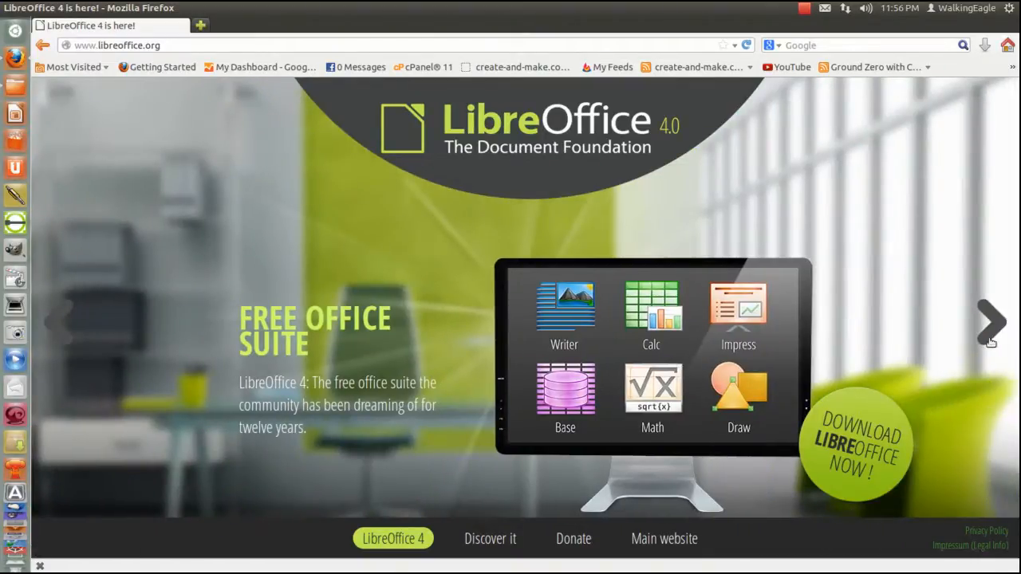
click(988, 323)
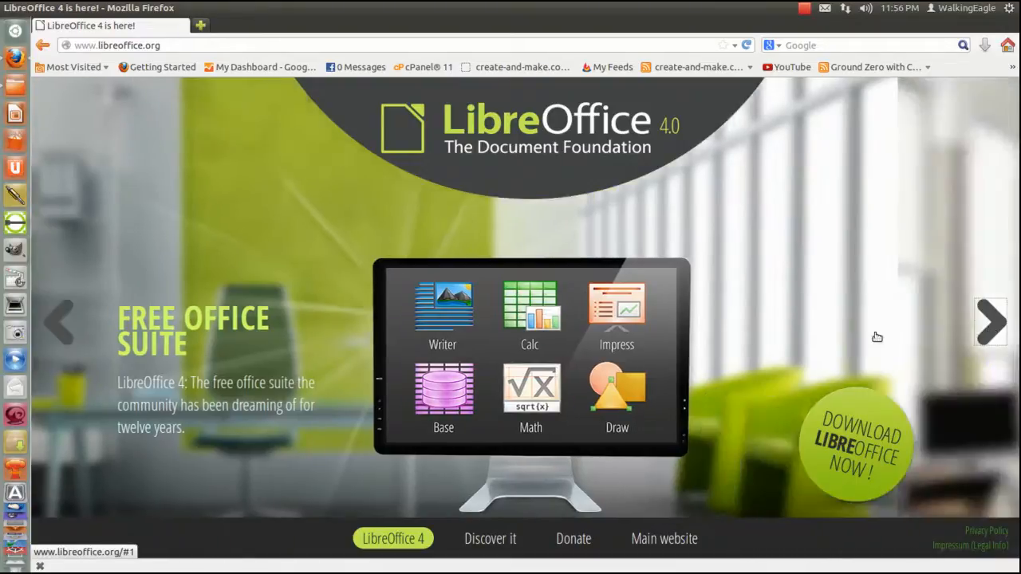
click(990, 322)
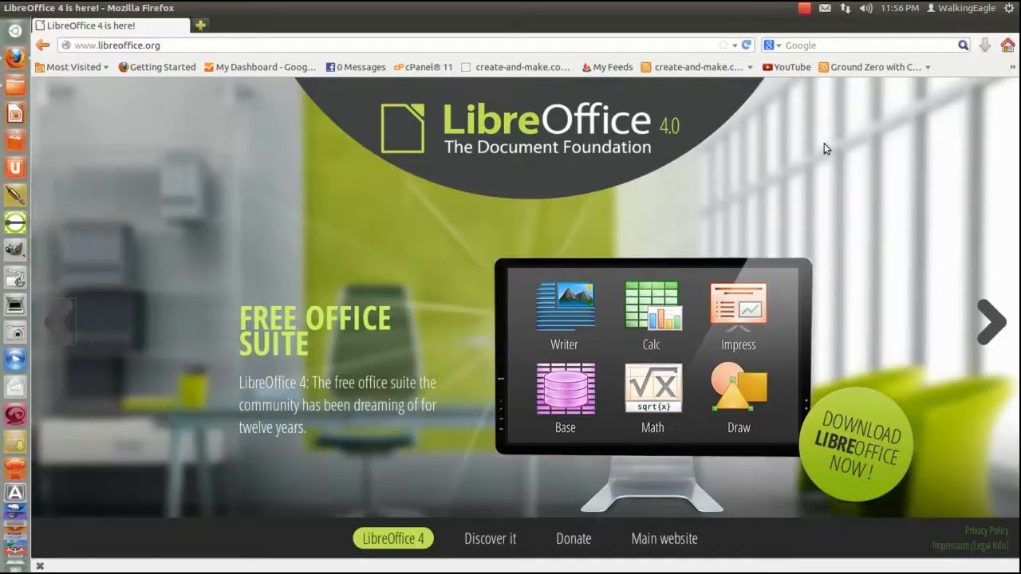
mouse_move(698, 175)
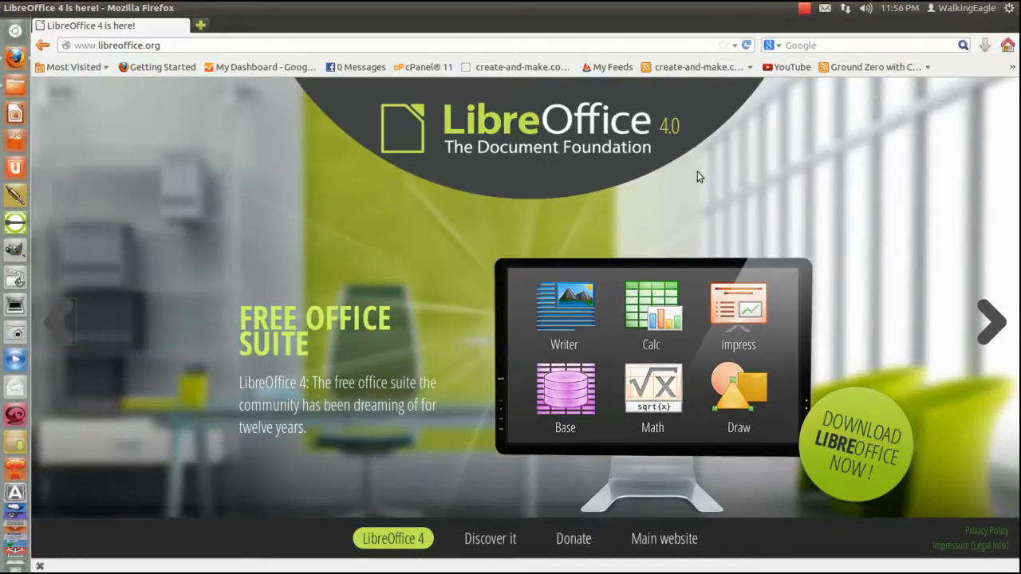
mouse_move(383, 223)
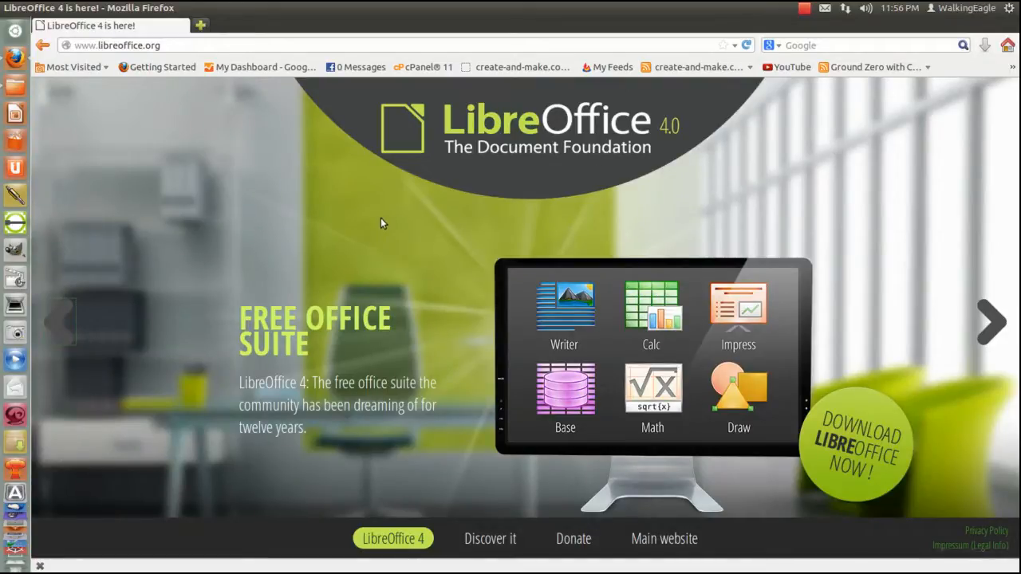
mouse_move(488, 280)
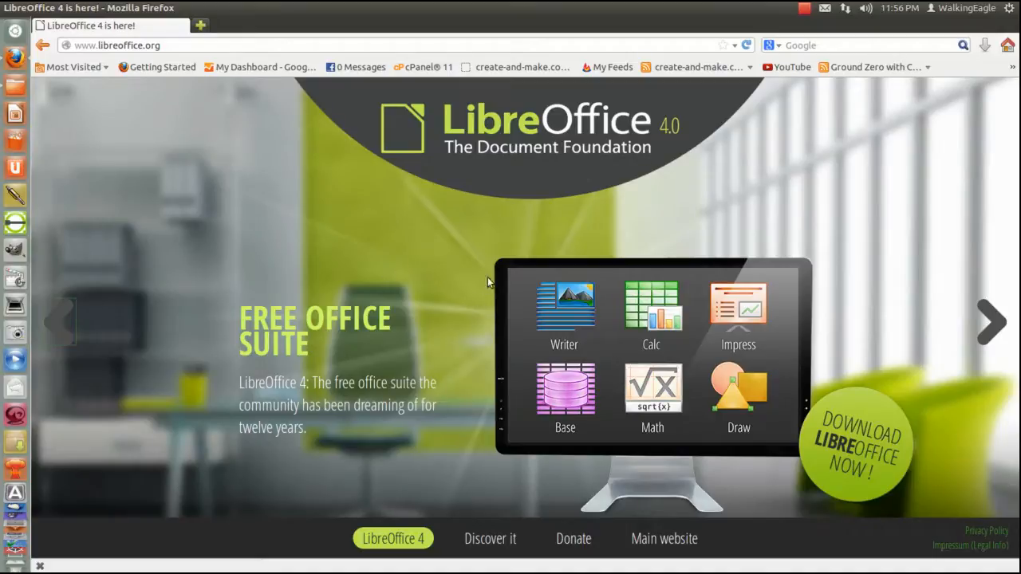
mouse_move(466, 268)
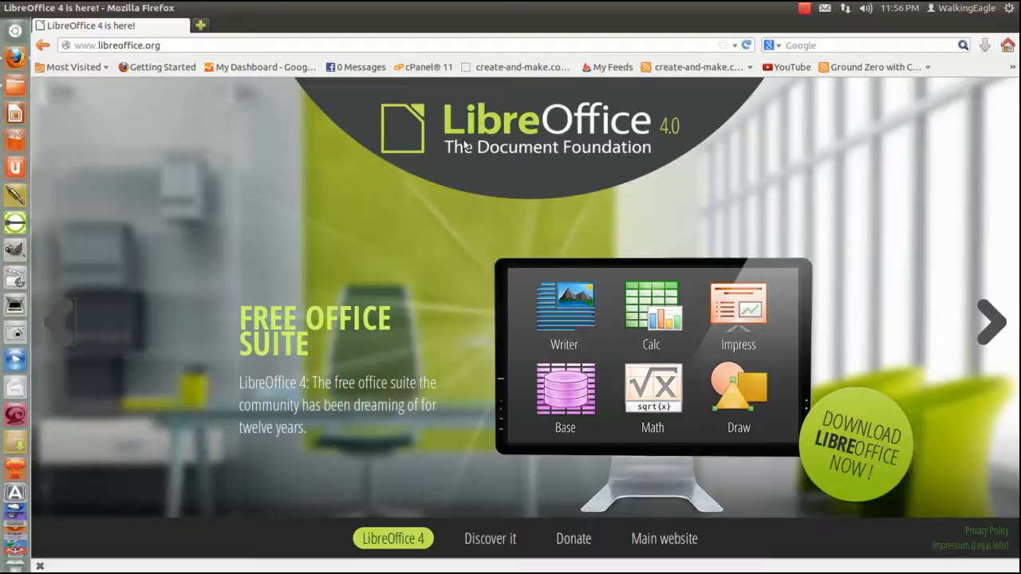
mouse_move(434, 172)
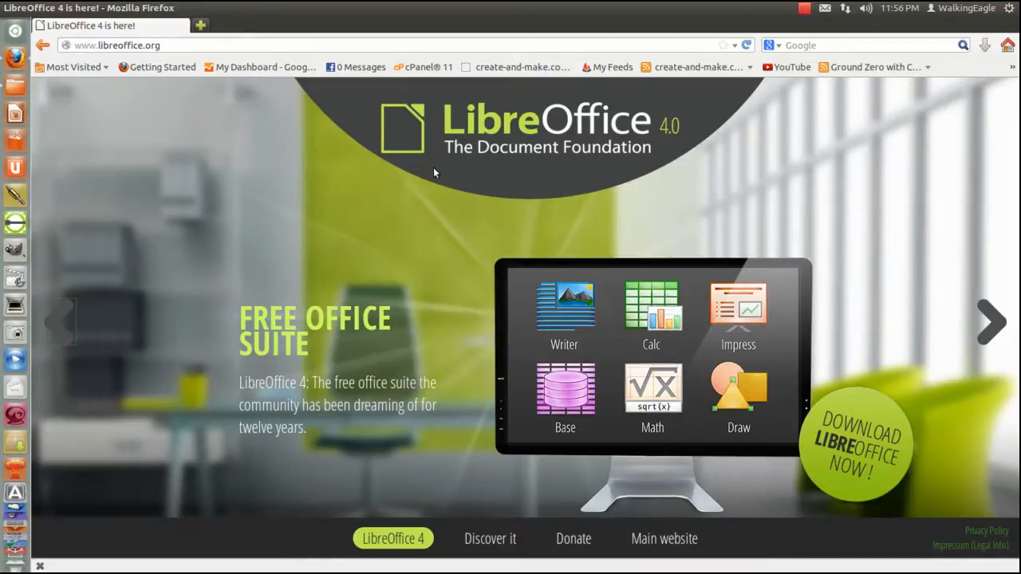
mouse_move(565, 311)
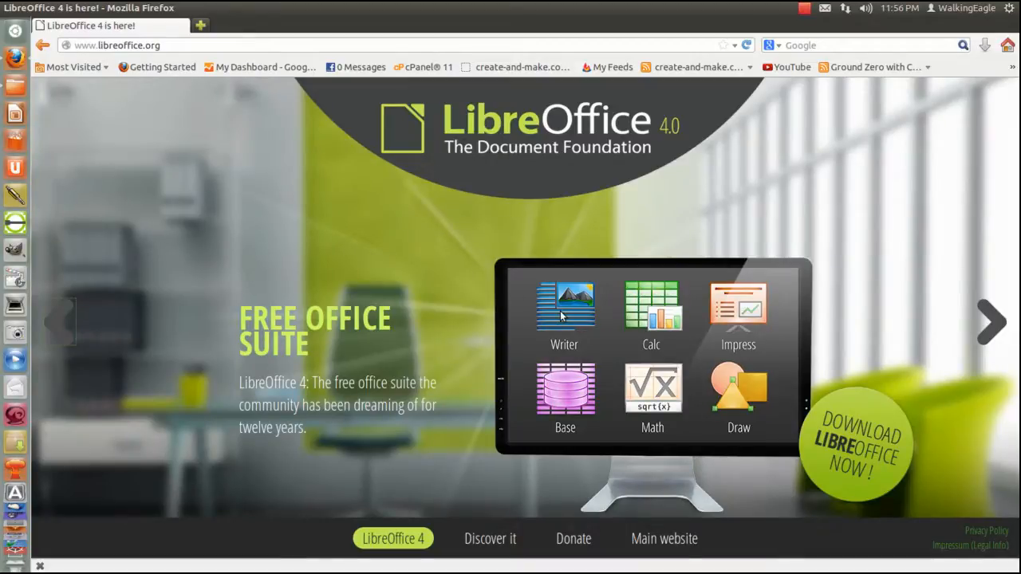
mouse_move(758, 370)
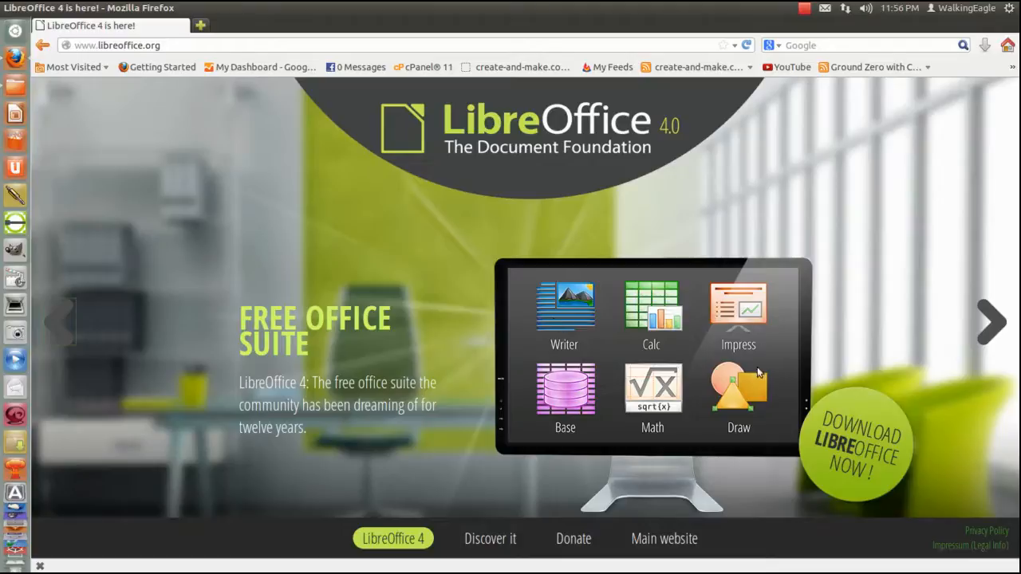
mouse_move(721, 318)
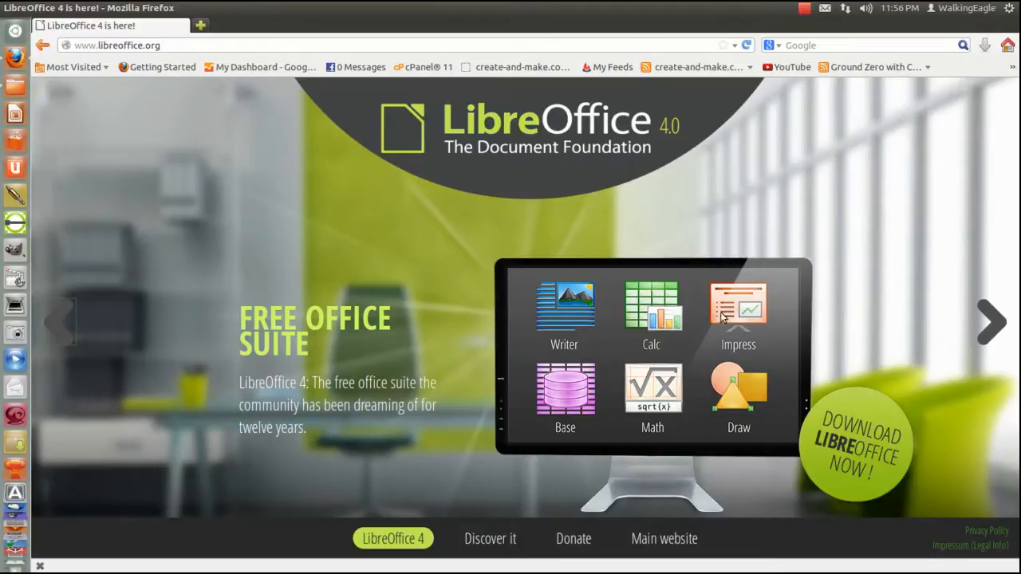
mouse_move(614, 311)
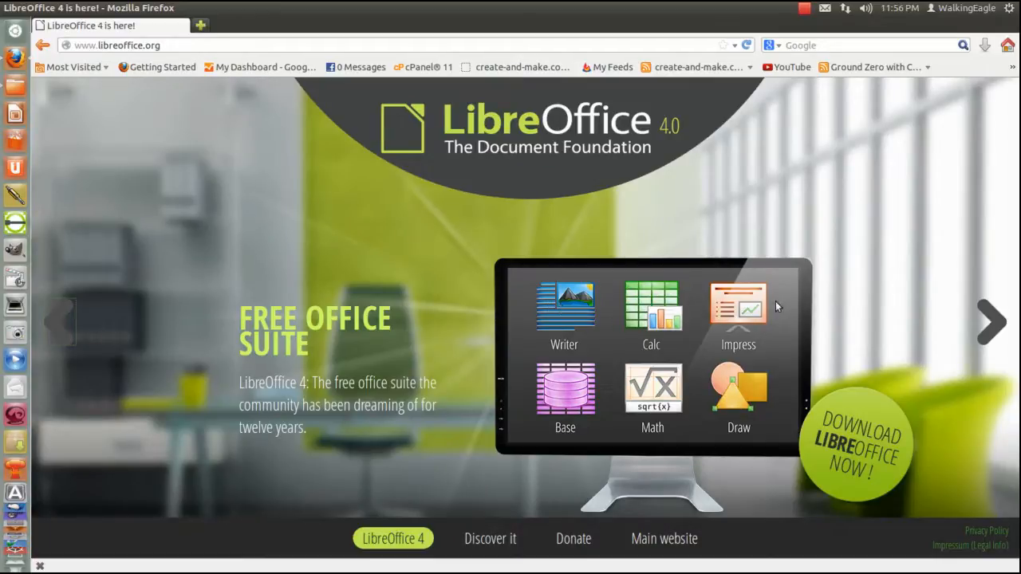
mouse_move(762, 315)
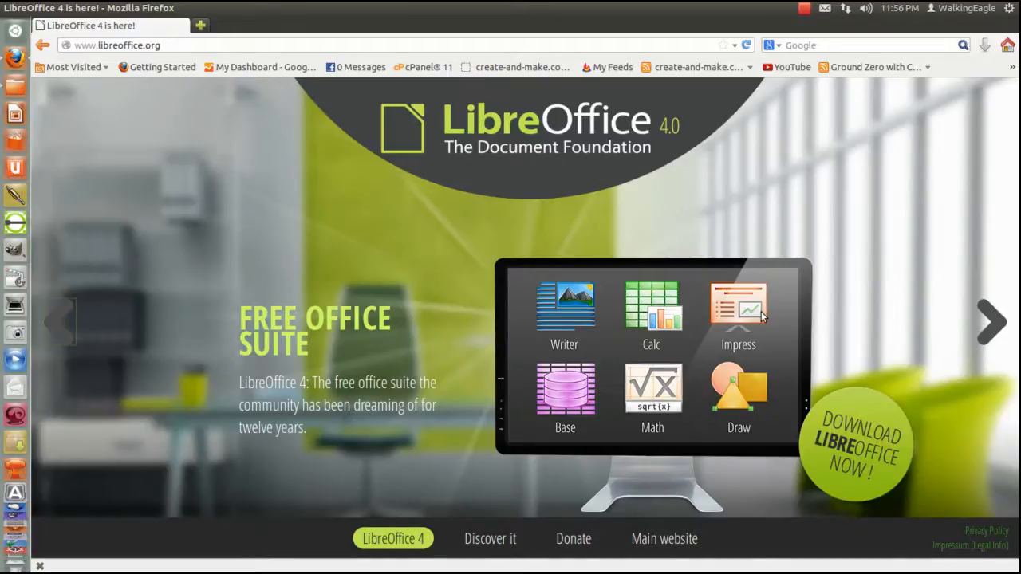
mouse_move(562, 236)
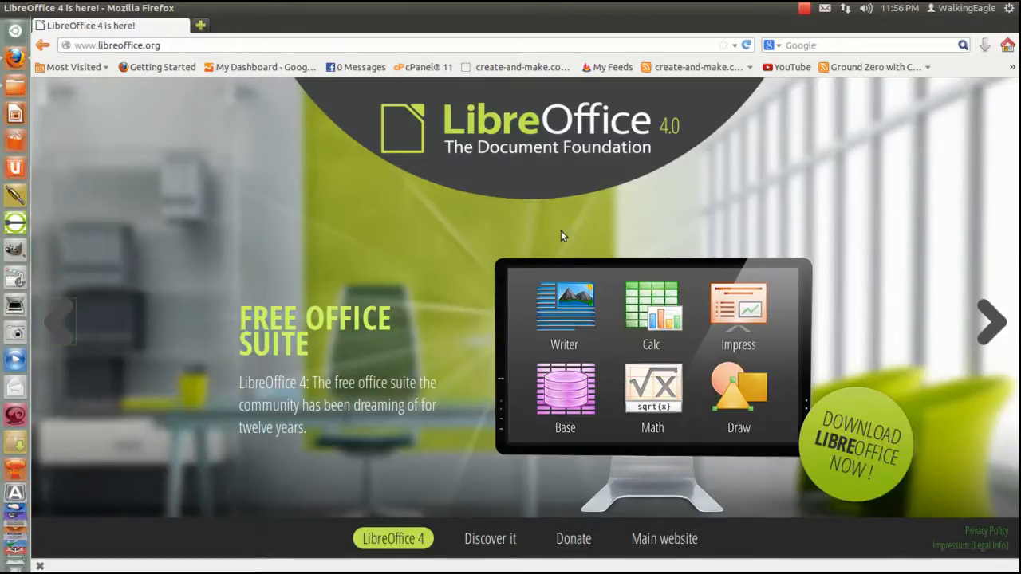
mouse_move(654, 140)
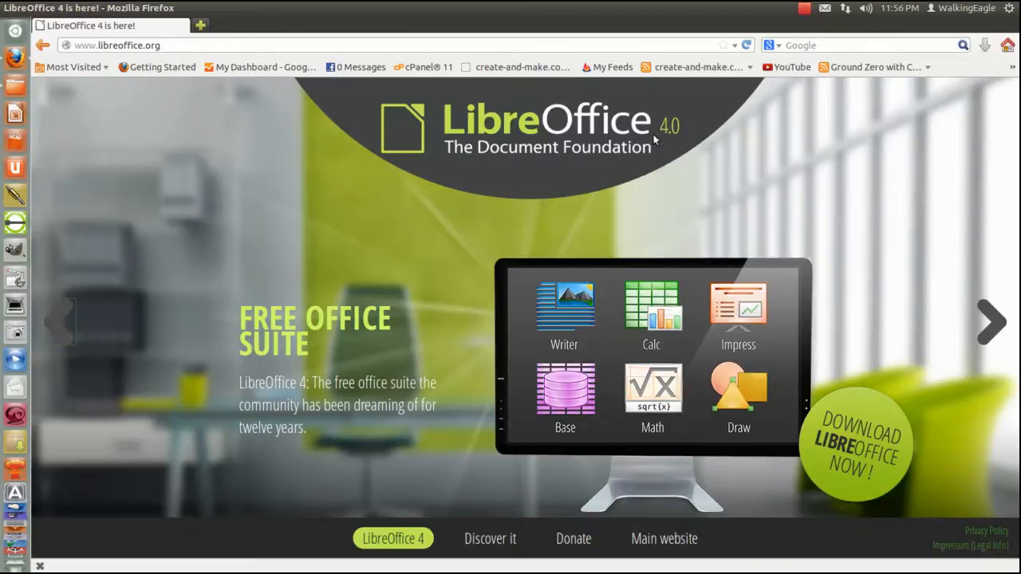
mouse_move(481, 306)
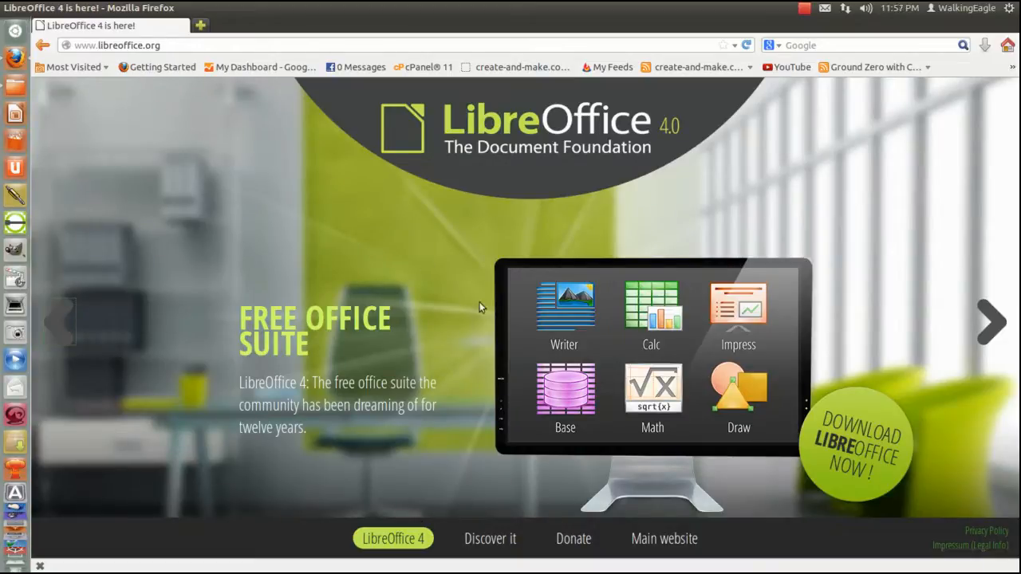
mouse_move(663, 539)
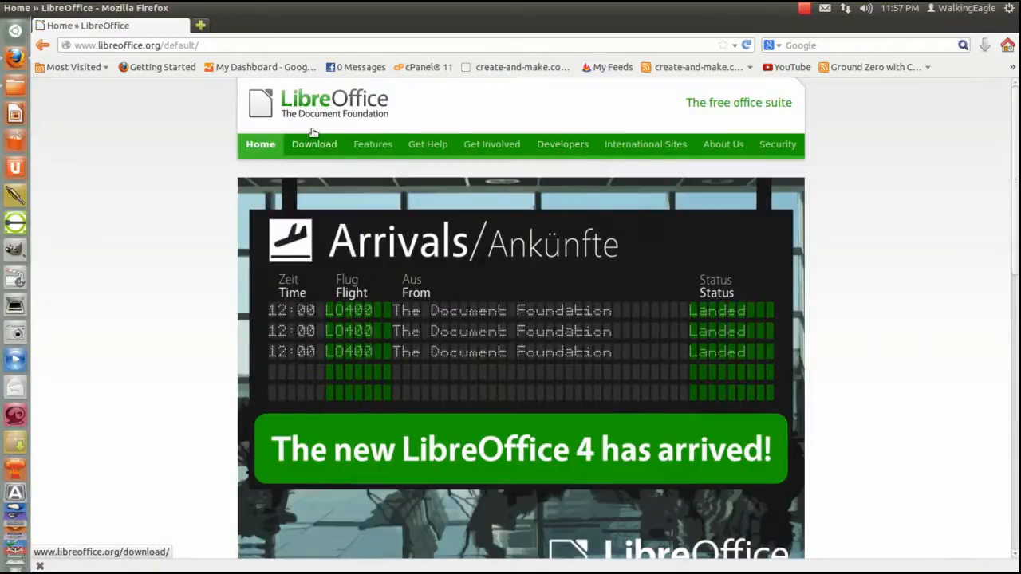
mouse_move(312, 144)
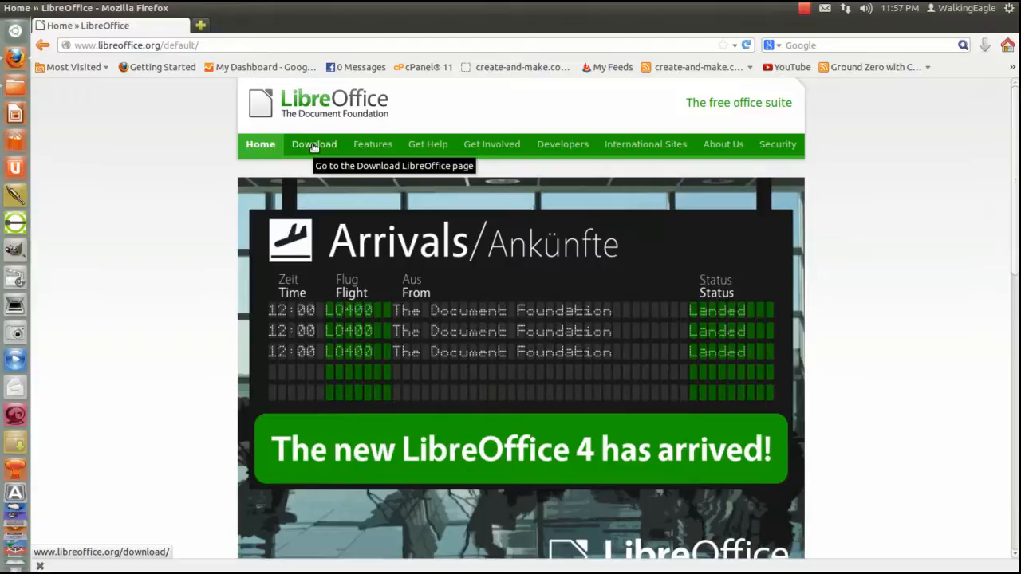
- Go to the Download page and show installers for all systems, versions and languages
click(313, 143)
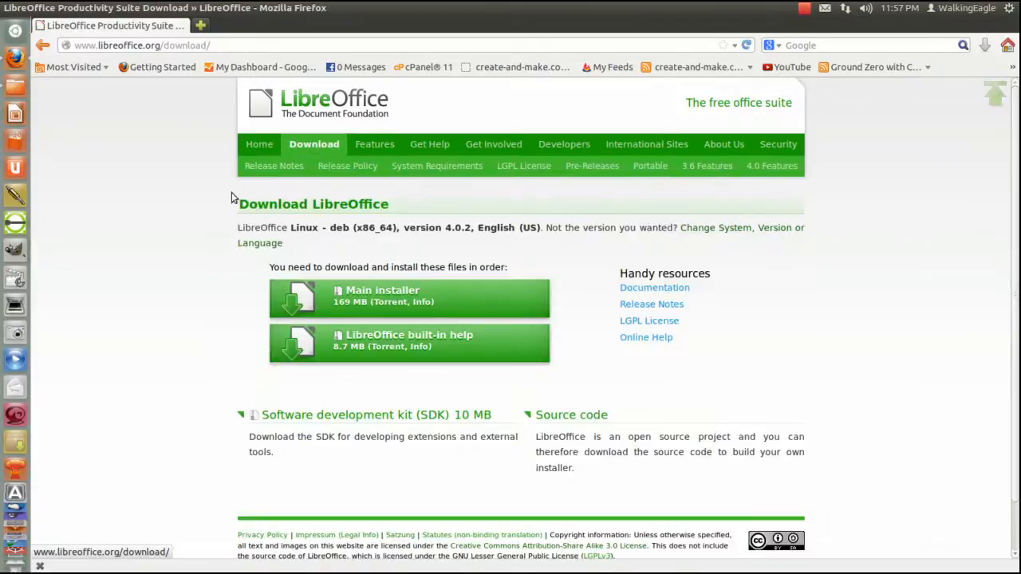
mouse_move(600, 253)
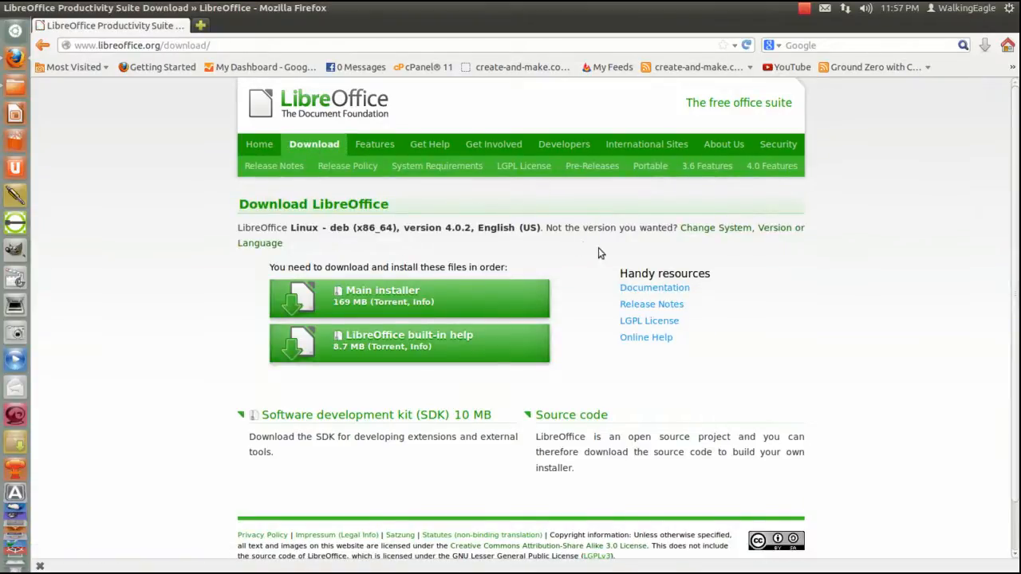
mouse_move(363, 212)
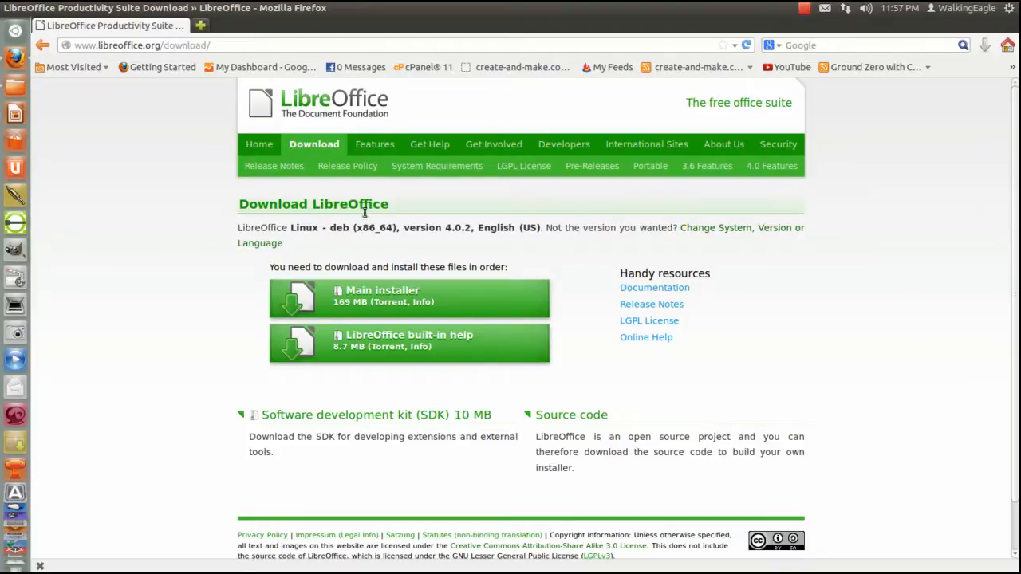
mouse_move(726, 226)
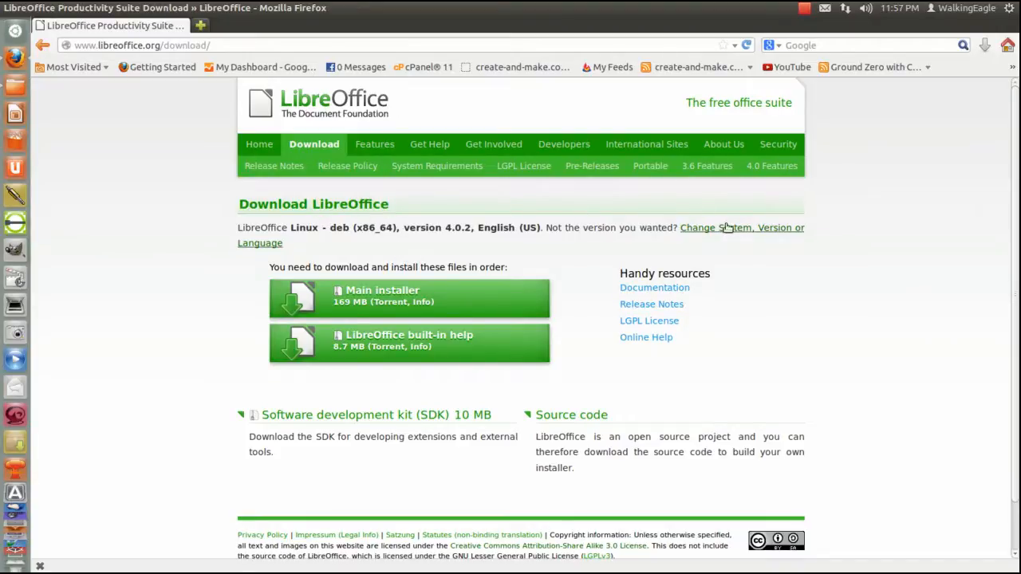
click(740, 226)
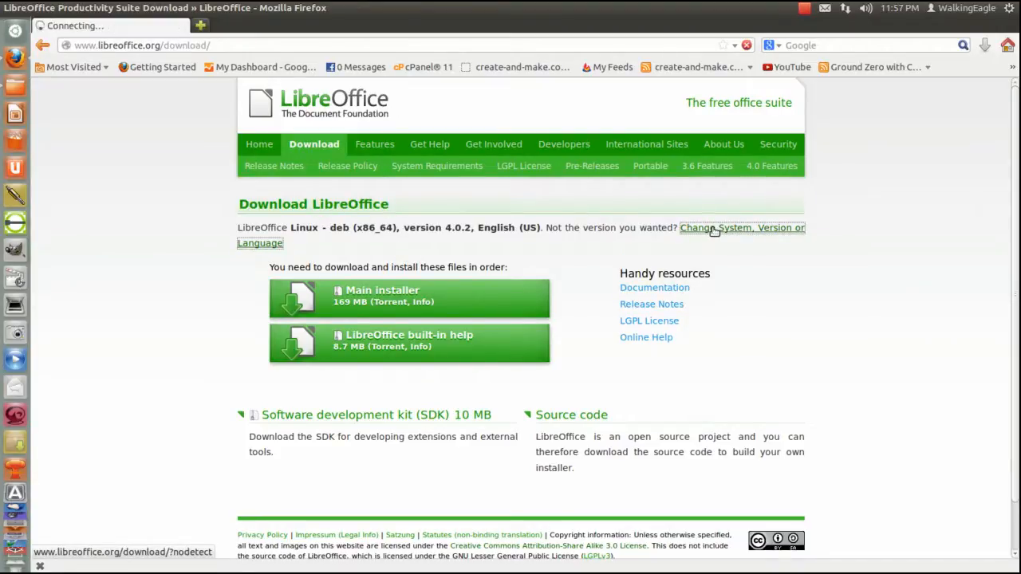
click(742, 227)
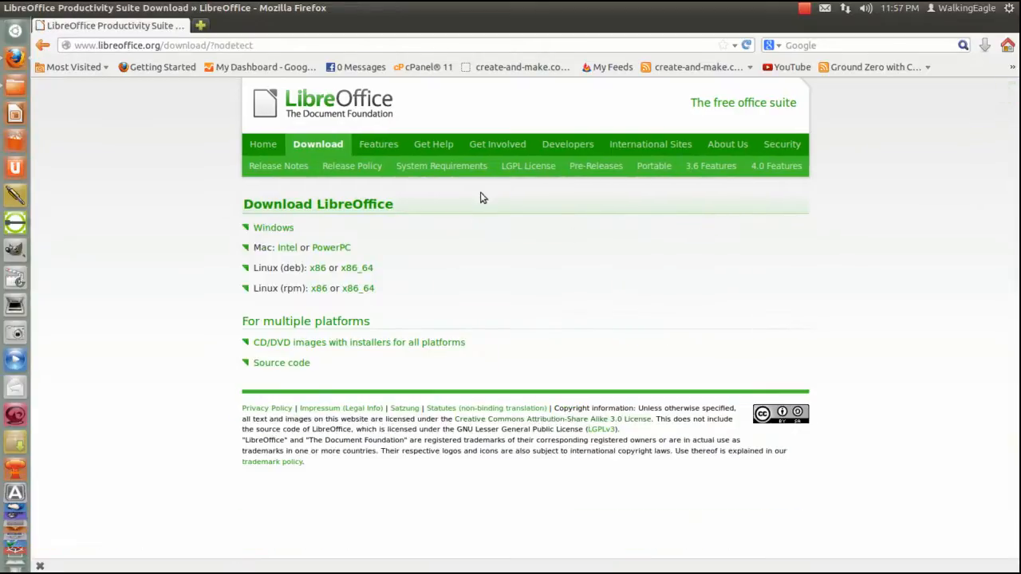
mouse_move(274, 226)
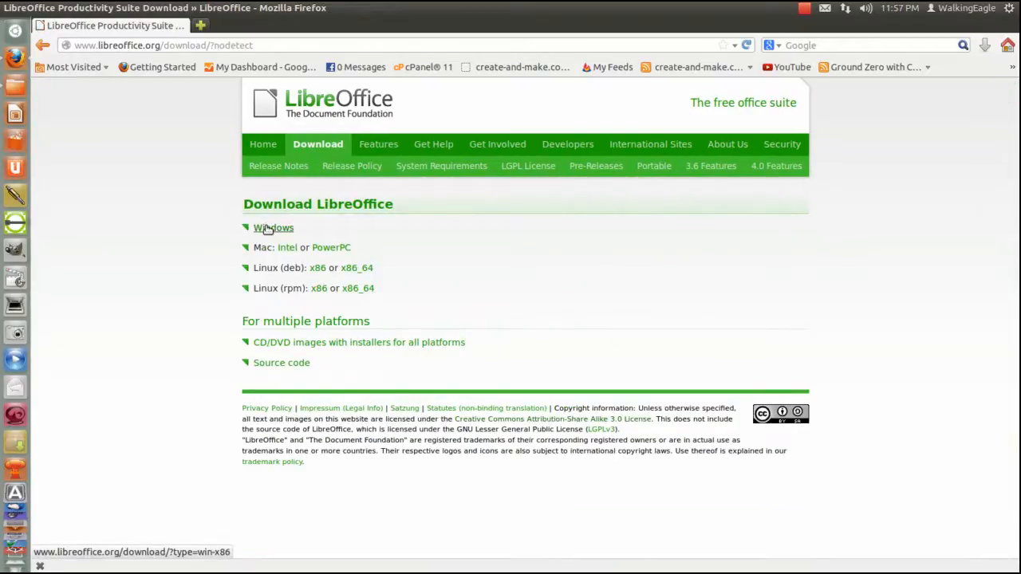
mouse_move(421, 277)
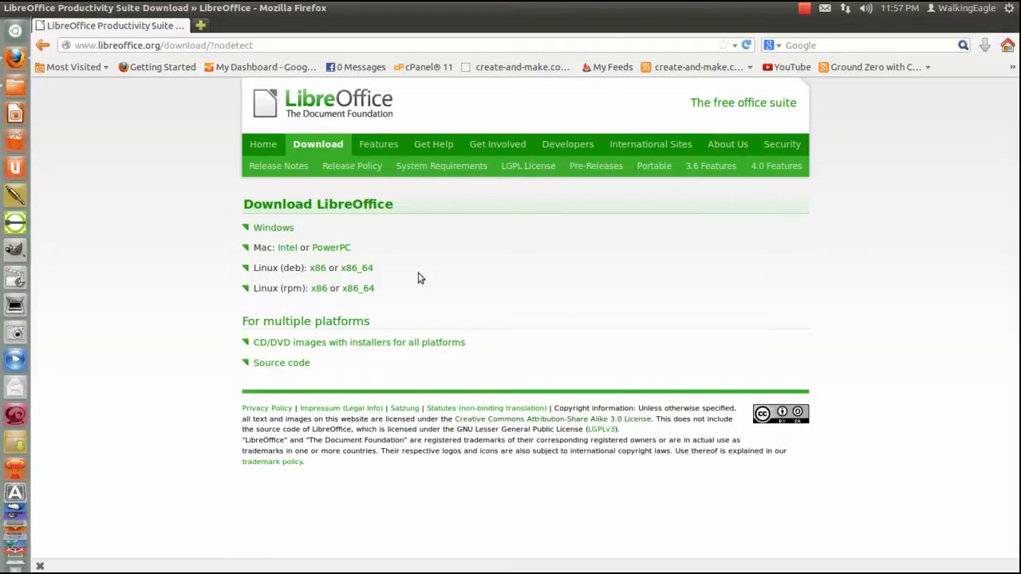
mouse_move(571, 275)
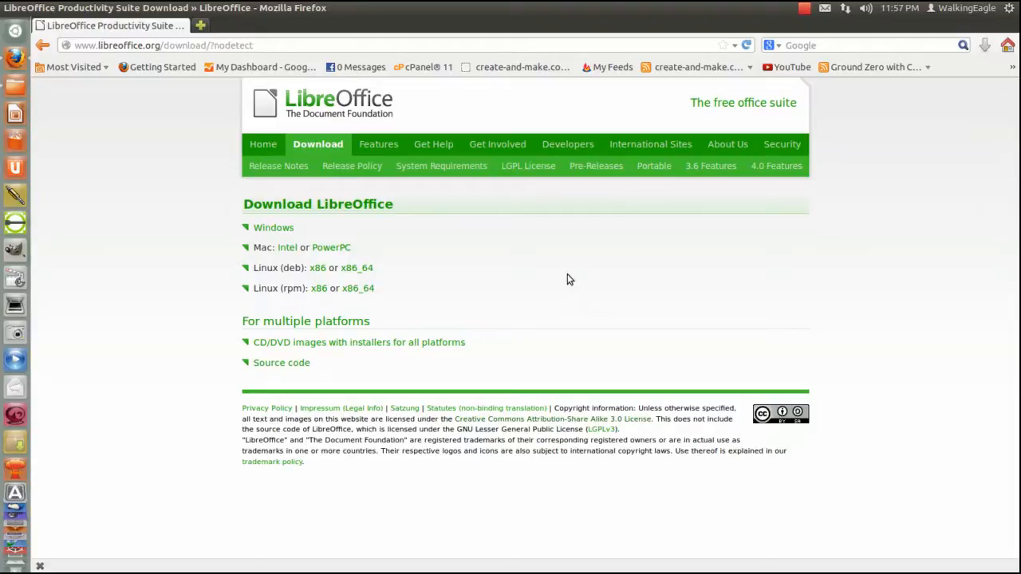
mouse_move(622, 295)
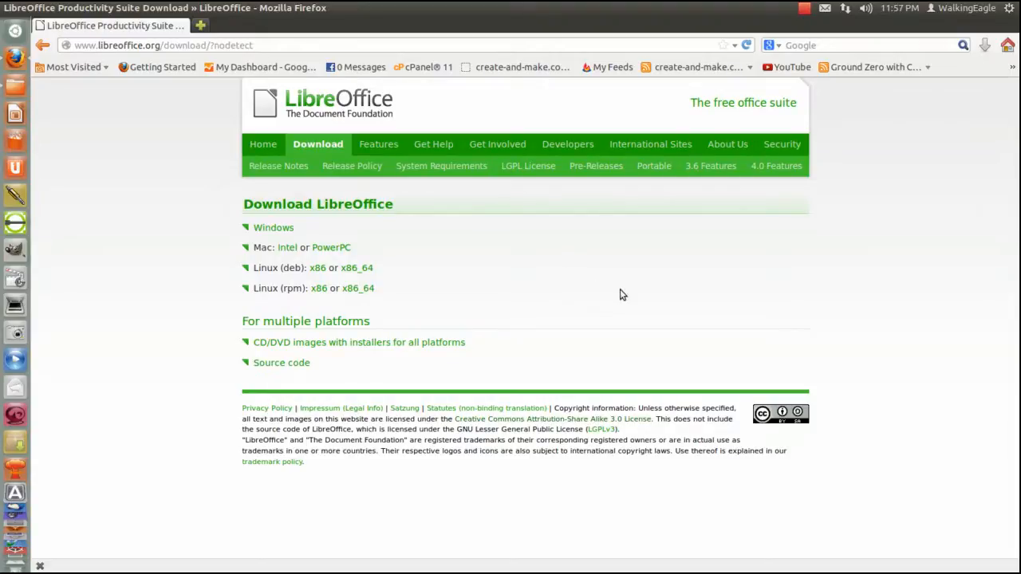
mouse_move(89, 160)
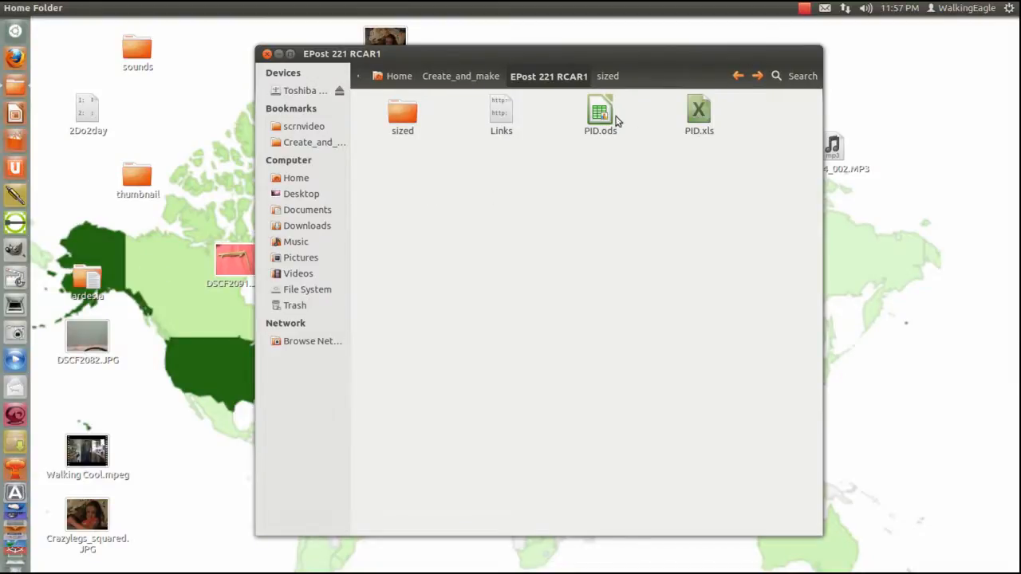
- Open PID.ods from the sized folder in LibreOffice Calc
click(600, 114)
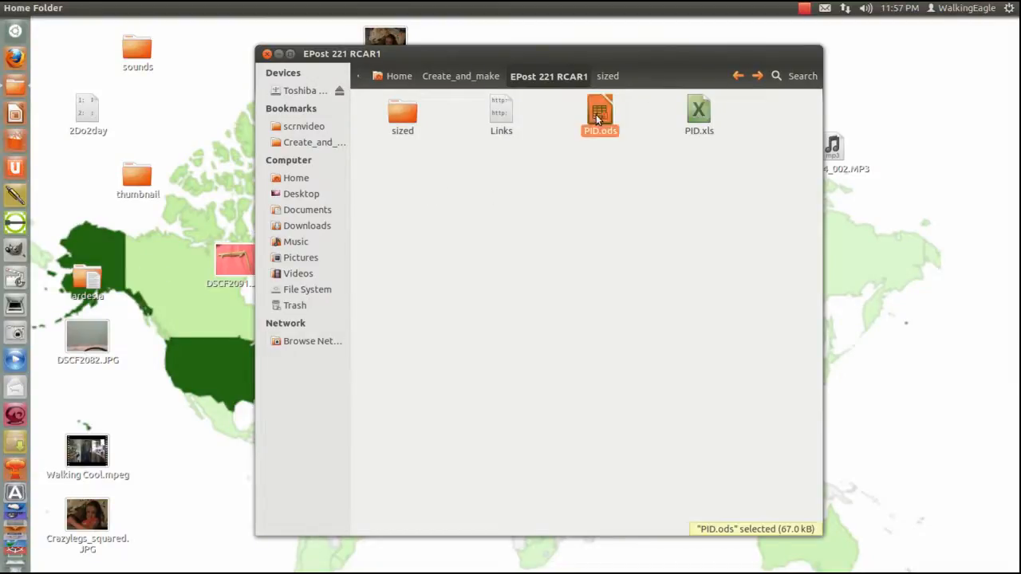
double_click(600, 115)
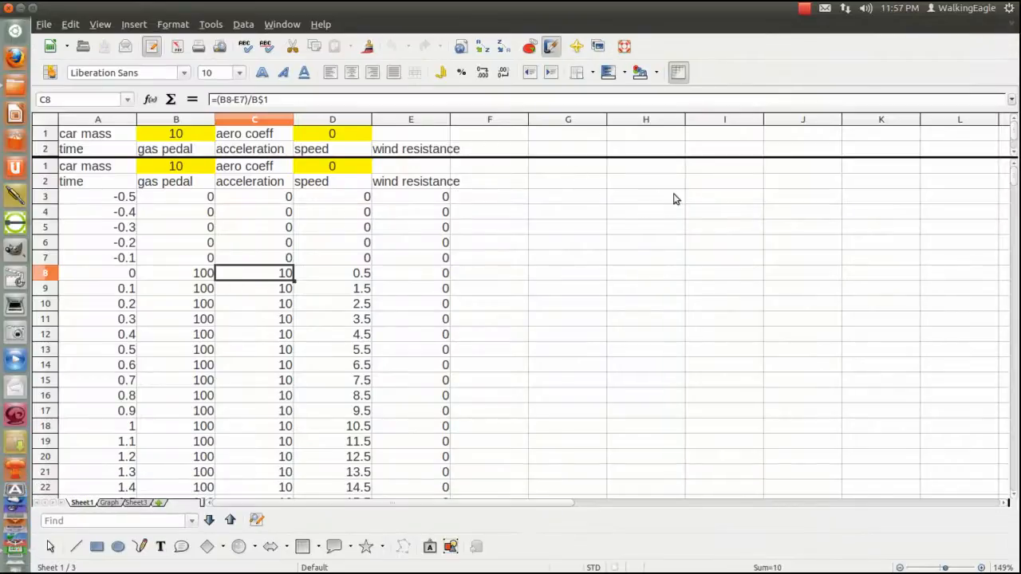
mouse_move(581, 268)
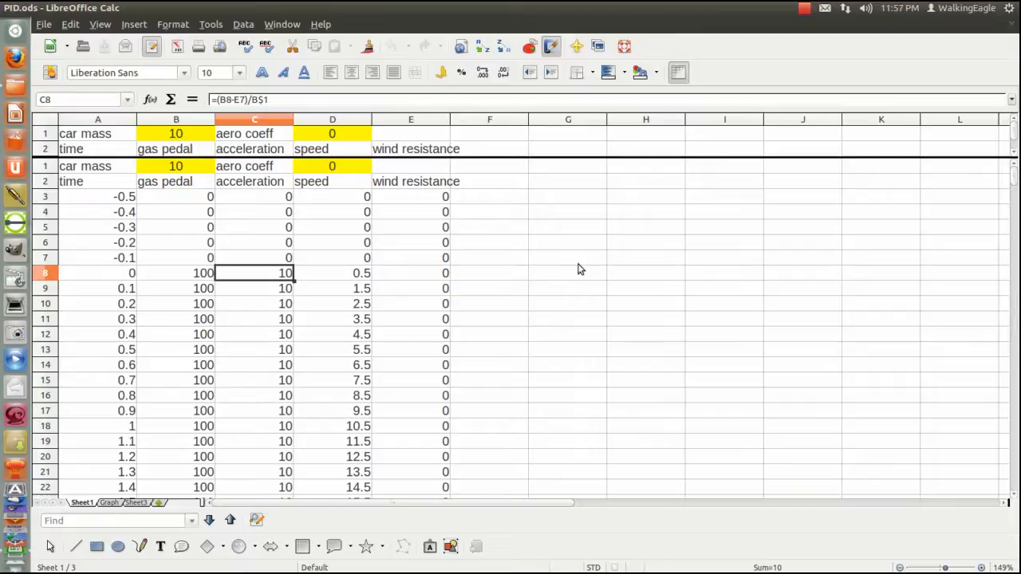
mouse_move(246, 169)
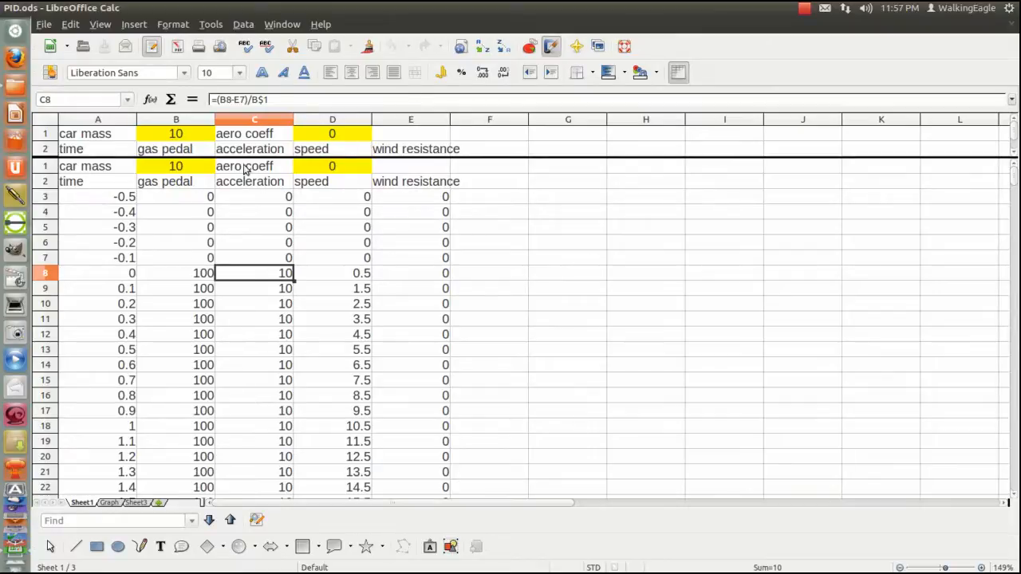
mouse_move(121, 195)
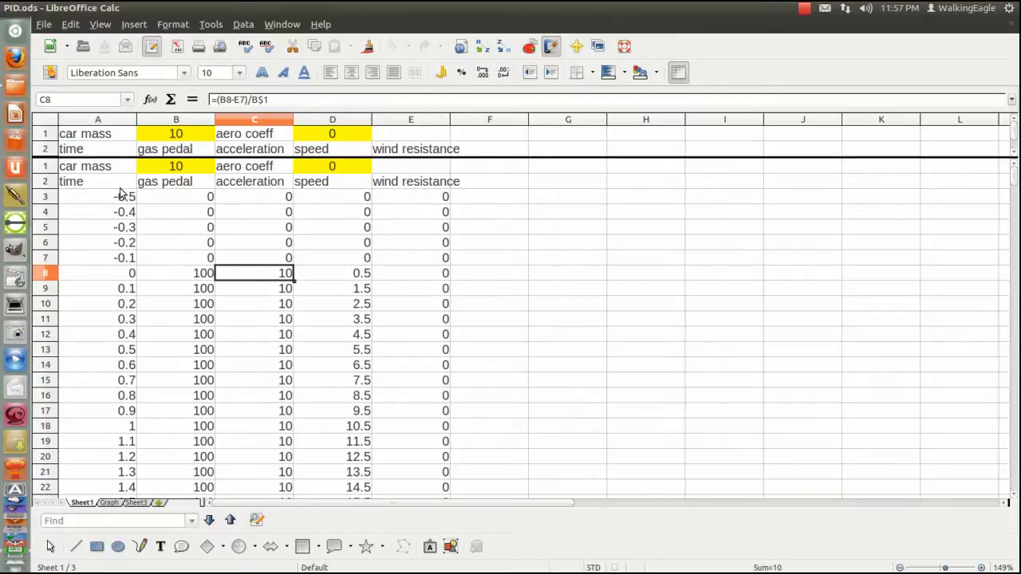
mouse_move(548, 182)
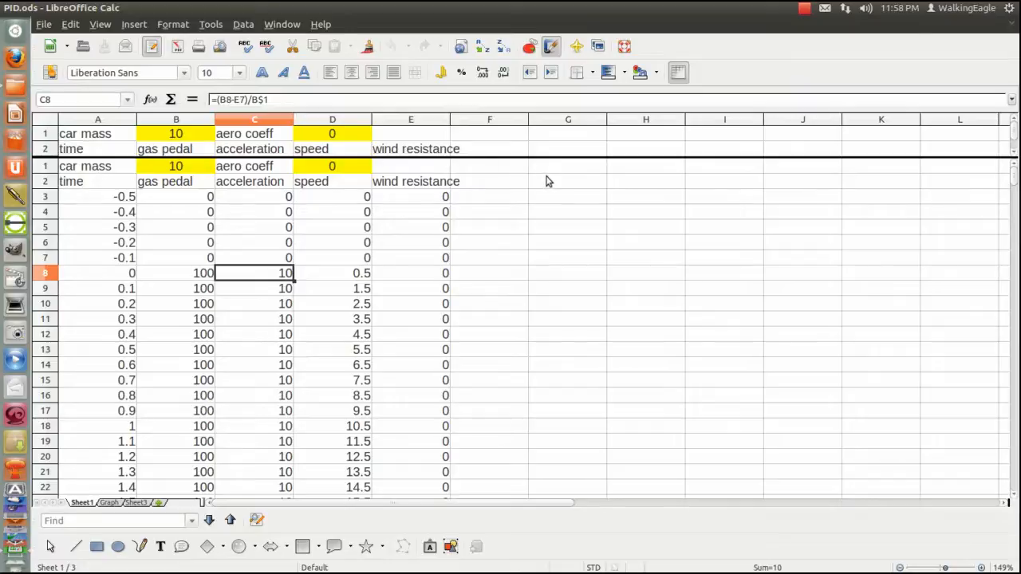
mouse_move(561, 173)
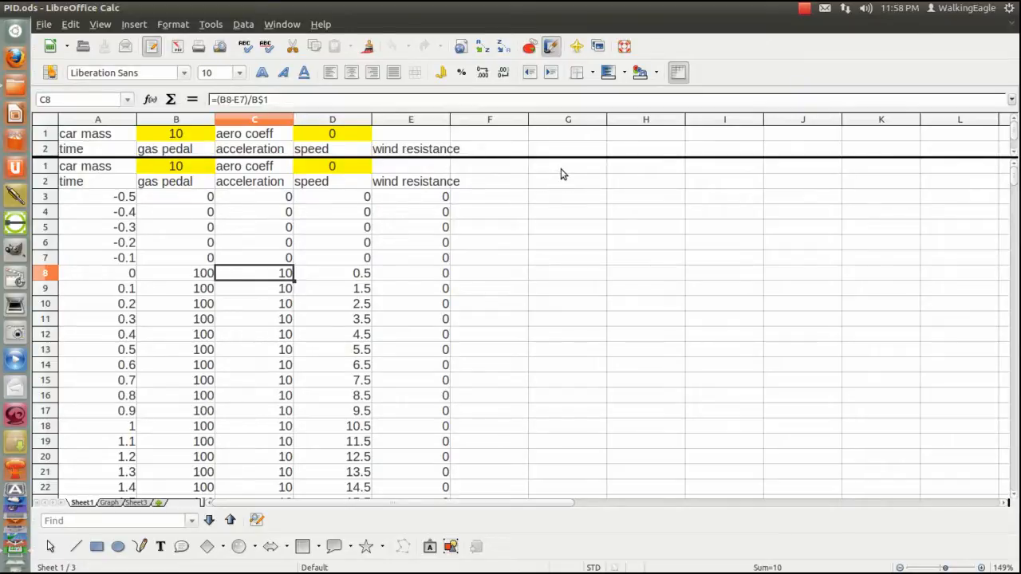
mouse_move(120, 211)
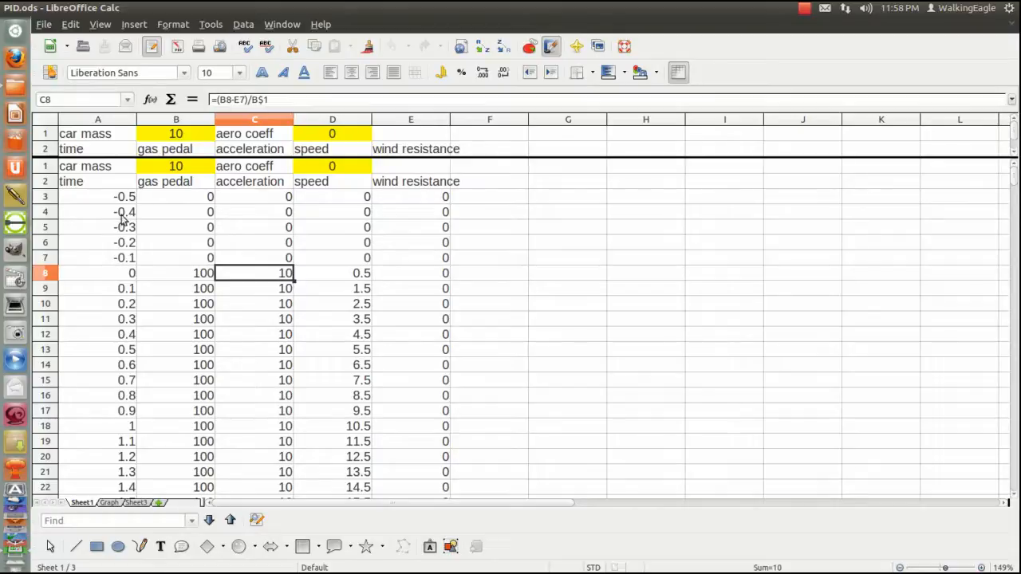
mouse_move(87, 203)
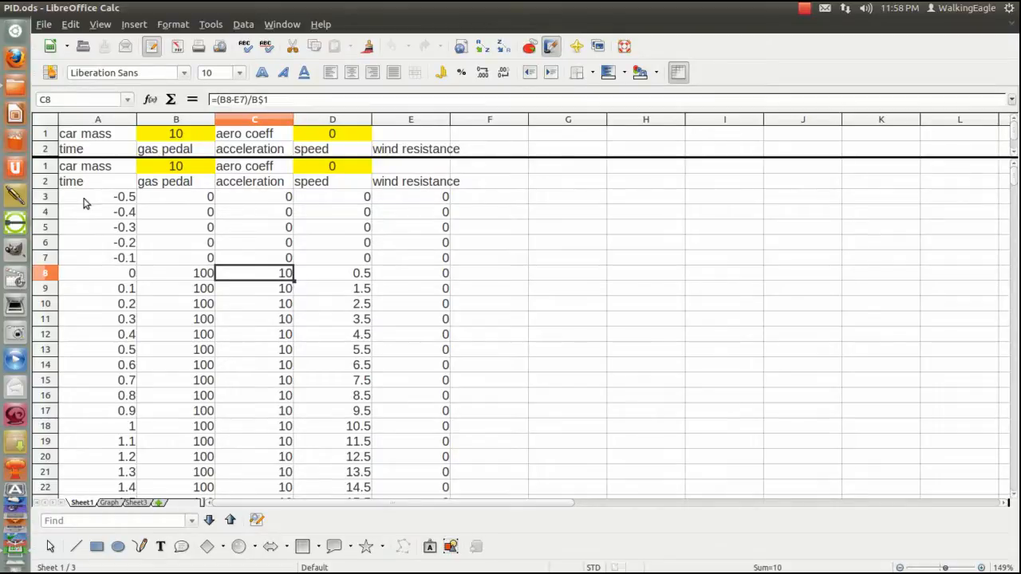
mouse_move(126, 281)
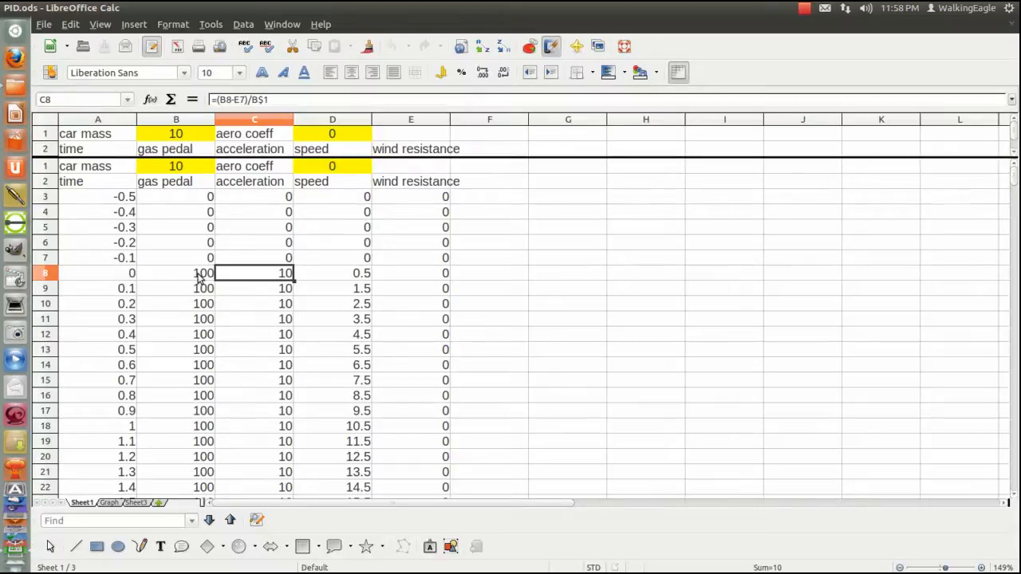
mouse_move(96, 188)
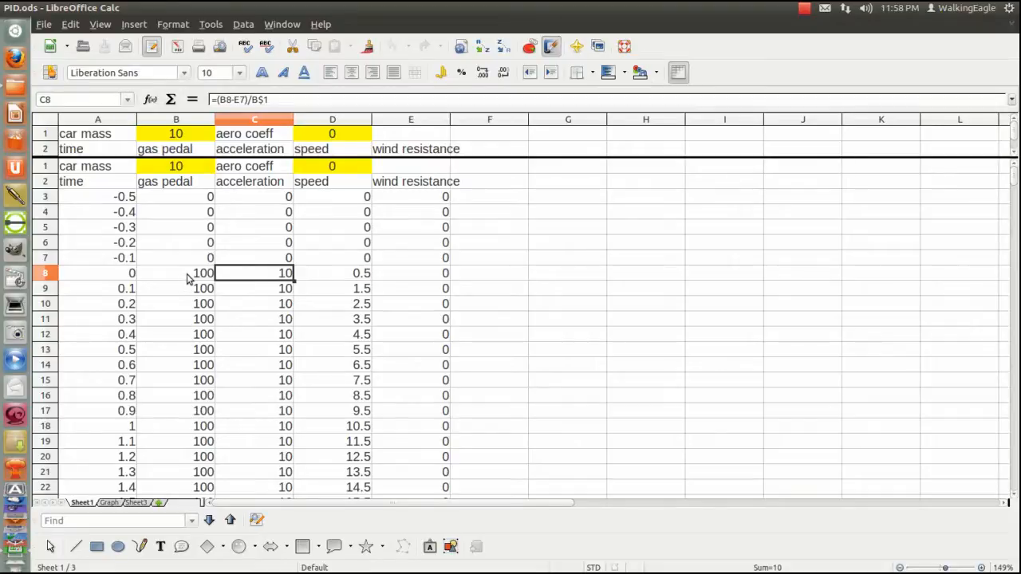
mouse_move(545, 274)
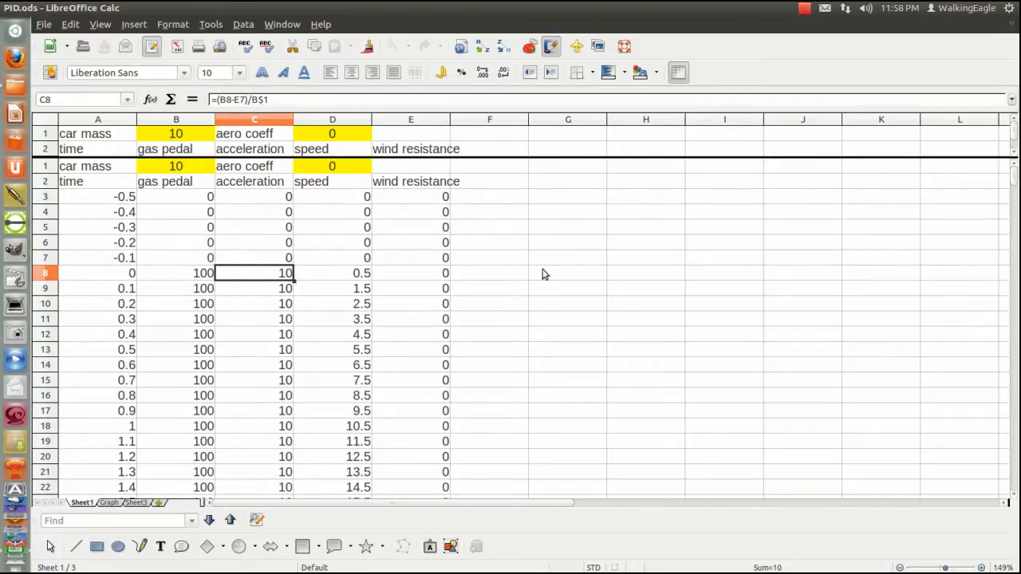
mouse_move(589, 279)
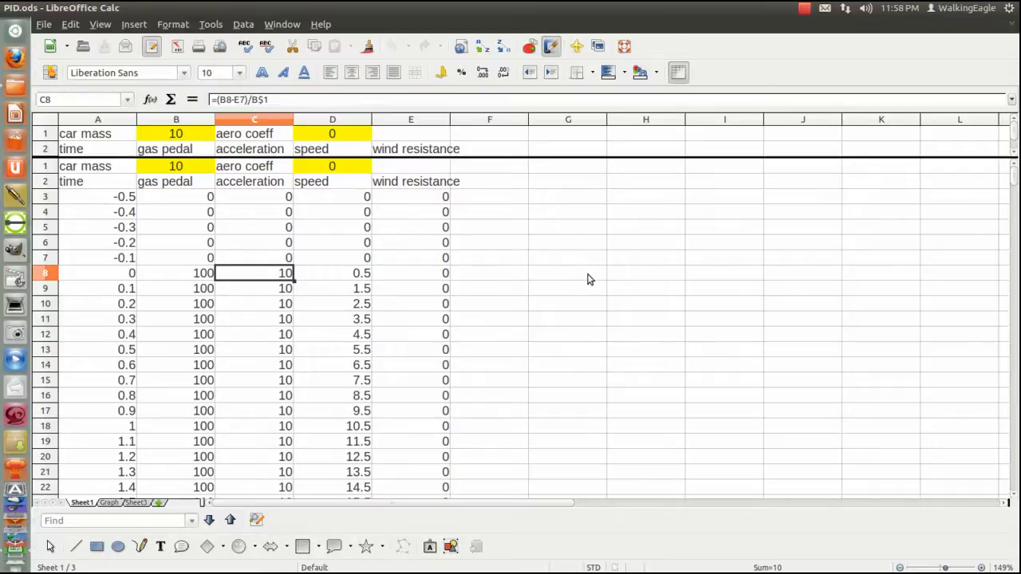
mouse_move(204, 263)
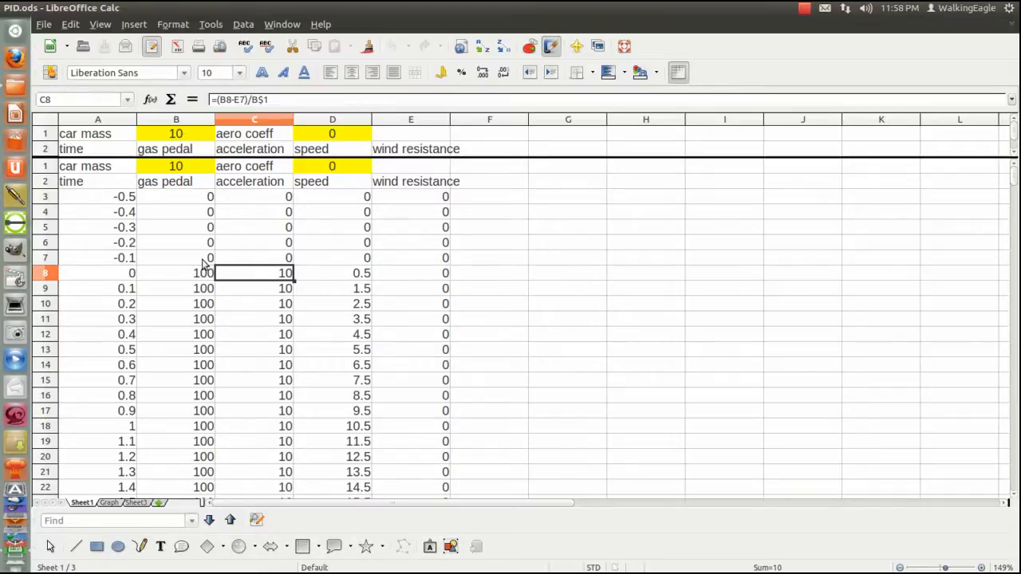
mouse_move(192, 281)
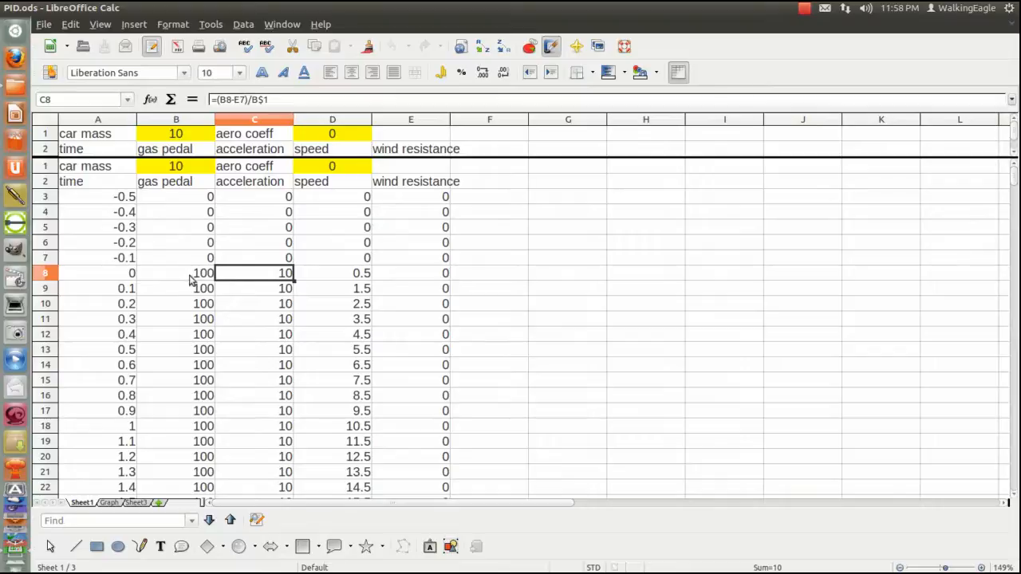
mouse_move(227, 278)
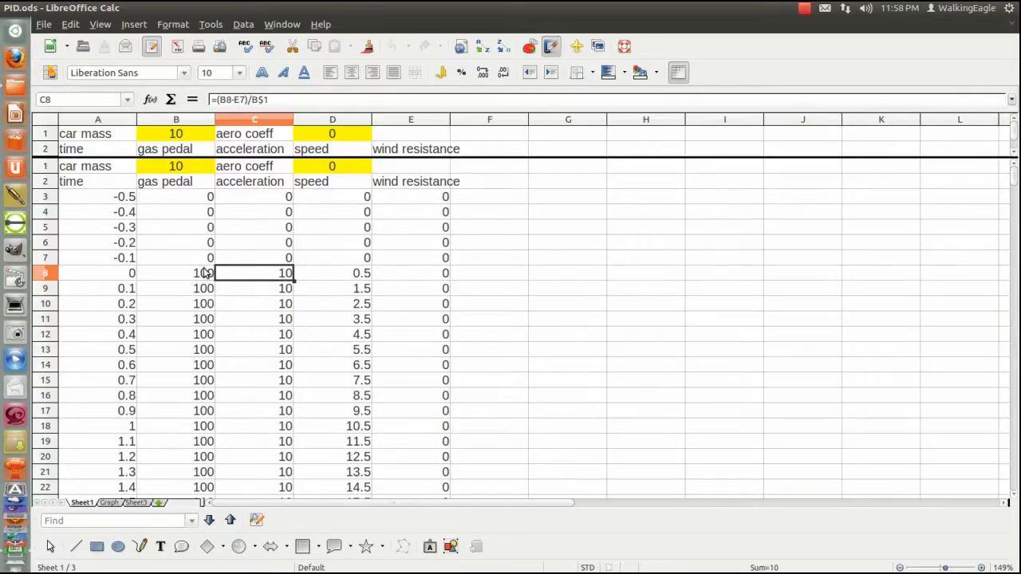
click(175, 273)
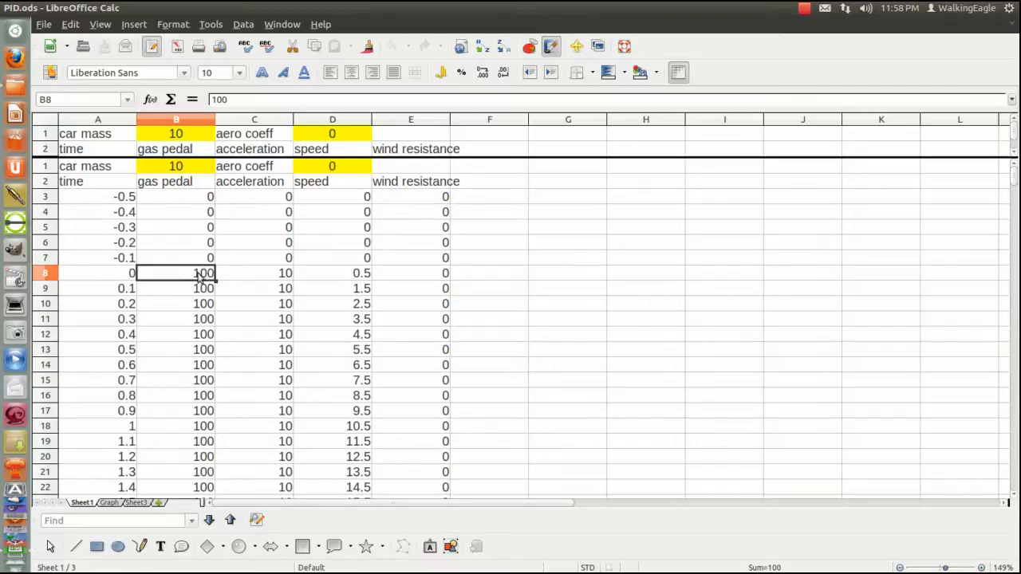
mouse_move(192, 281)
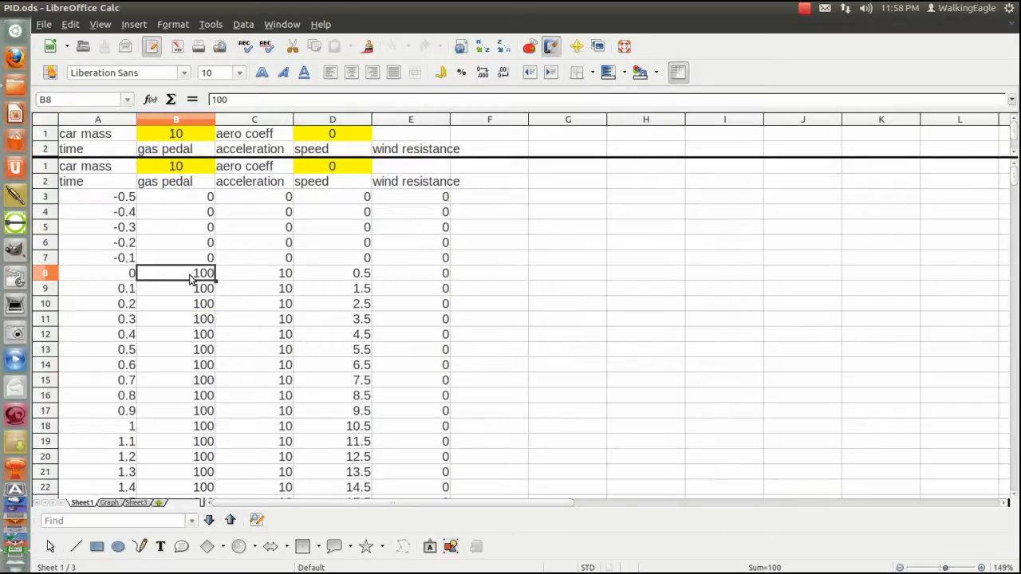
click(253, 272)
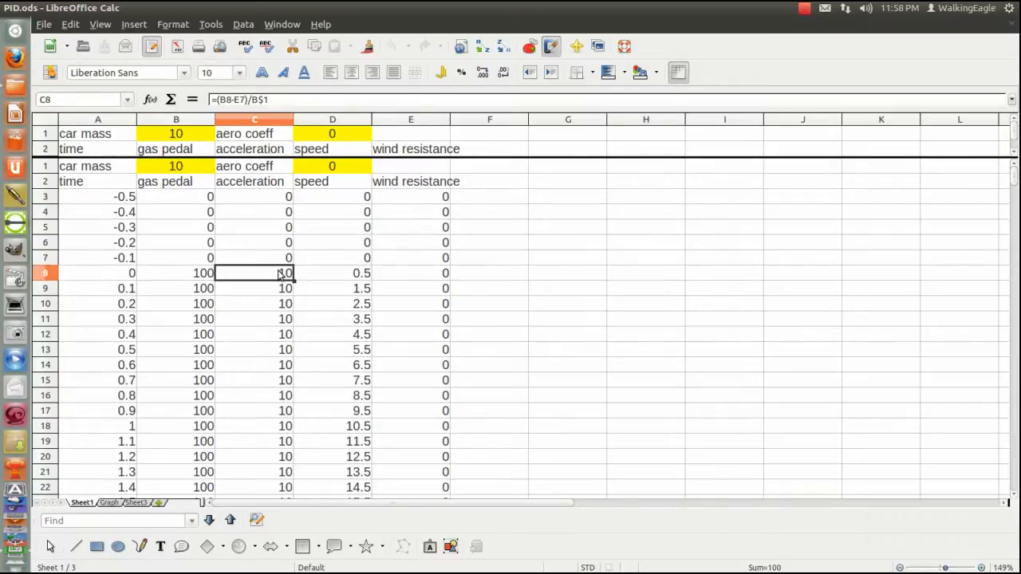
mouse_move(264, 278)
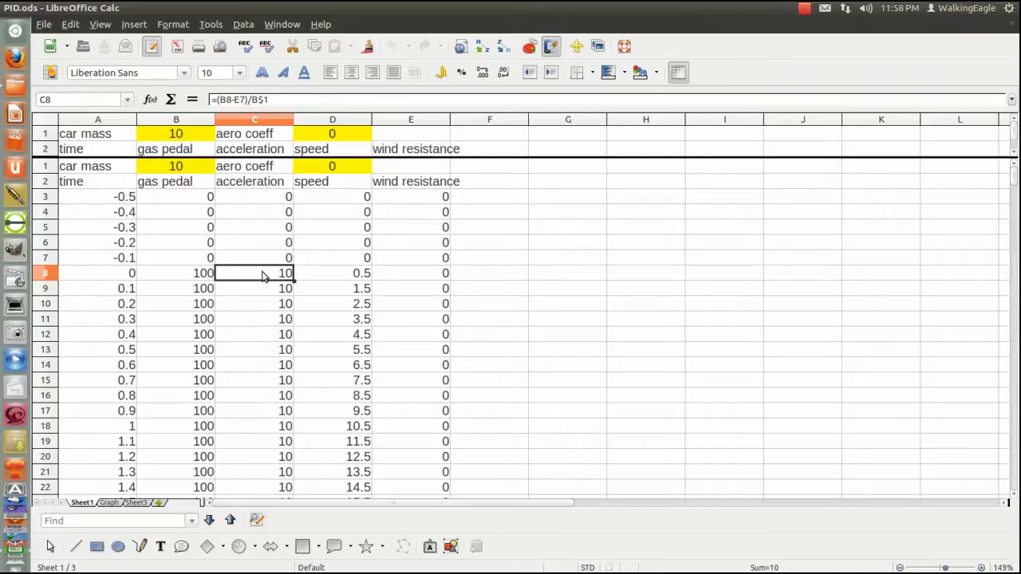
mouse_move(310, 274)
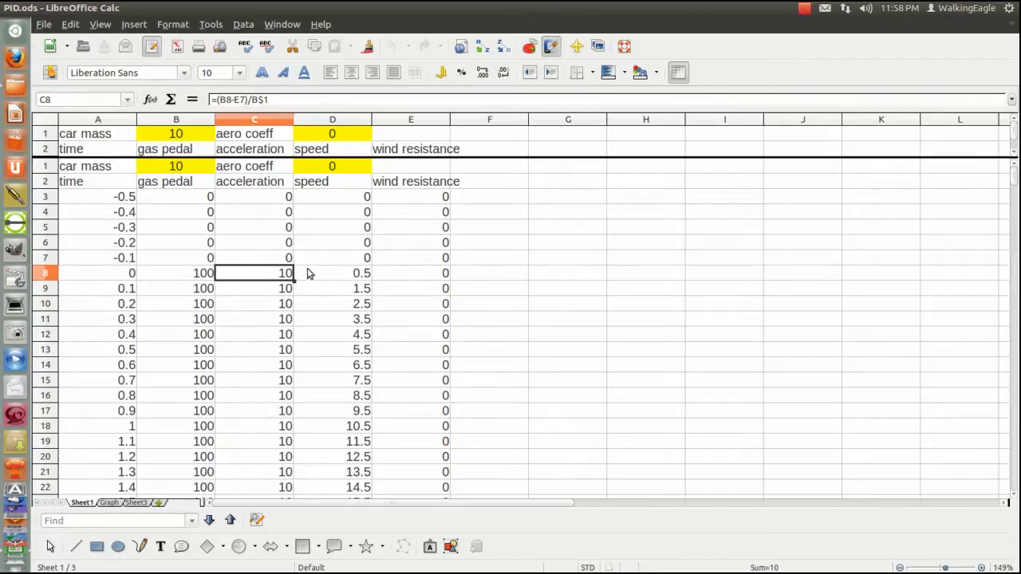
mouse_move(271, 102)
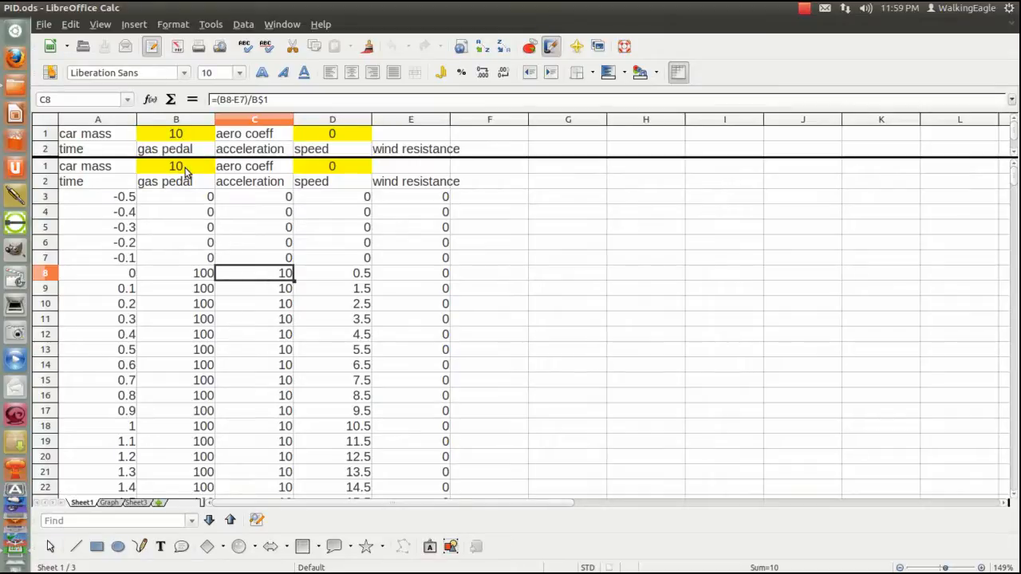
mouse_move(620, 370)
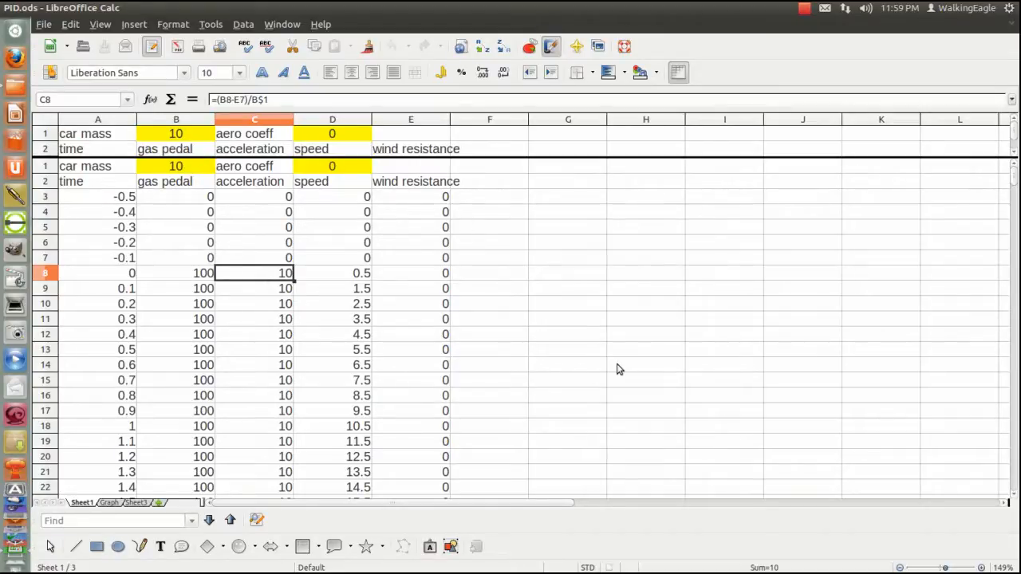
mouse_move(214, 281)
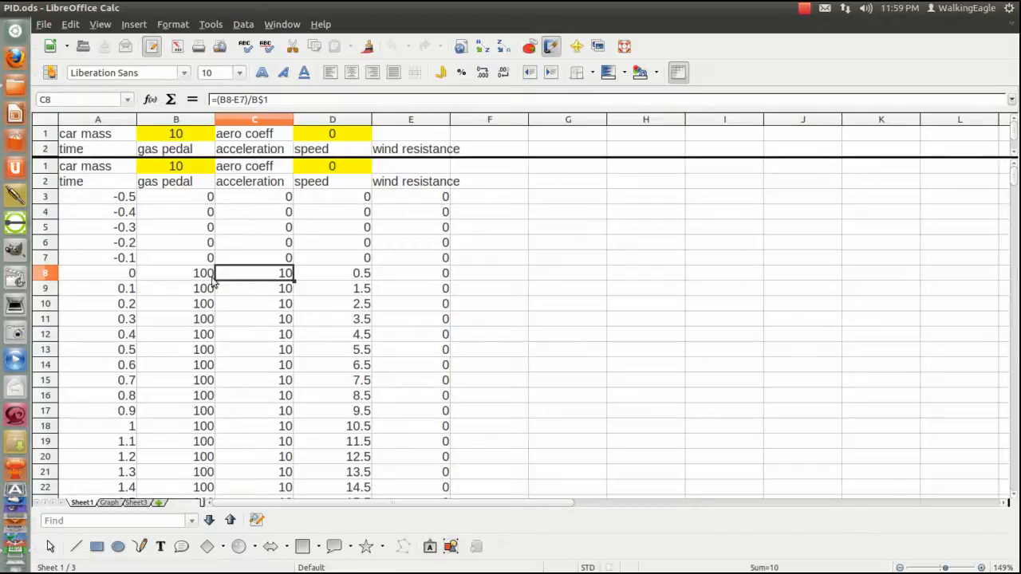
click(176, 273)
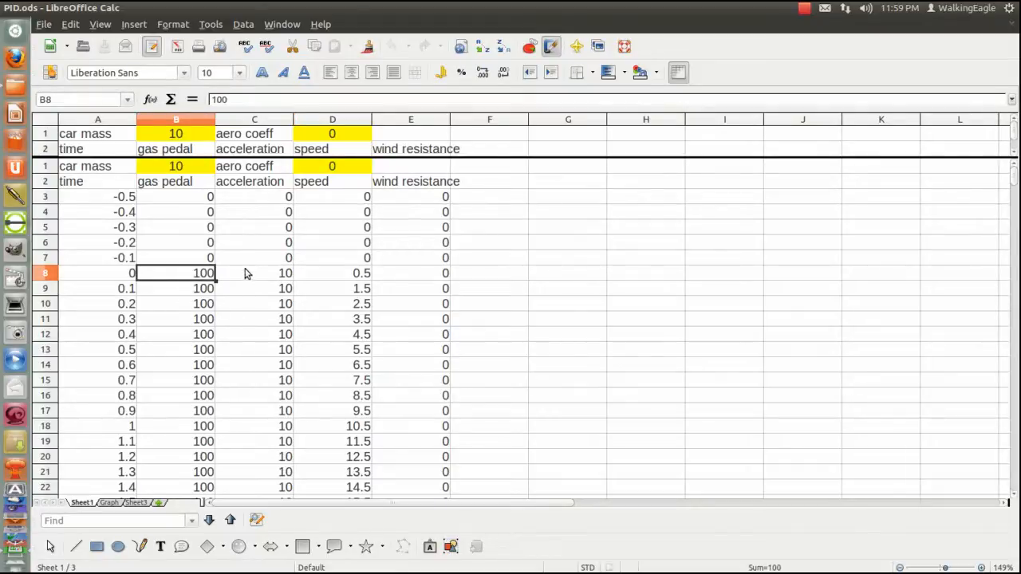
mouse_move(249, 281)
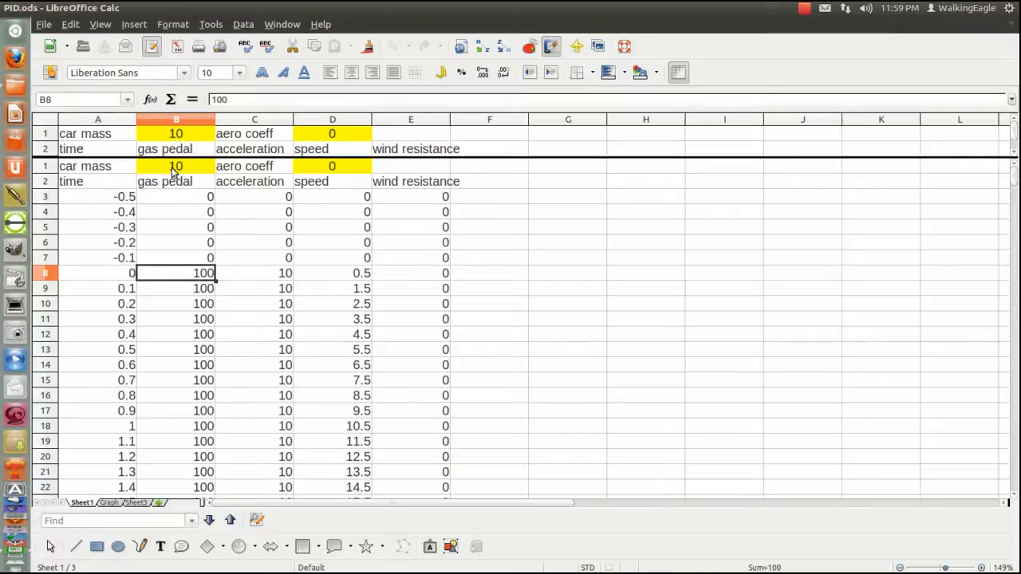
mouse_move(190, 272)
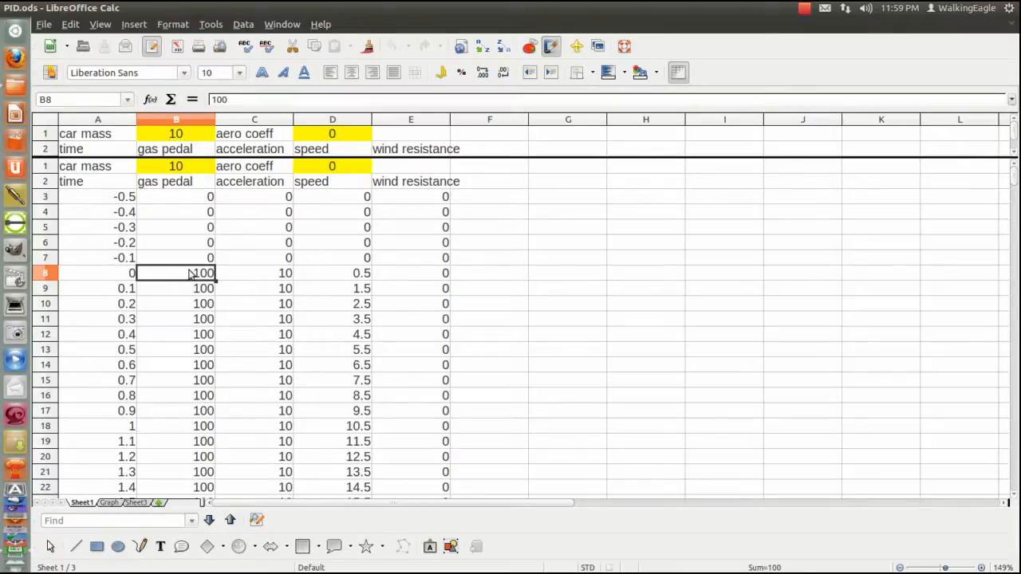
mouse_move(275, 280)
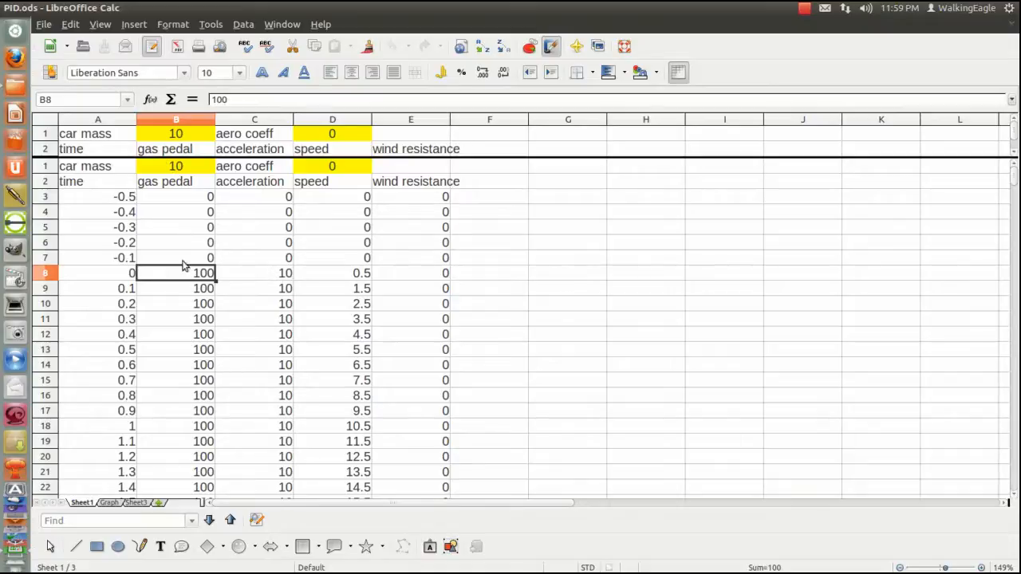
mouse_move(270, 274)
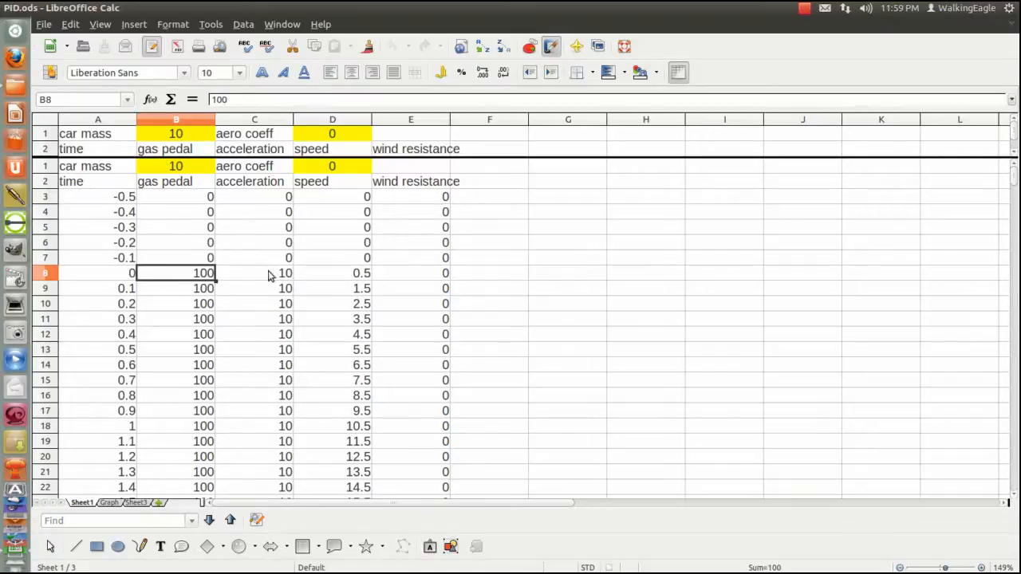
mouse_move(168, 279)
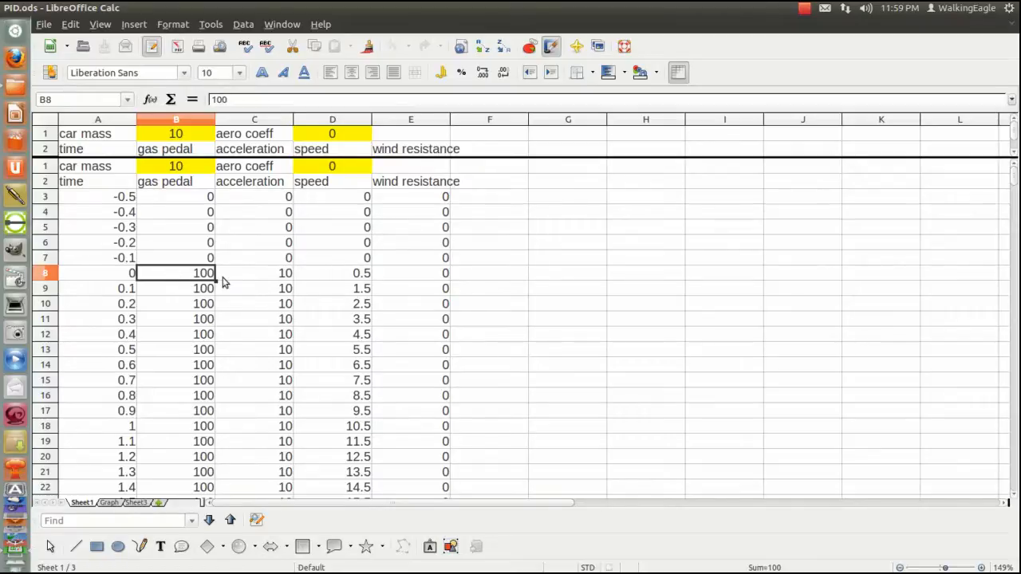
mouse_move(172, 278)
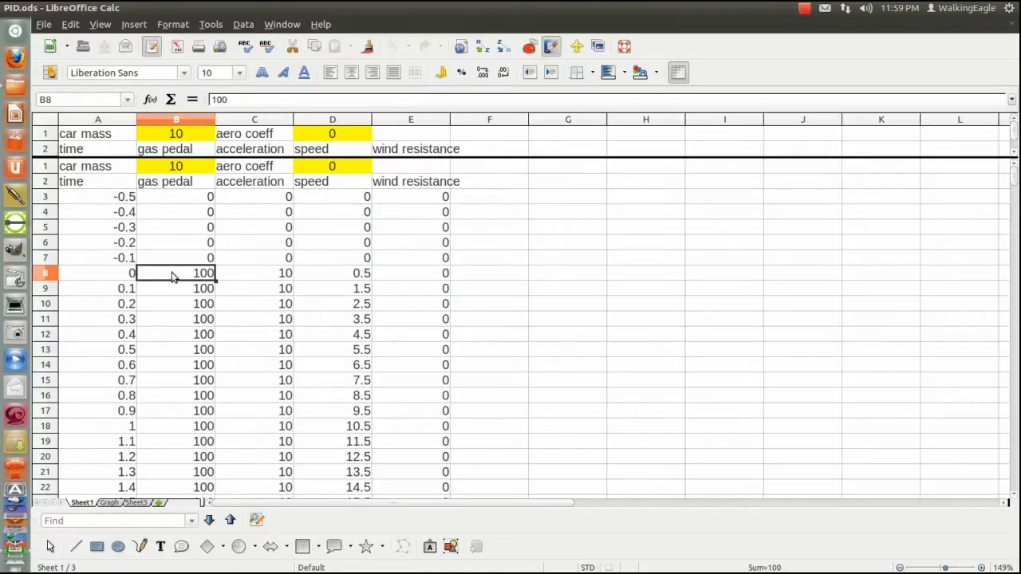
mouse_move(274, 284)
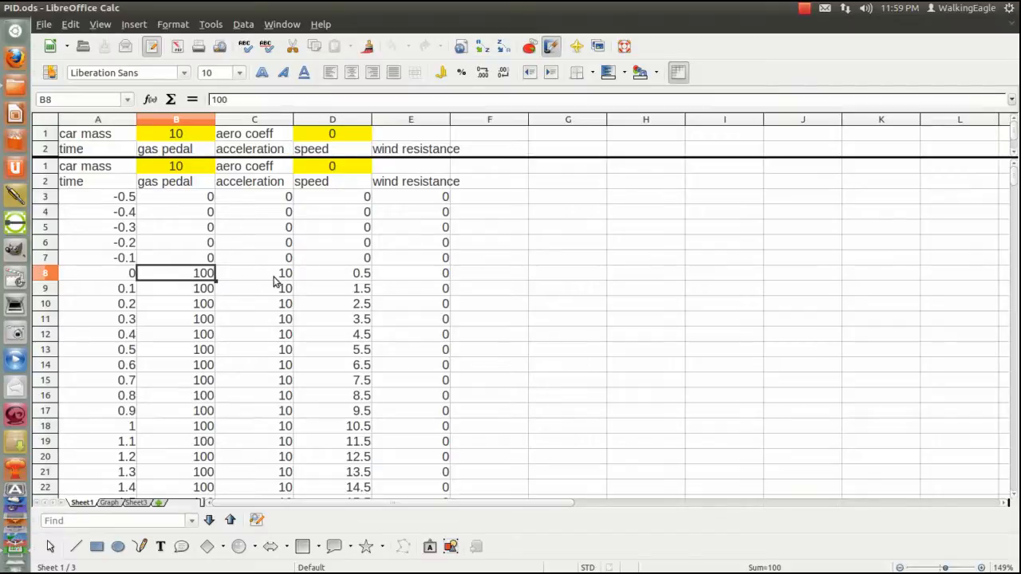
mouse_move(207, 289)
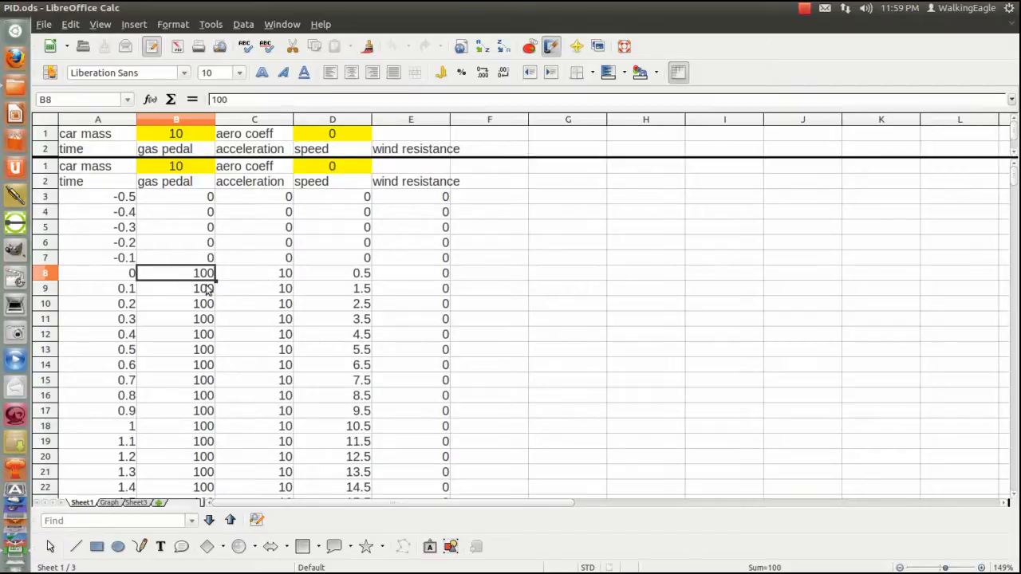
mouse_move(274, 277)
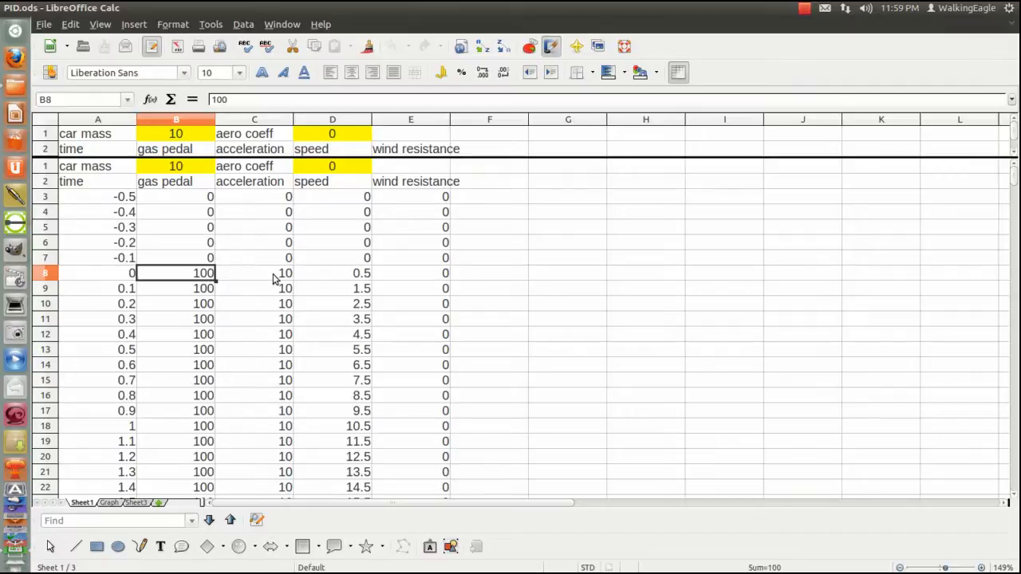
click(253, 272)
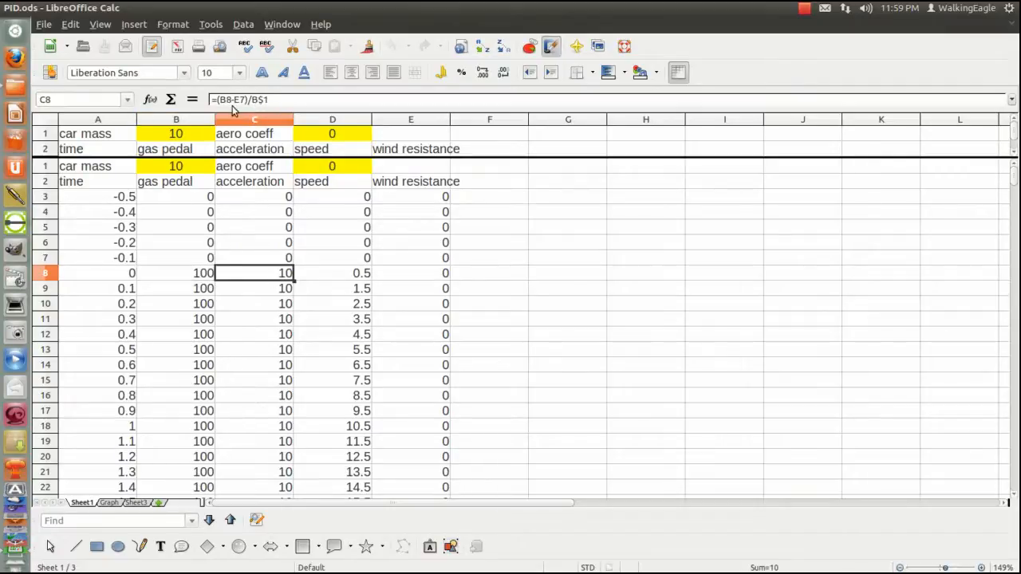
mouse_move(255, 104)
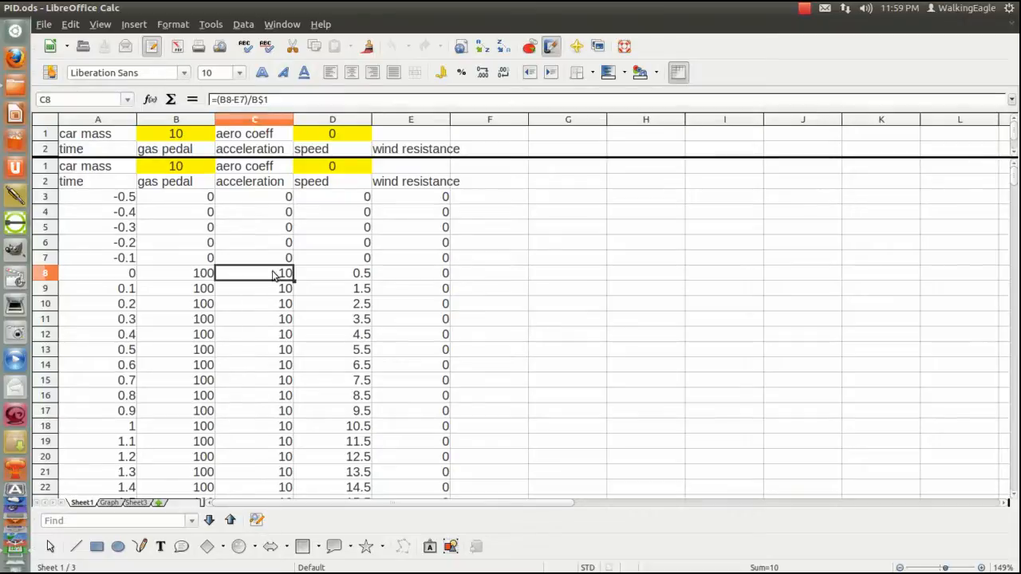
mouse_move(322, 268)
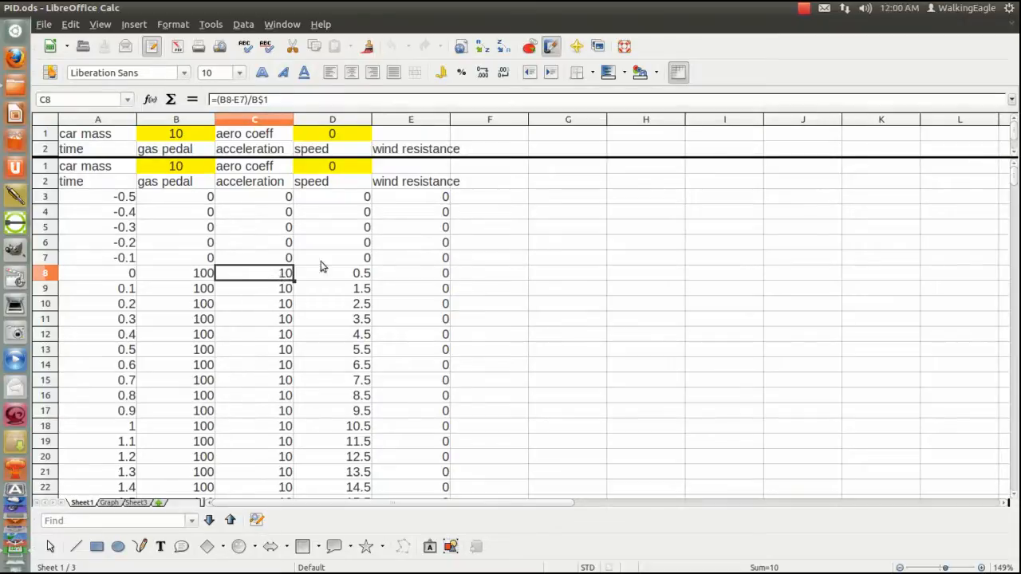
click(331, 272)
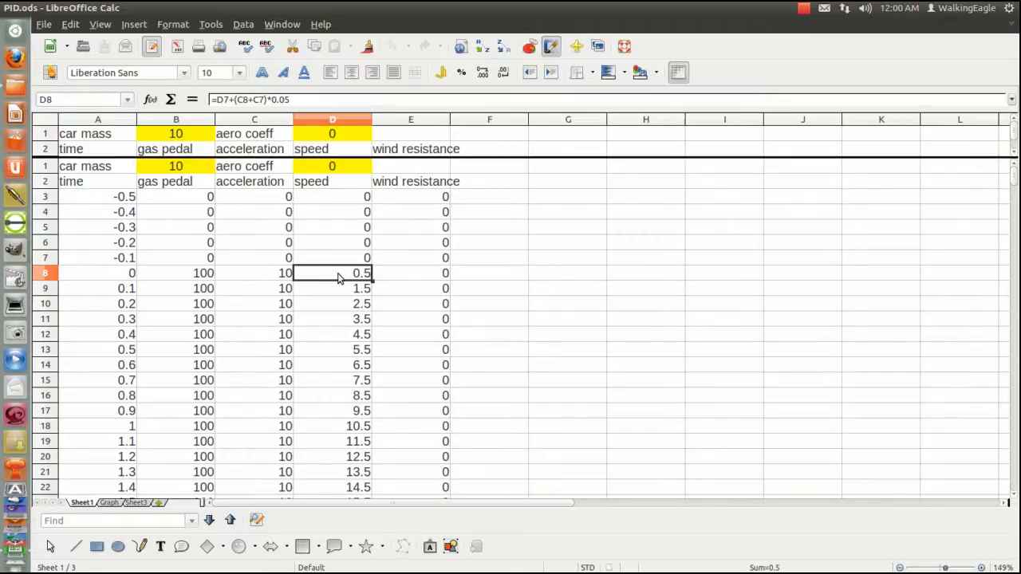
mouse_move(268, 279)
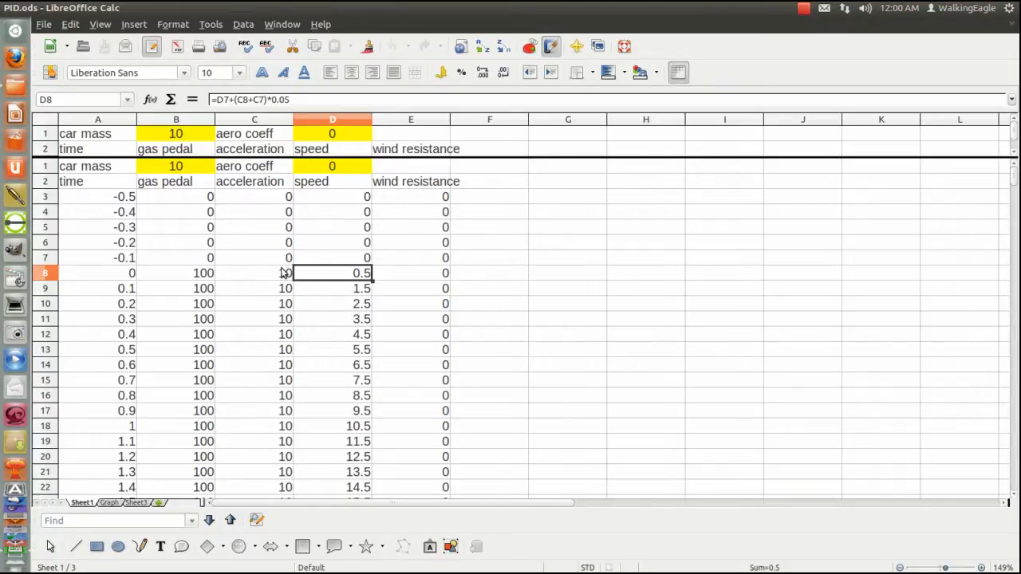
mouse_move(284, 274)
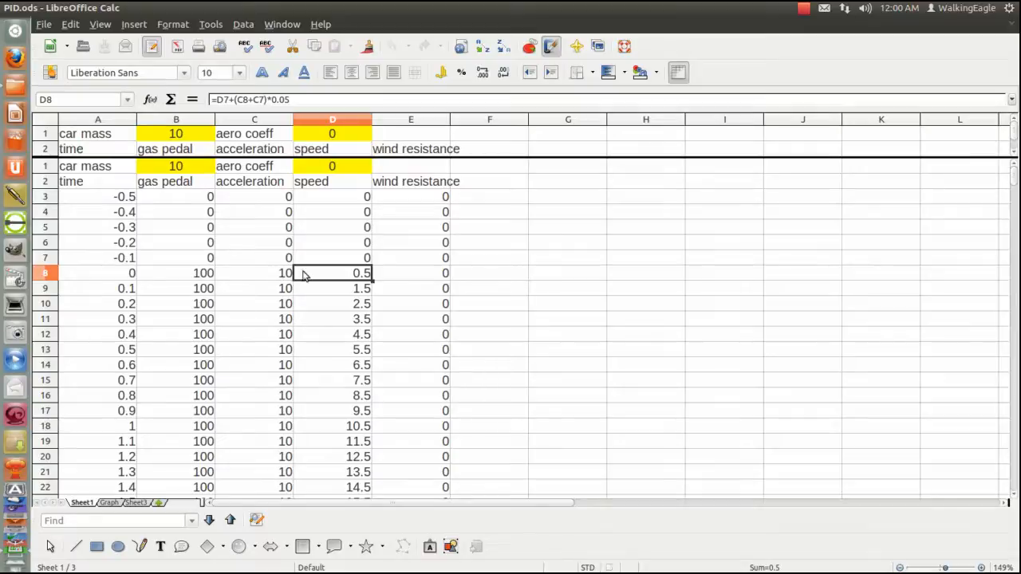
mouse_move(279, 257)
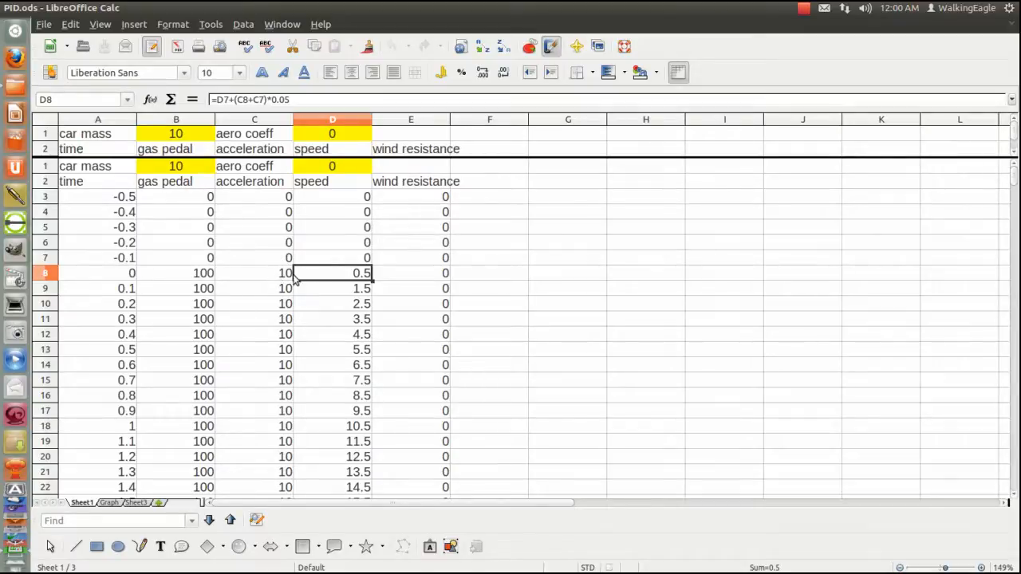
mouse_move(307, 281)
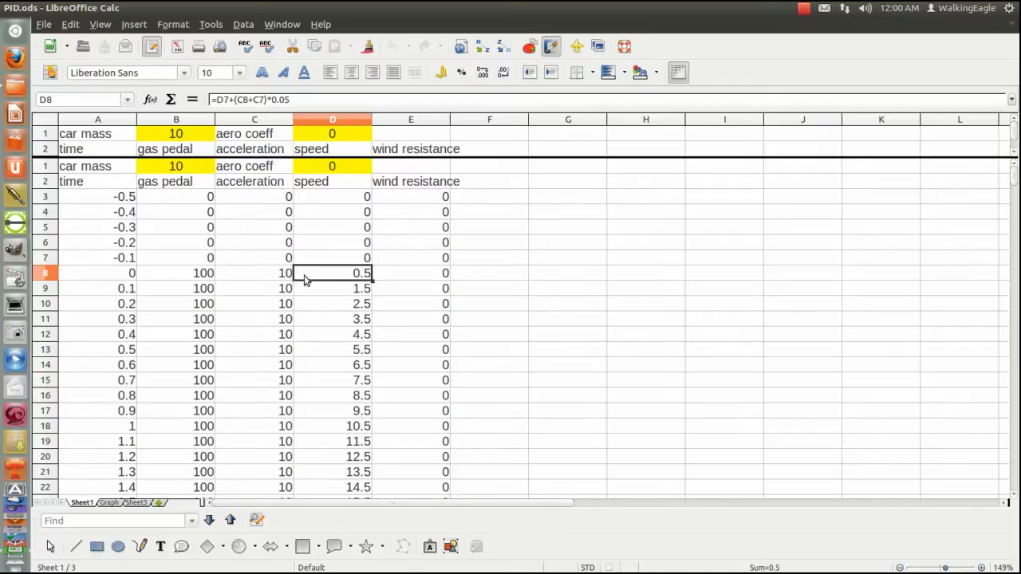
mouse_move(318, 277)
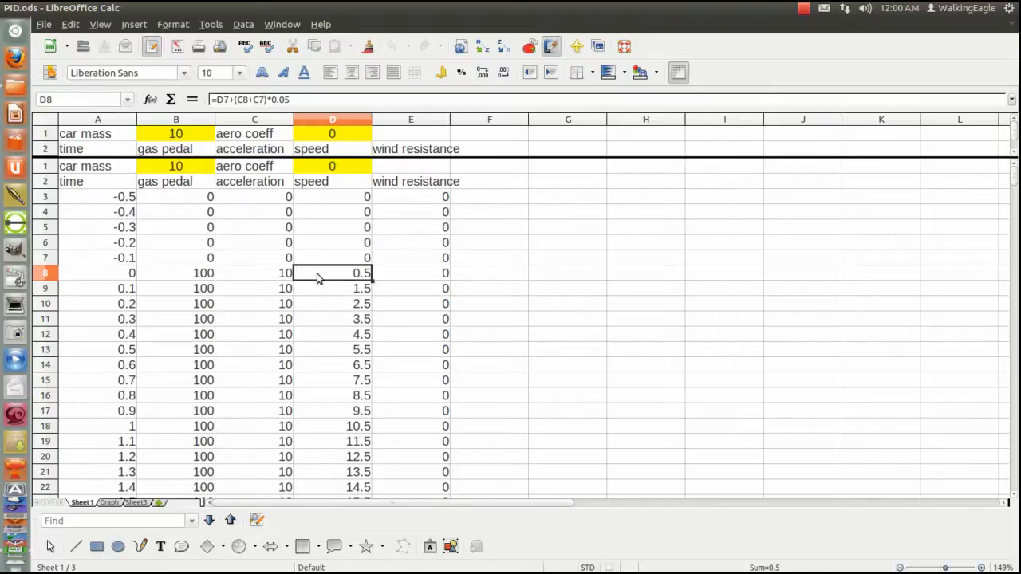
mouse_move(130, 278)
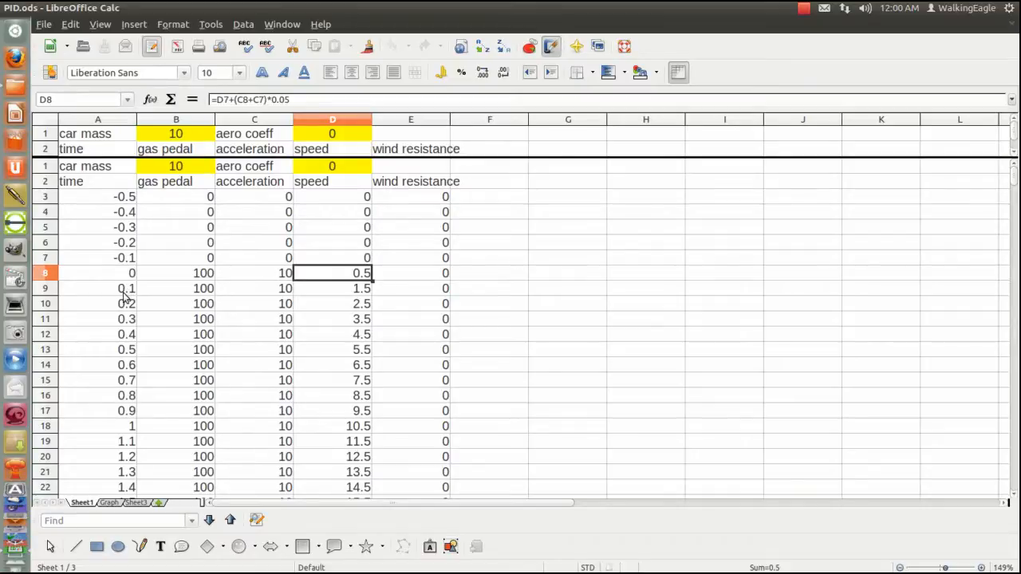
mouse_move(312, 277)
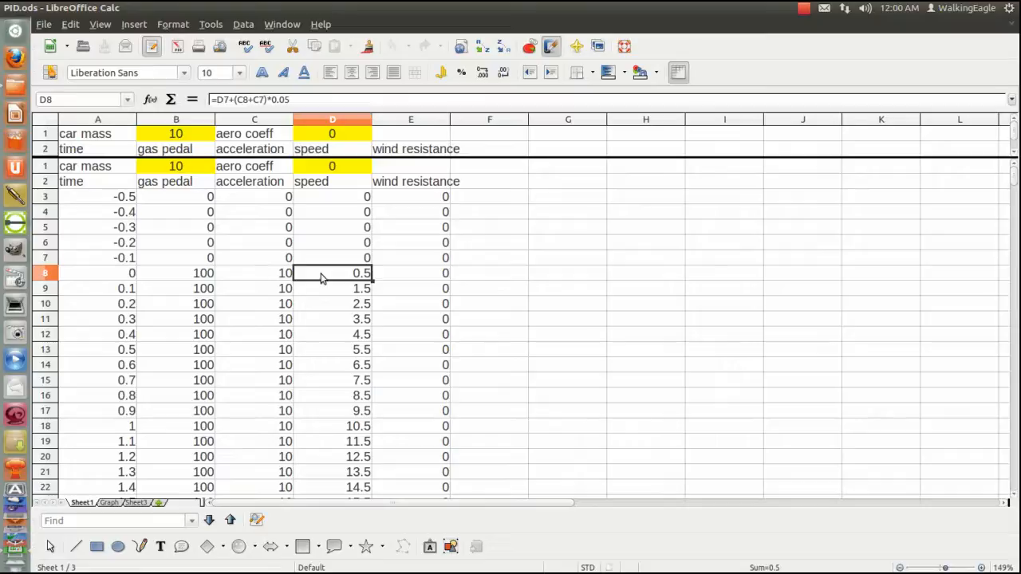
mouse_move(311, 277)
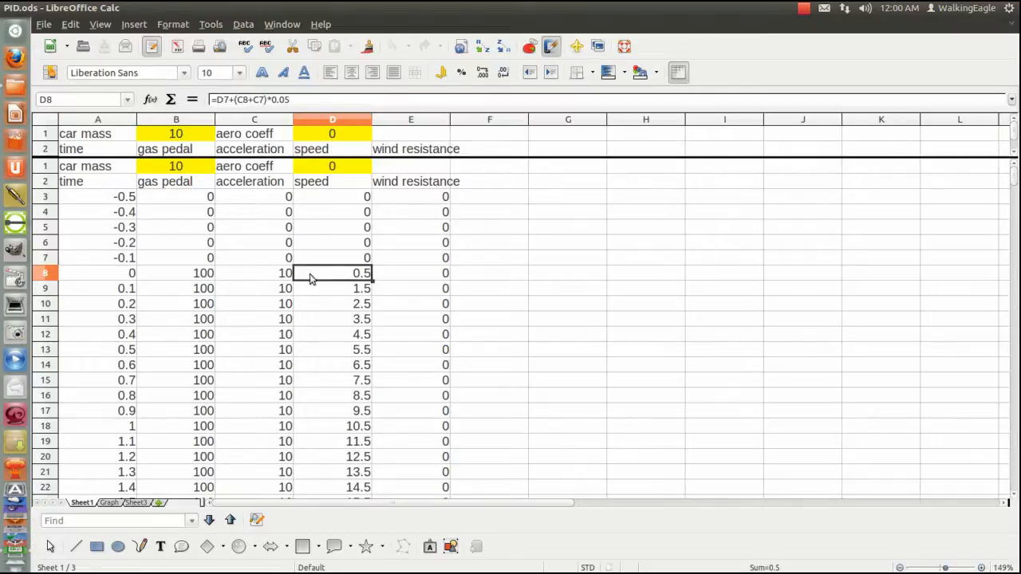
mouse_move(311, 273)
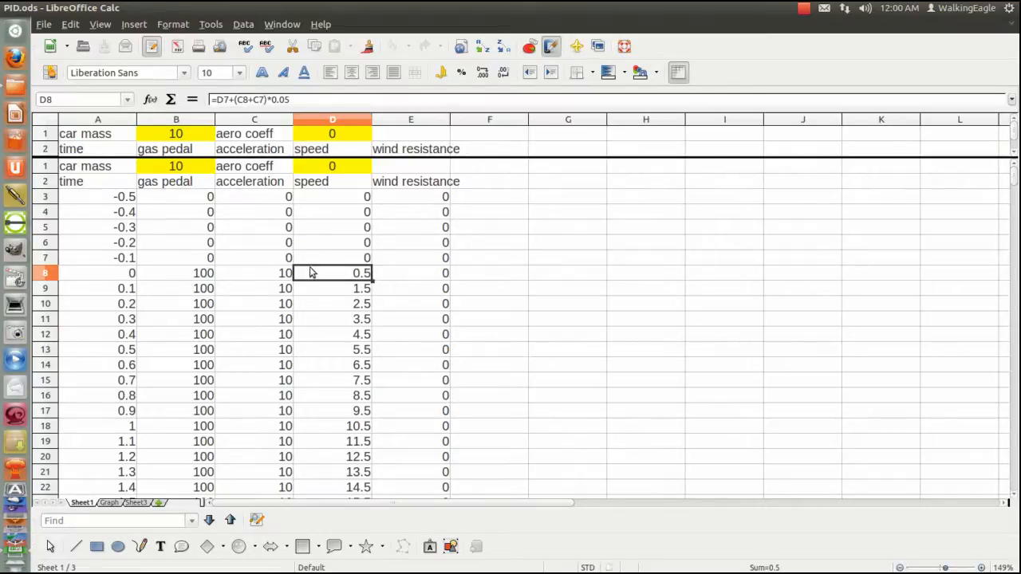
mouse_move(313, 234)
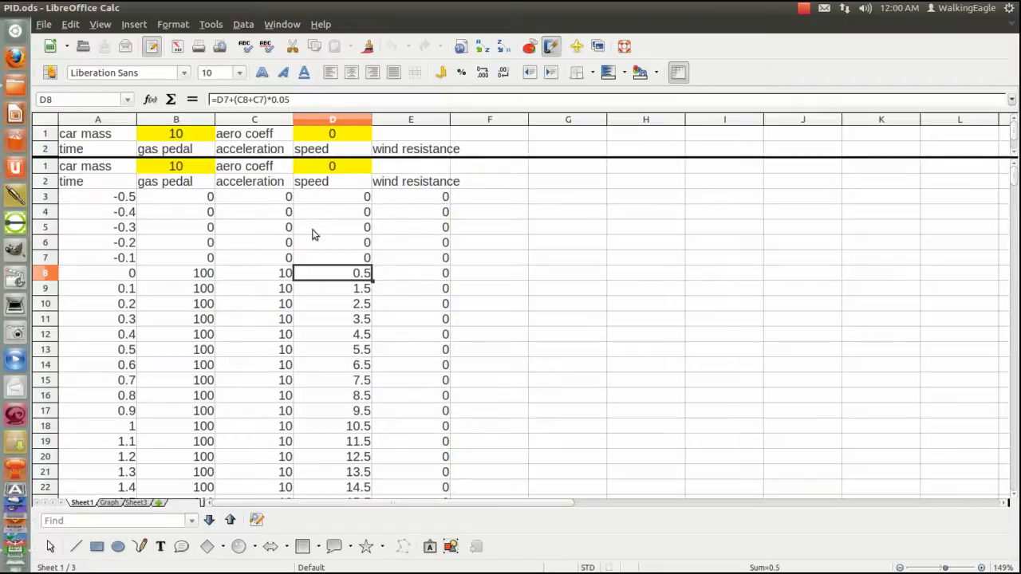
mouse_move(287, 112)
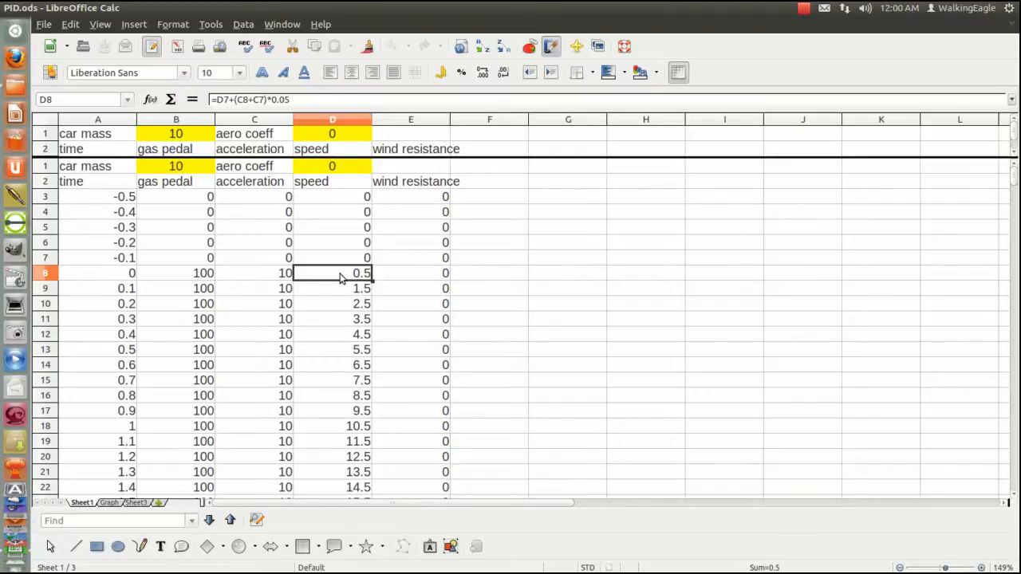
mouse_move(354, 259)
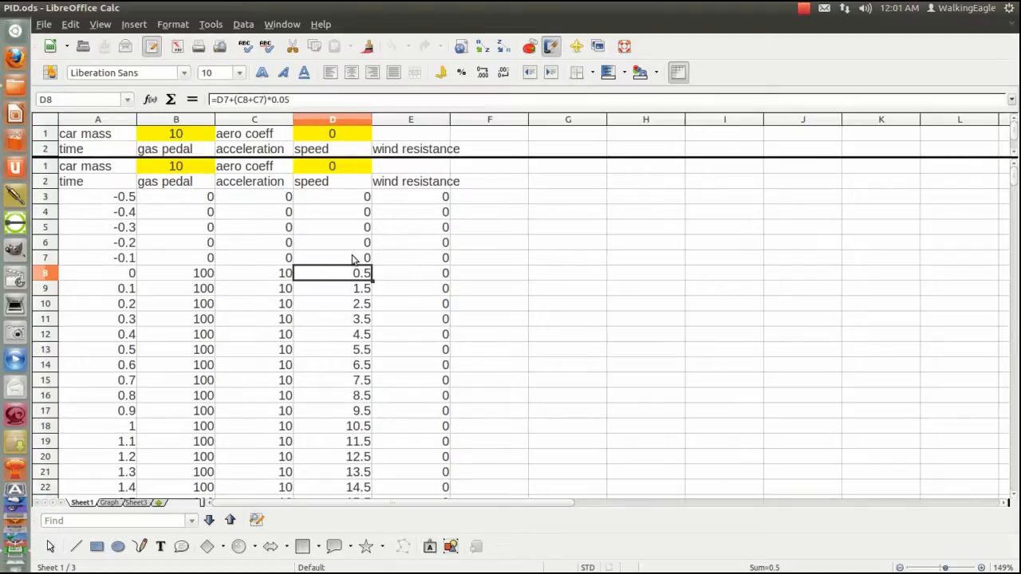
mouse_move(343, 274)
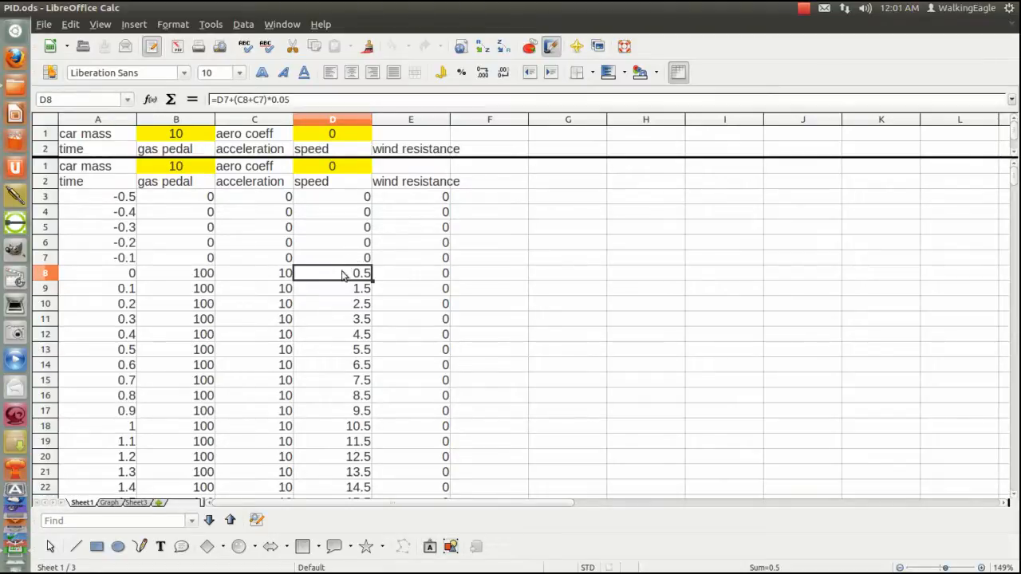
mouse_move(345, 348)
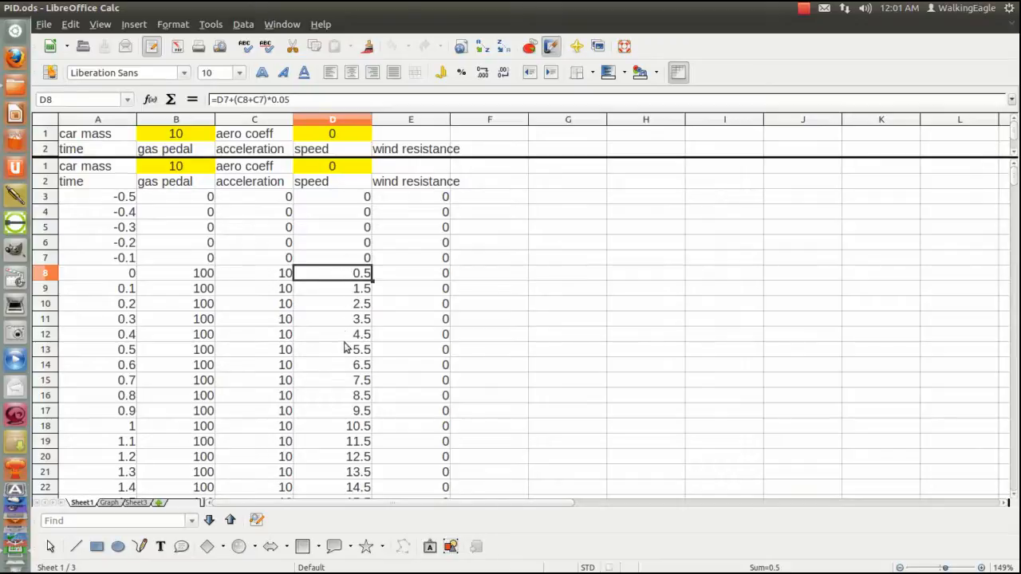
mouse_move(344, 279)
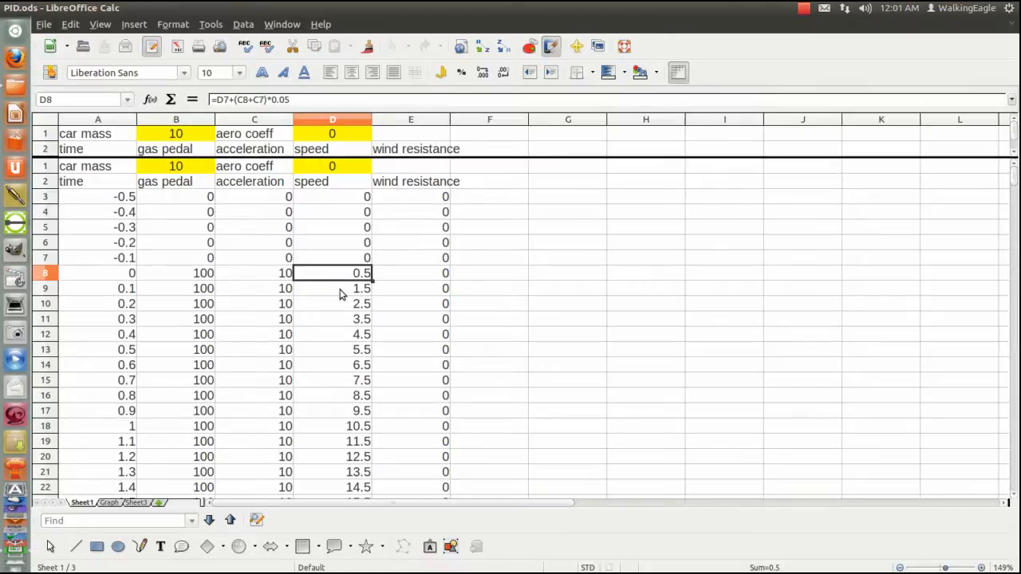
mouse_move(383, 272)
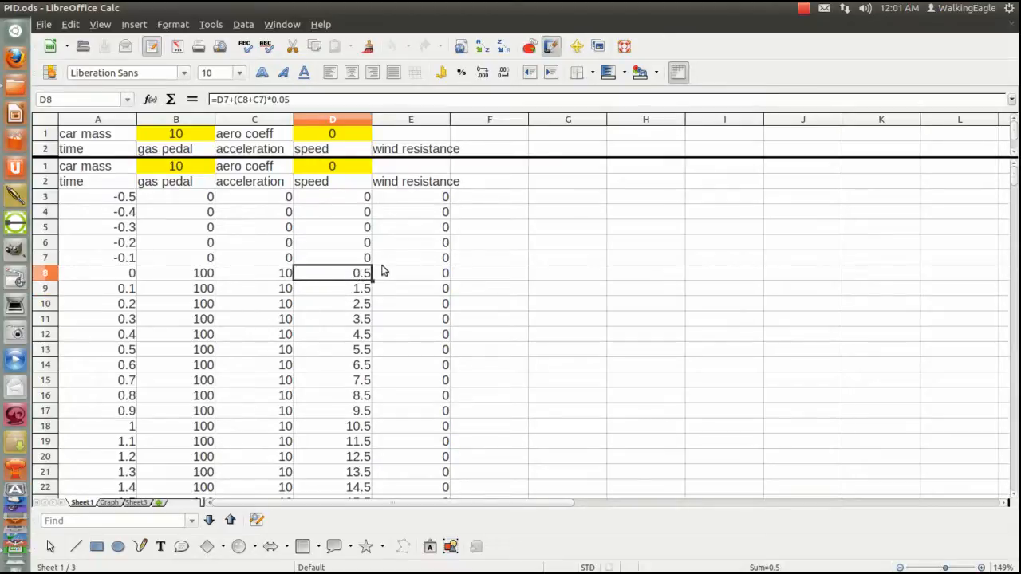
mouse_move(319, 274)
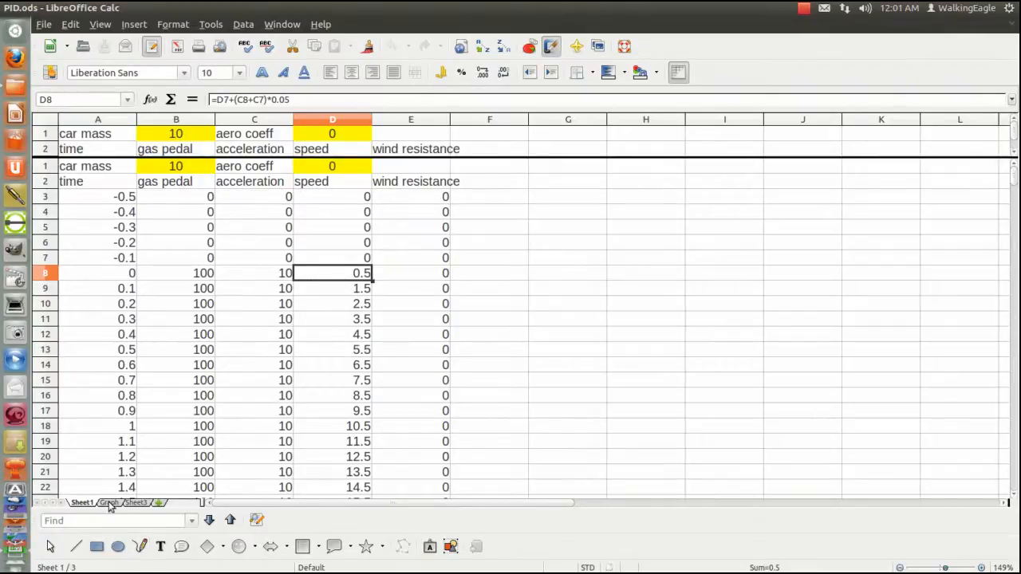
click(109, 503)
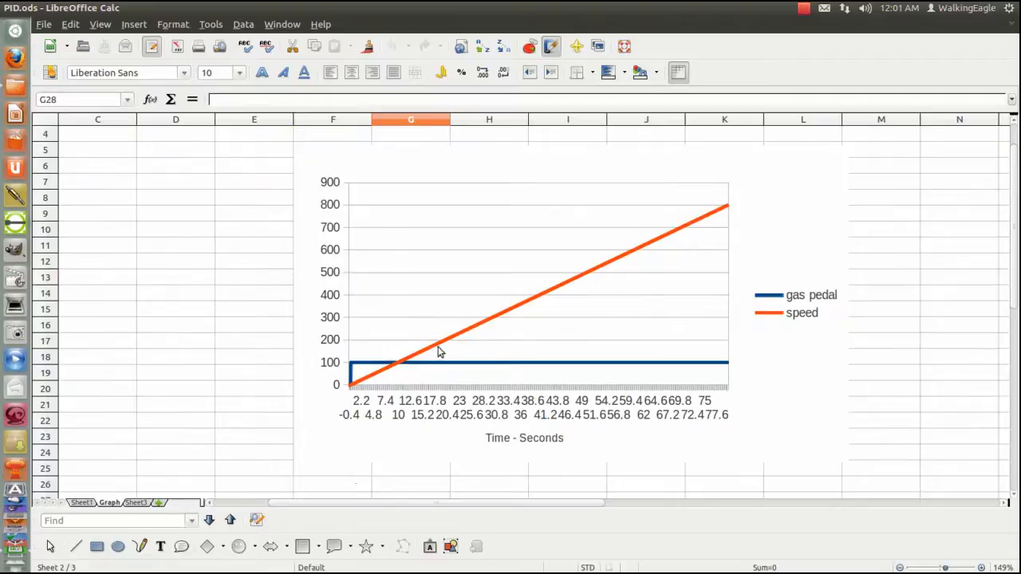
mouse_move(354, 389)
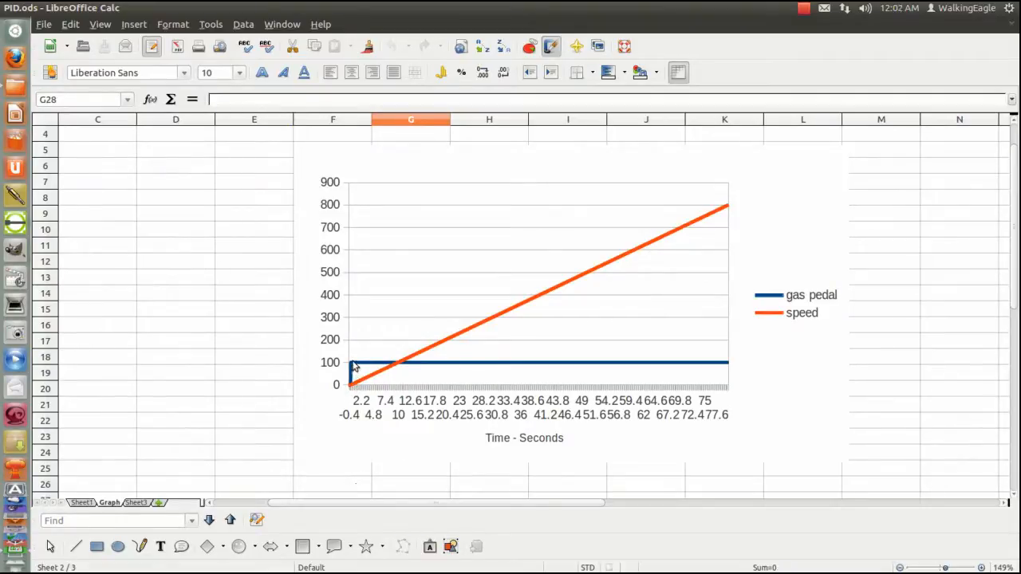
mouse_move(598, 363)
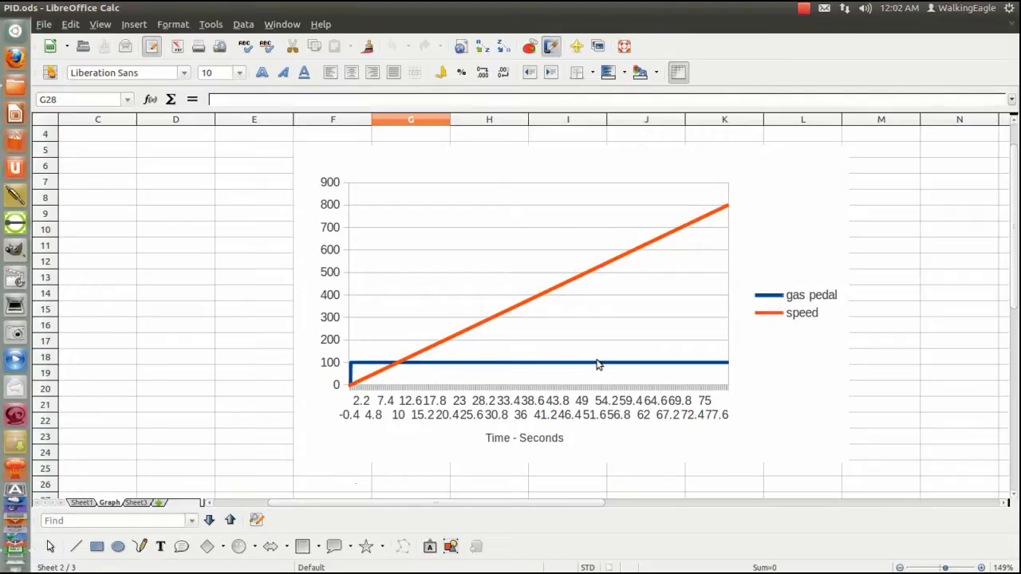
mouse_move(725, 369)
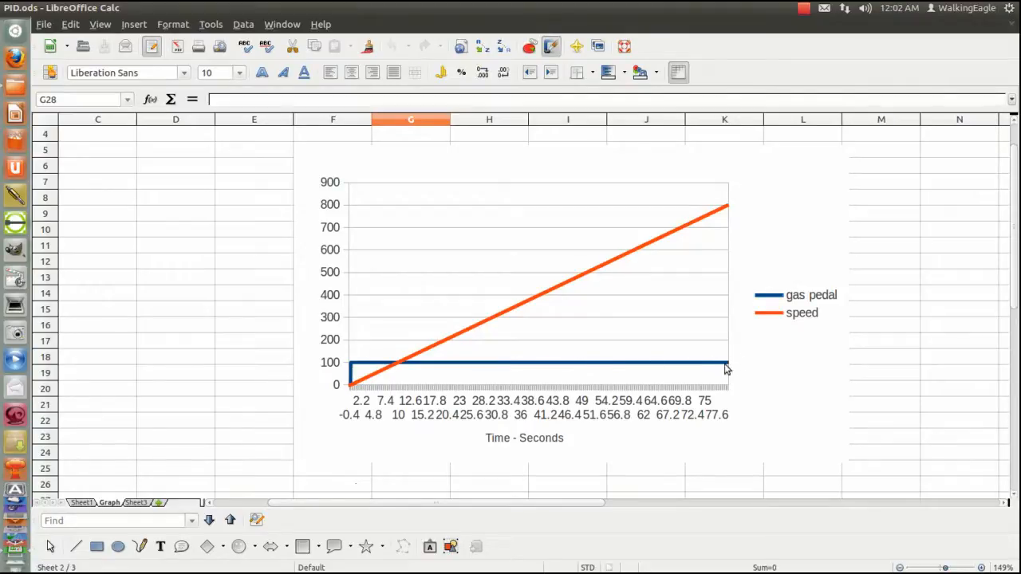
mouse_move(705, 370)
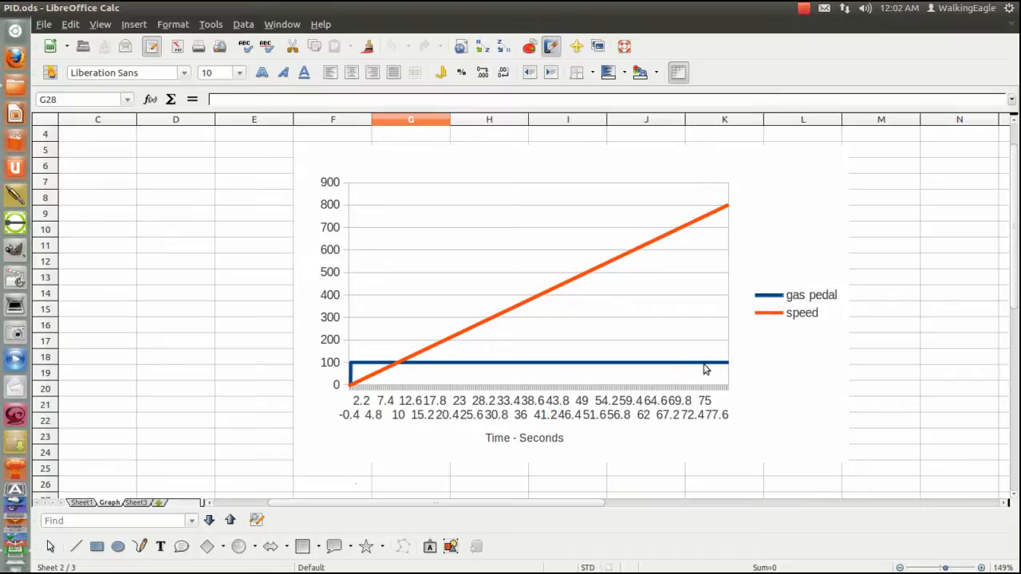
mouse_move(428, 357)
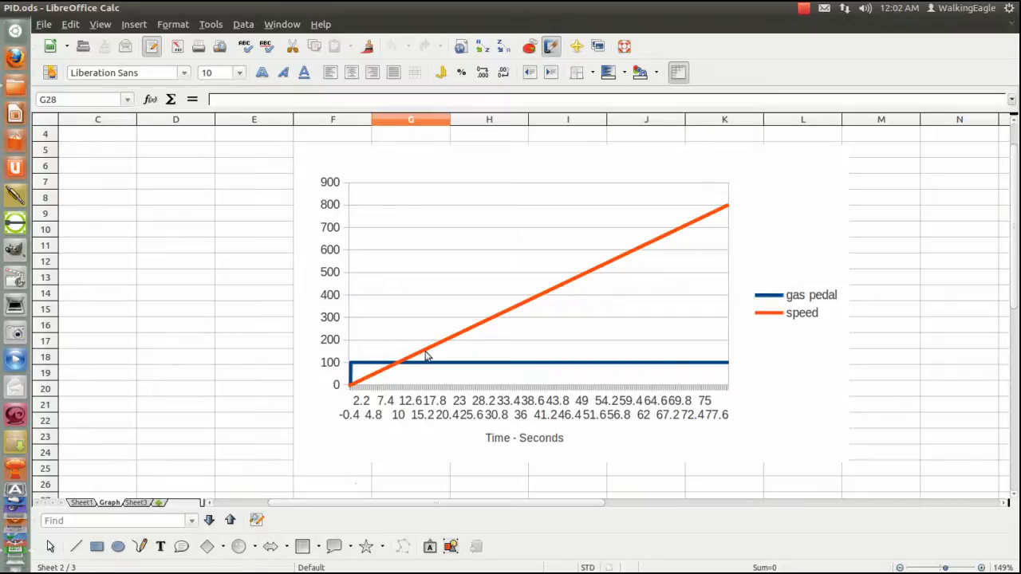
mouse_move(714, 211)
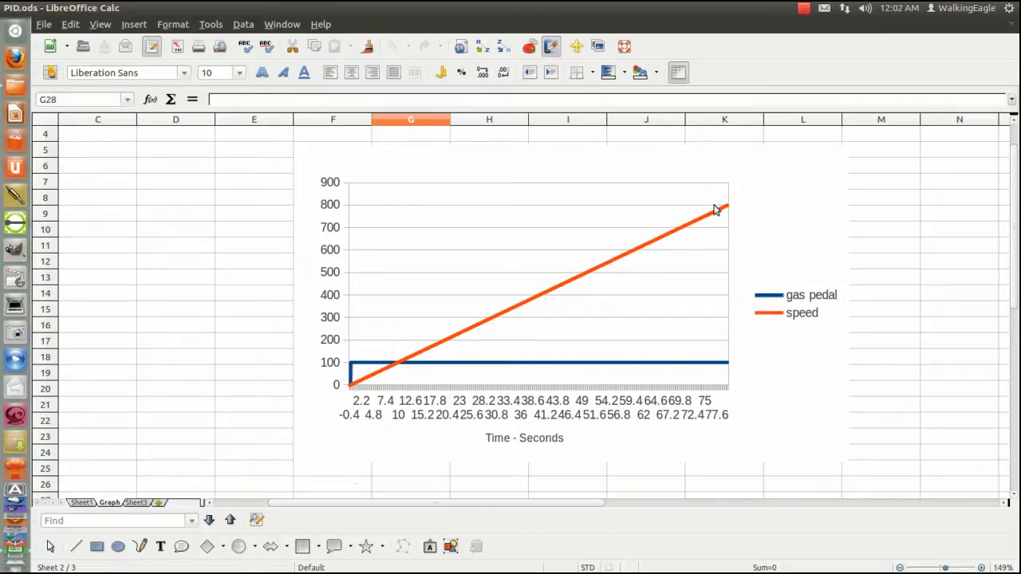
mouse_move(328, 211)
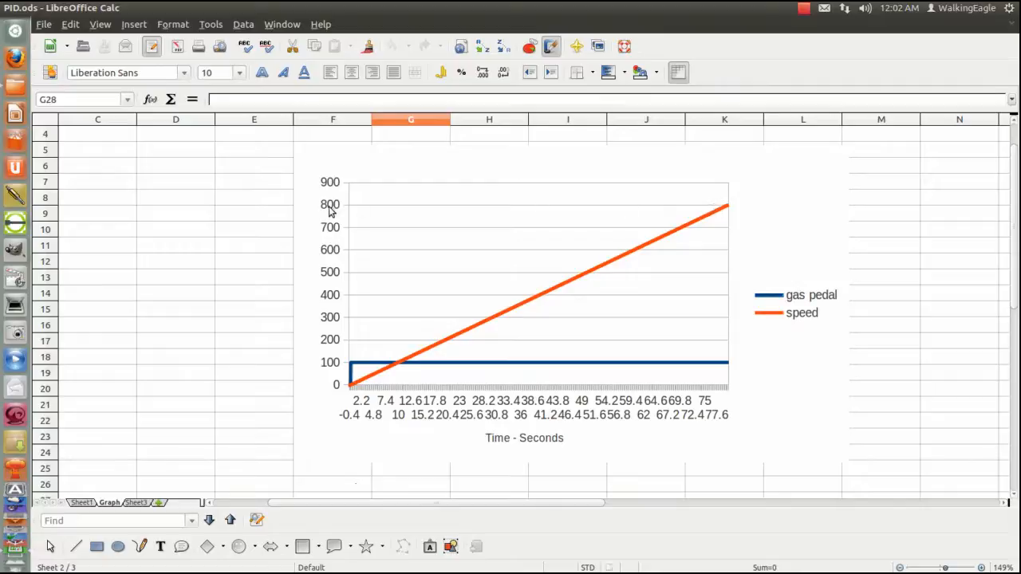
mouse_move(724, 389)
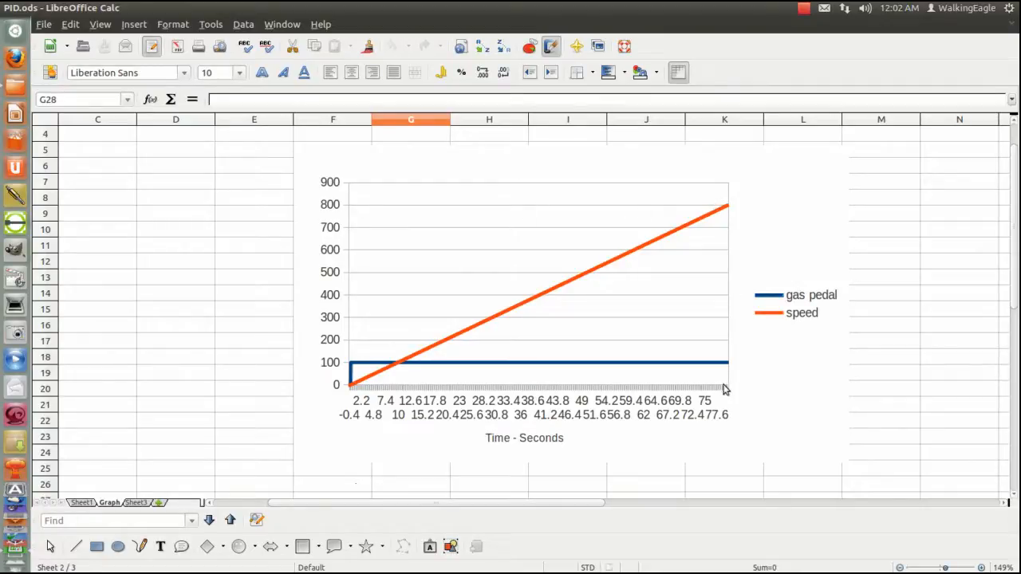
mouse_move(726, 211)
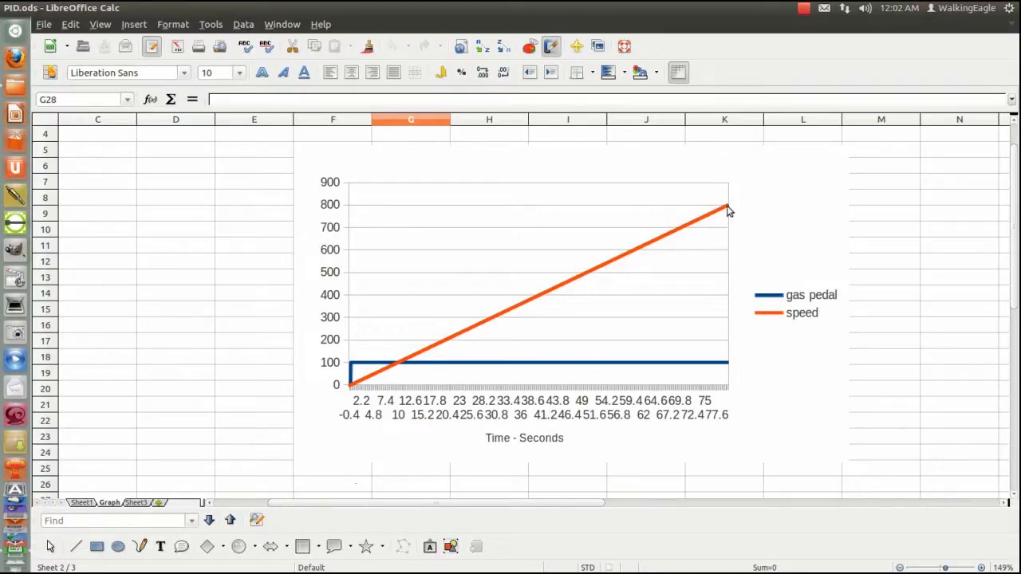
mouse_move(439, 354)
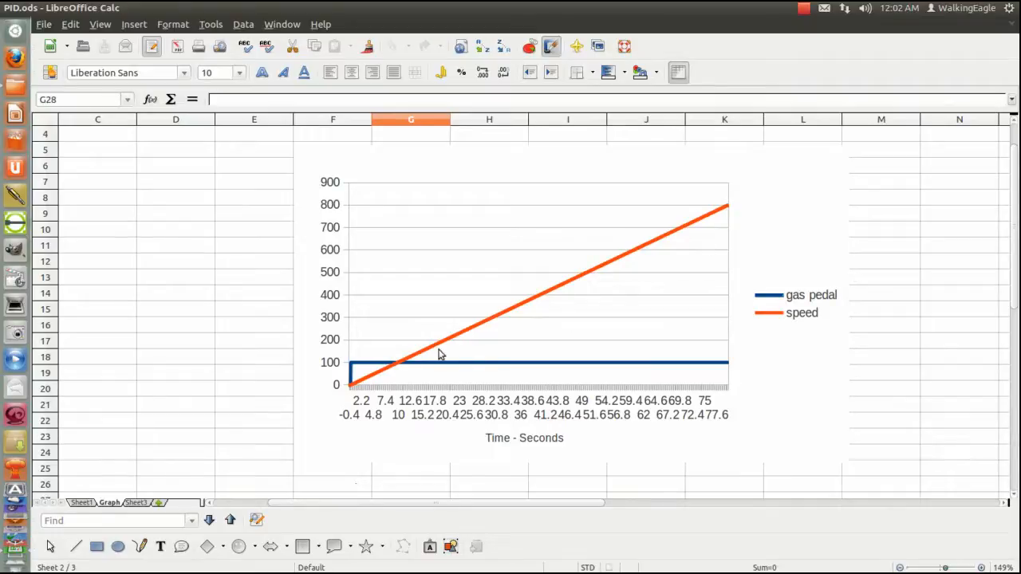
mouse_move(541, 301)
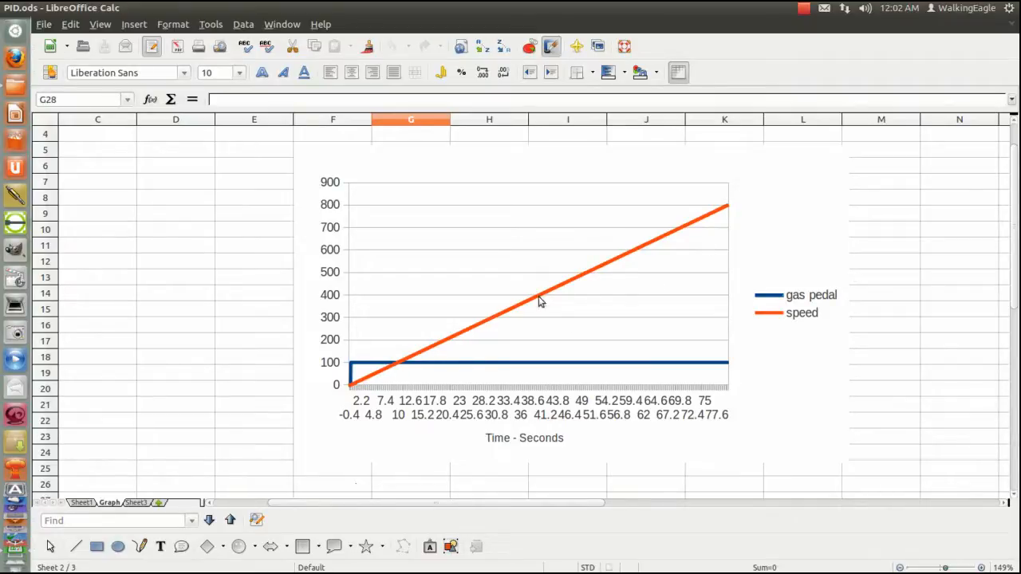
mouse_move(668, 246)
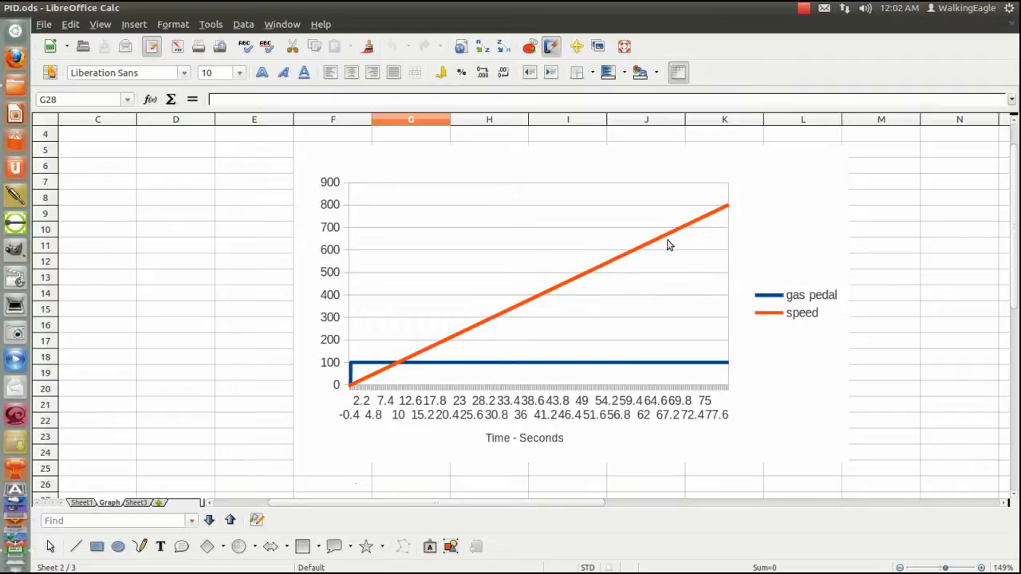
mouse_move(730, 215)
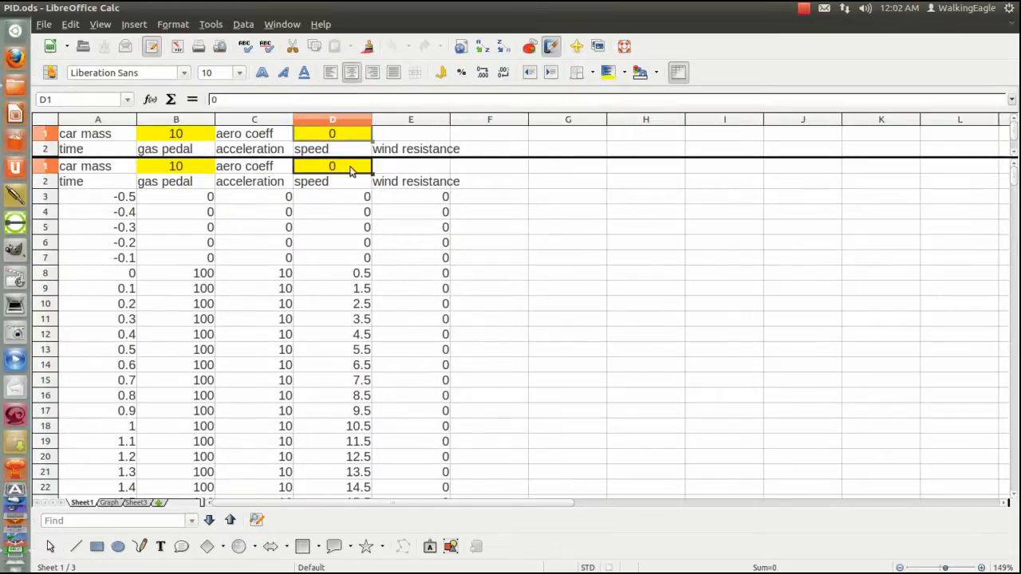
- Set the aero coefficient in D1 to 1 and check E8's wind resistance formula =D8*$D$1
text(1)
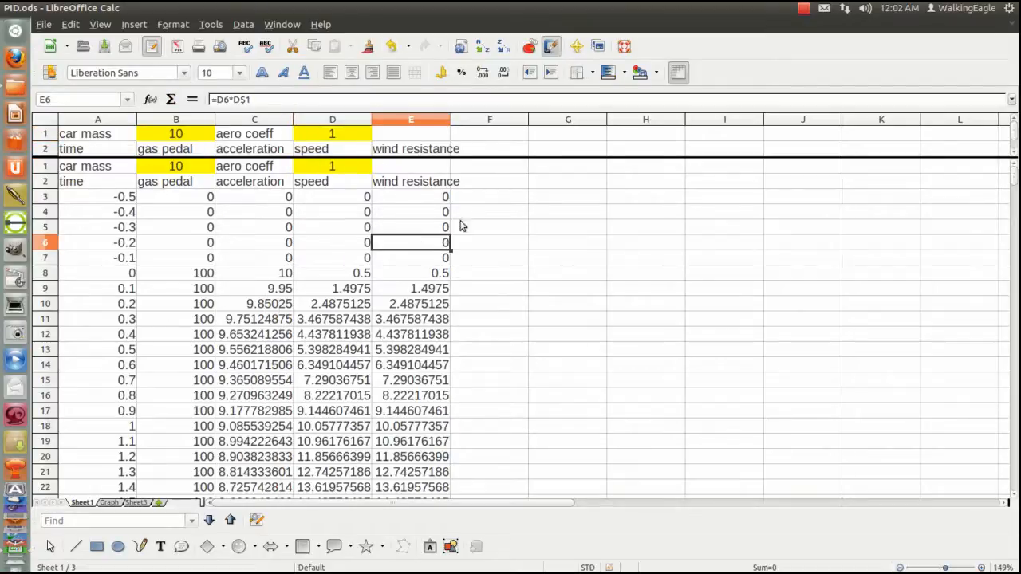
mouse_move(450, 258)
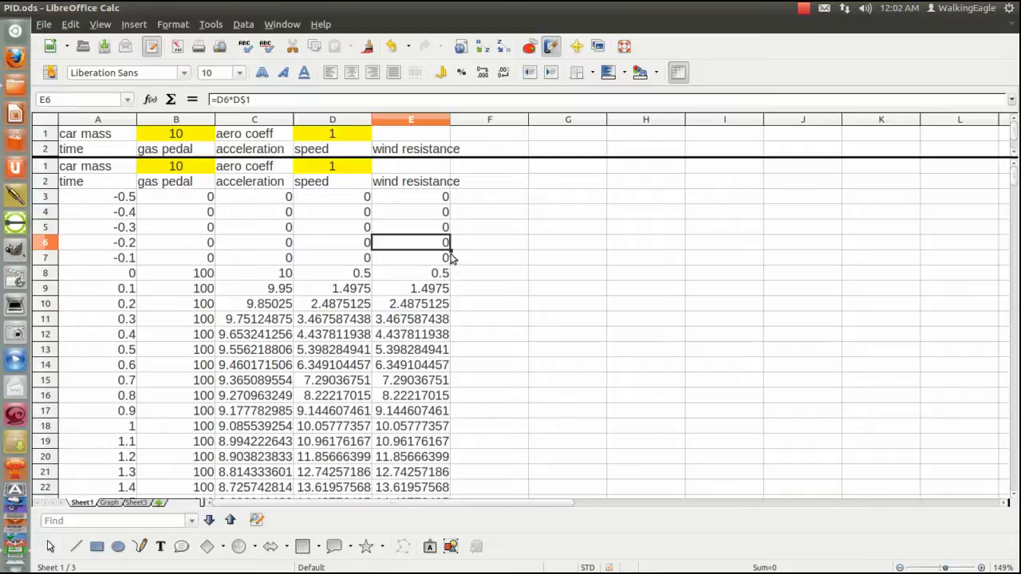
mouse_move(316, 181)
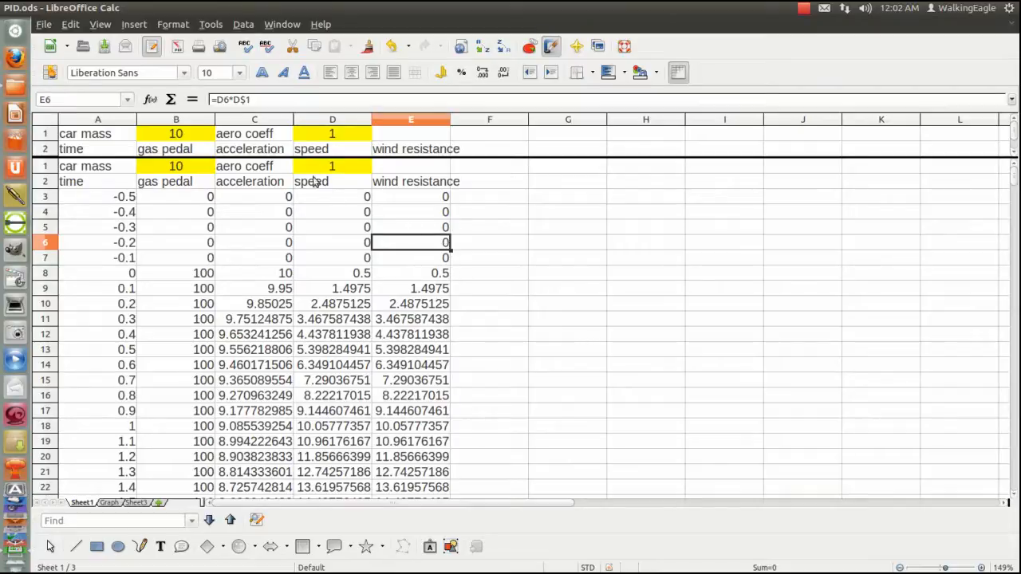
mouse_move(338, 169)
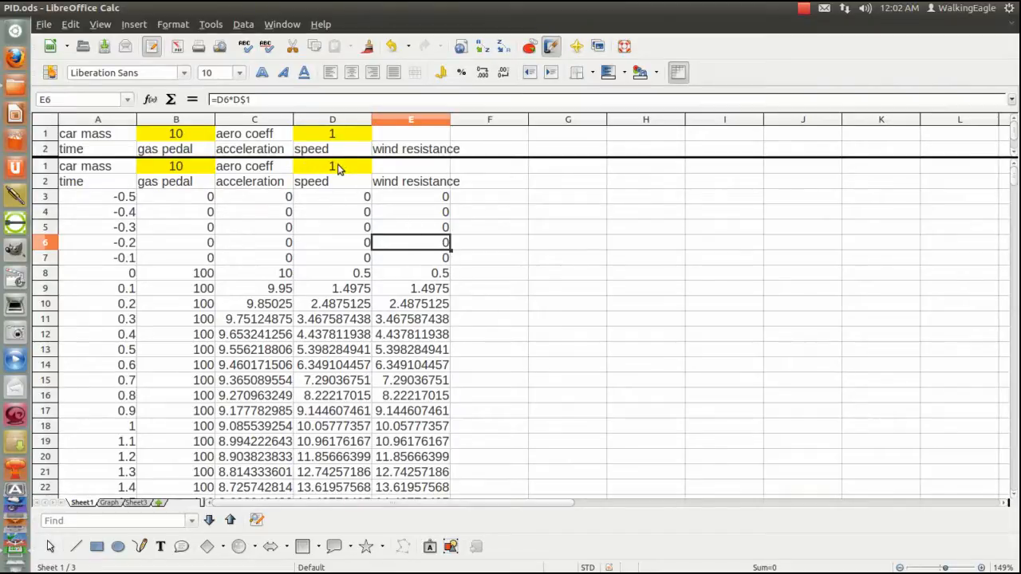
click(411, 273)
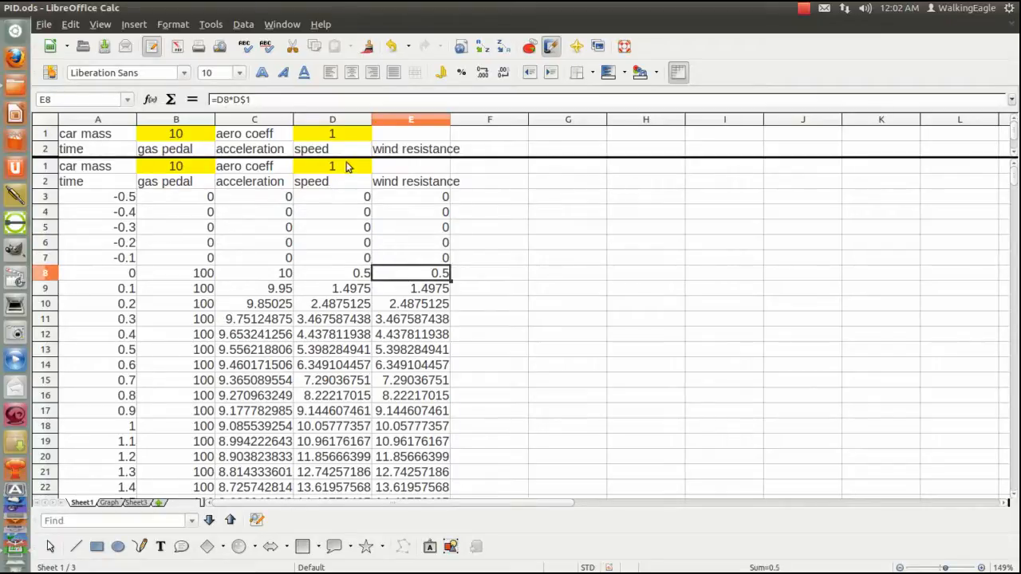
mouse_move(338, 173)
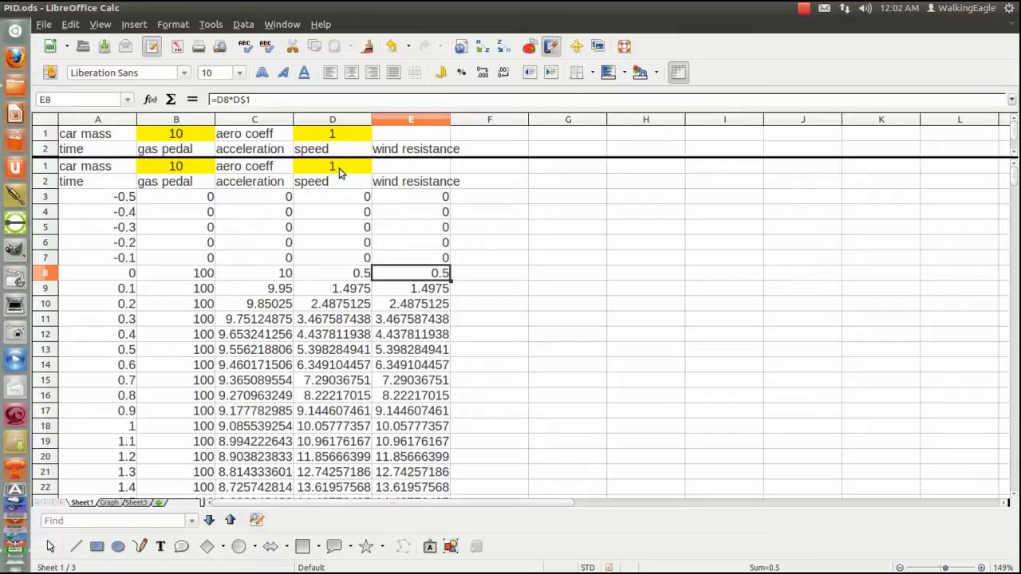
mouse_move(332, 274)
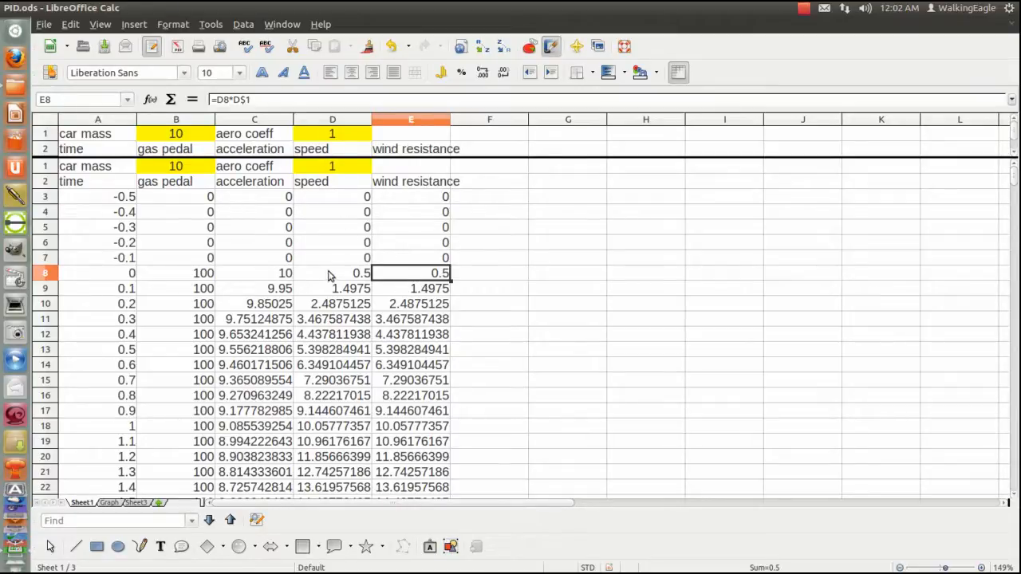
mouse_move(440, 281)
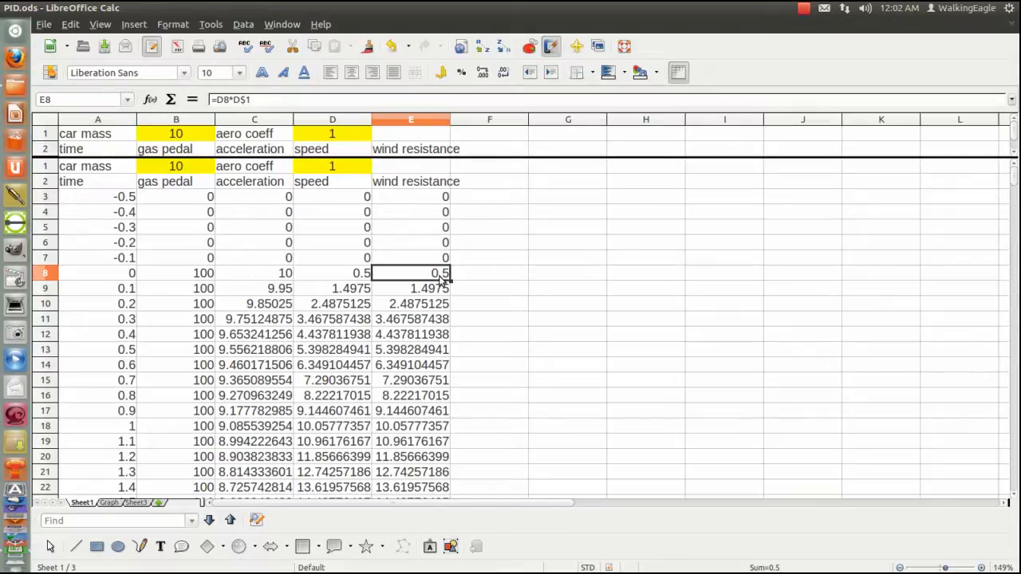
mouse_move(413, 278)
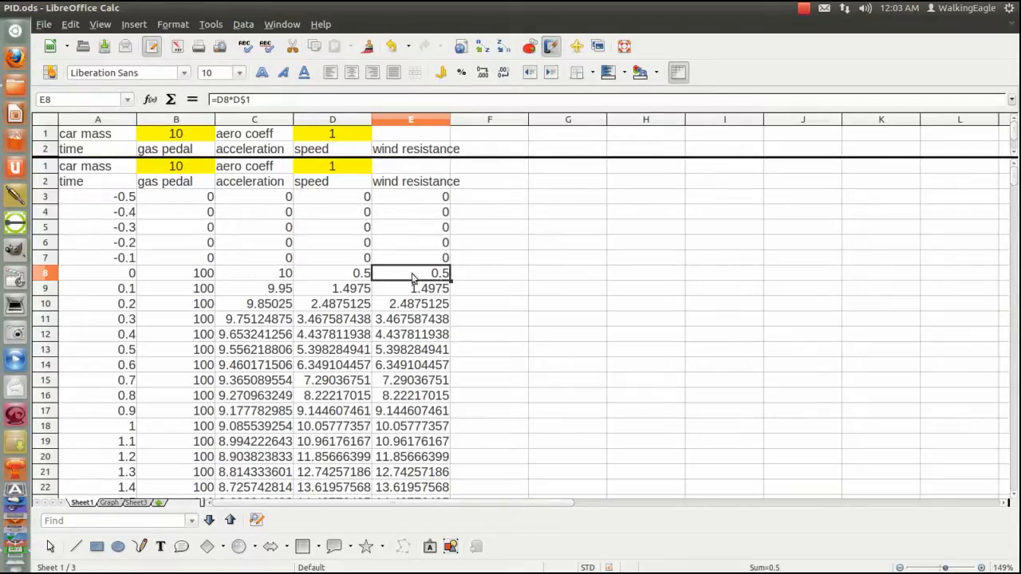
mouse_move(381, 283)
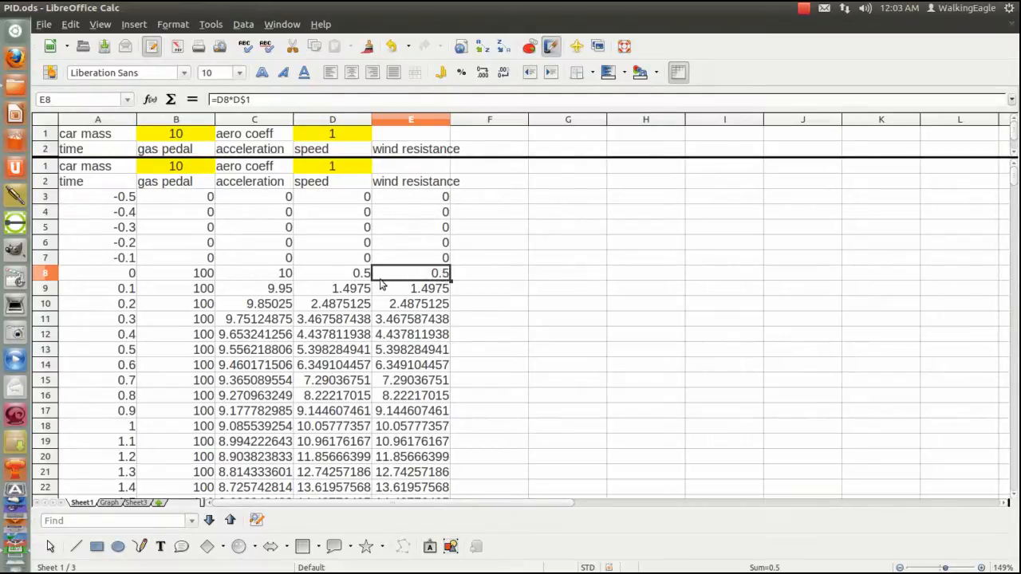
mouse_move(279, 278)
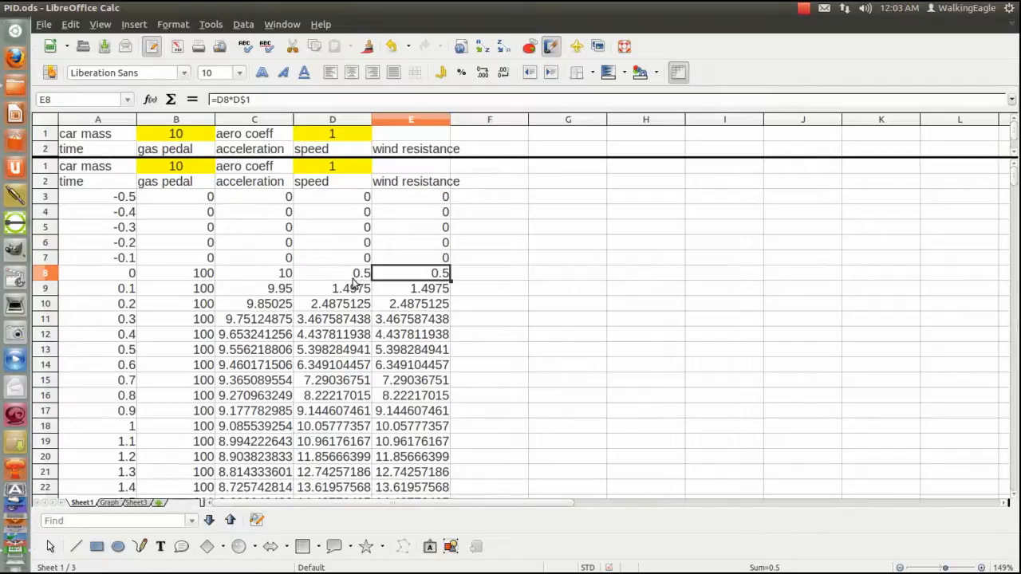
mouse_move(424, 273)
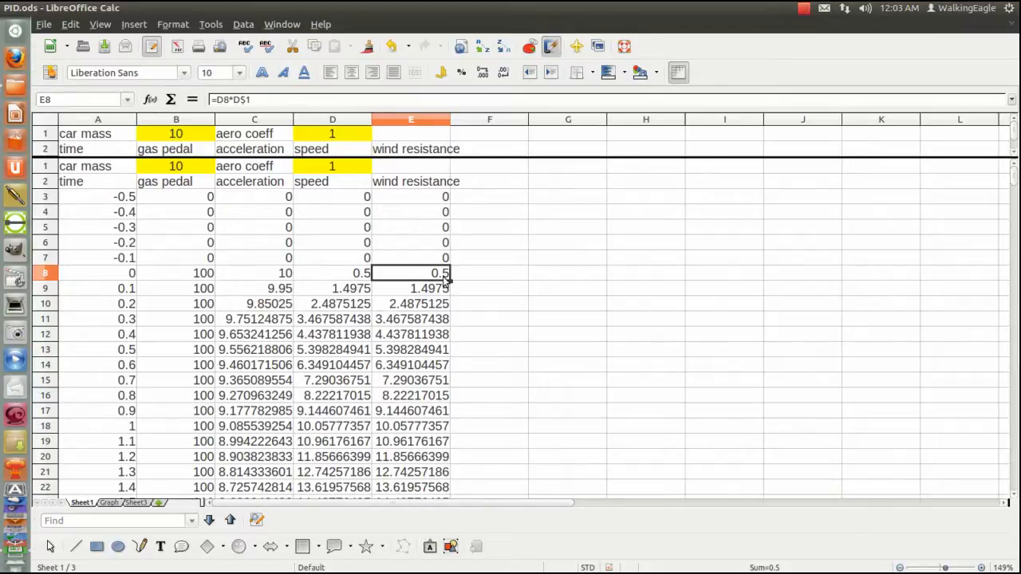
mouse_move(204, 286)
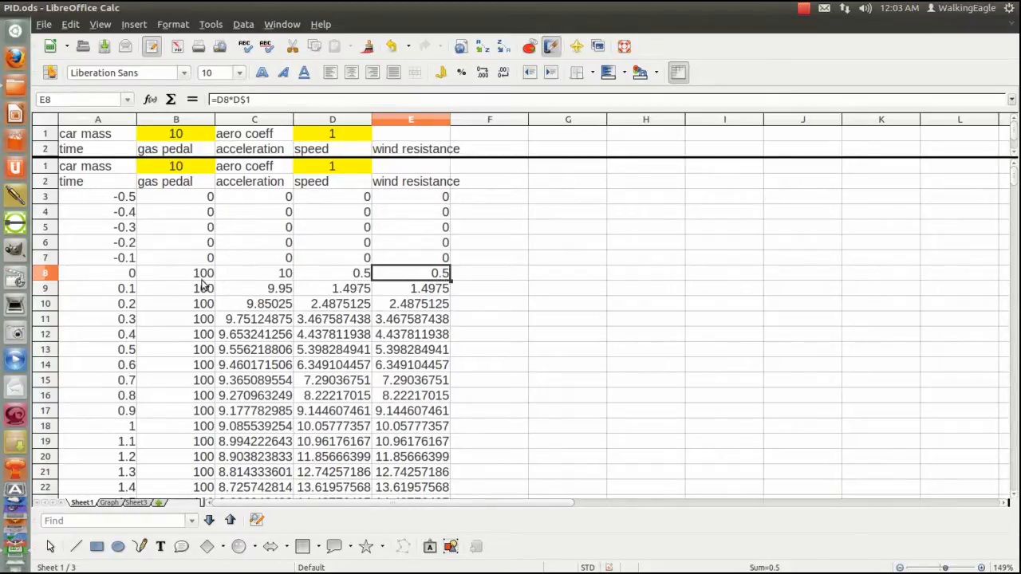
click(175, 273)
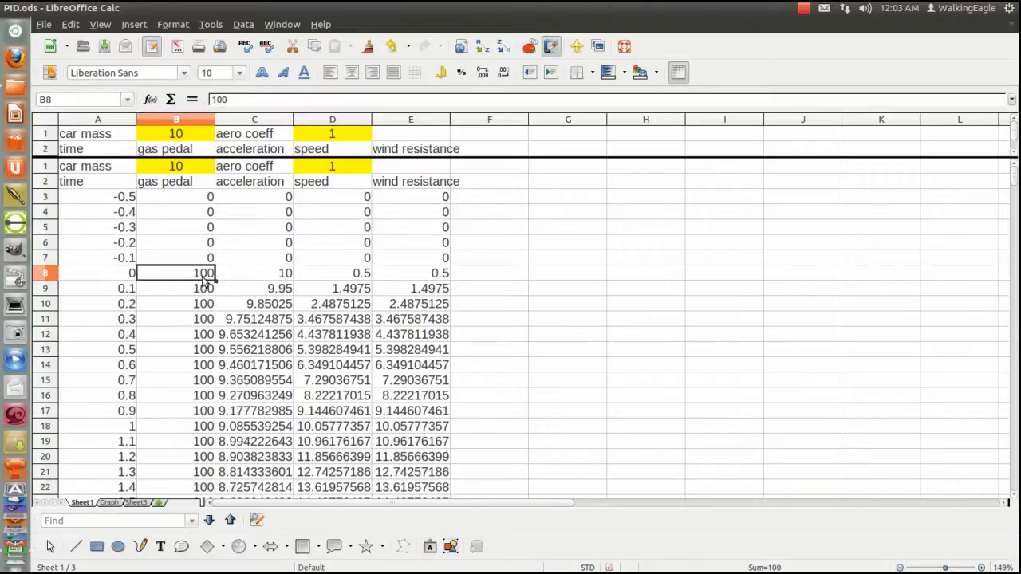
click(254, 287)
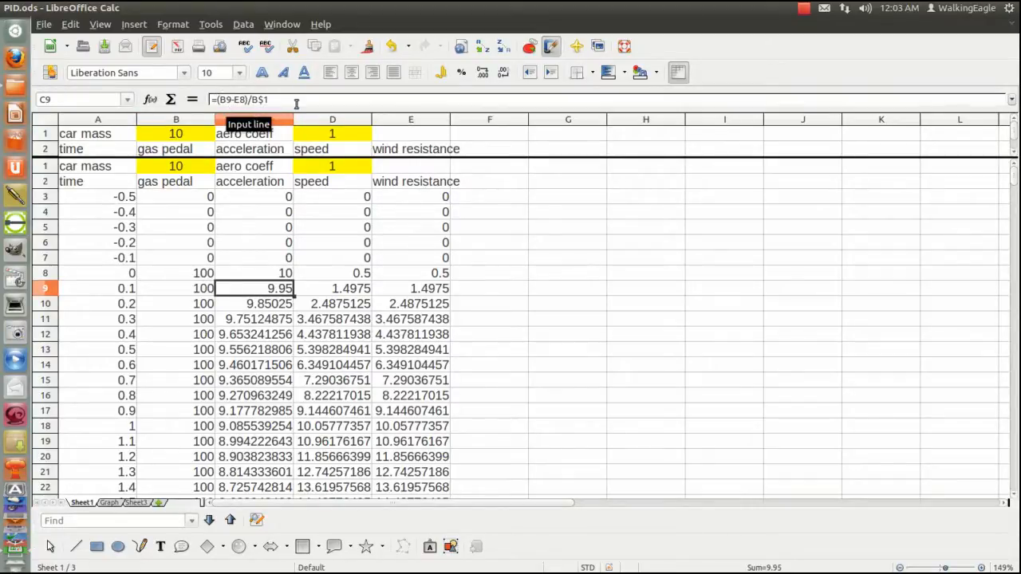
mouse_move(303, 102)
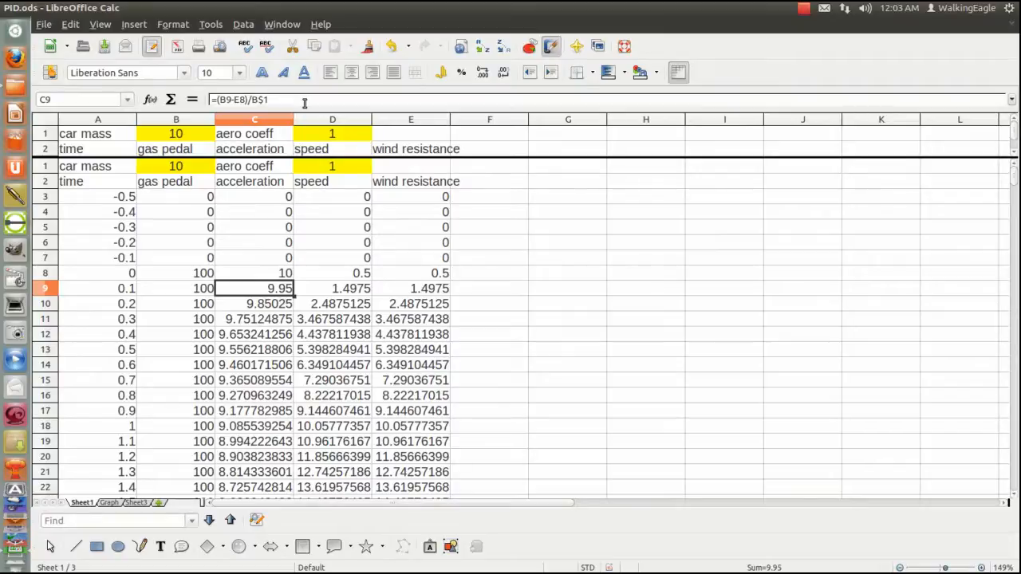
mouse_move(271, 143)
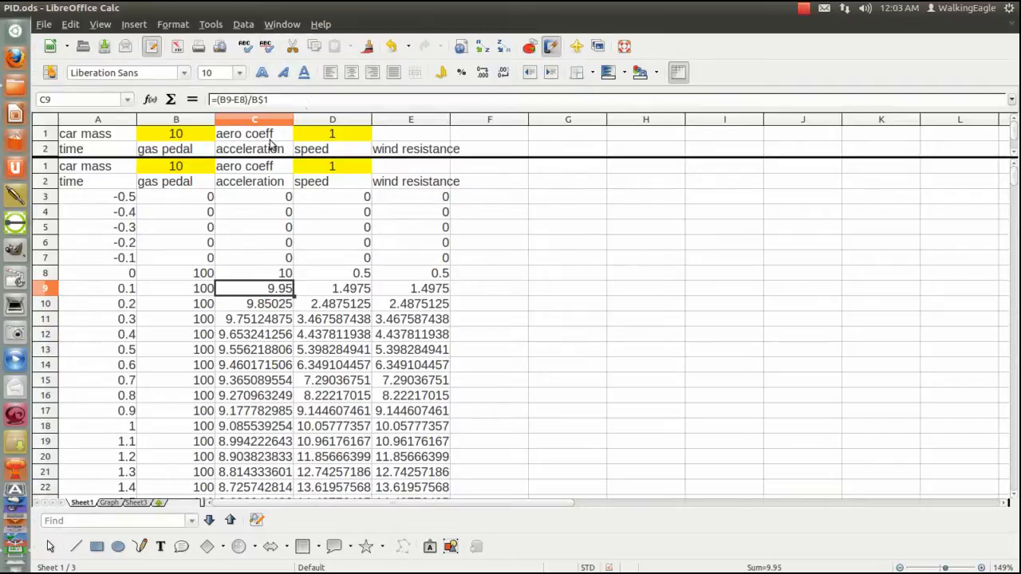
mouse_move(323, 290)
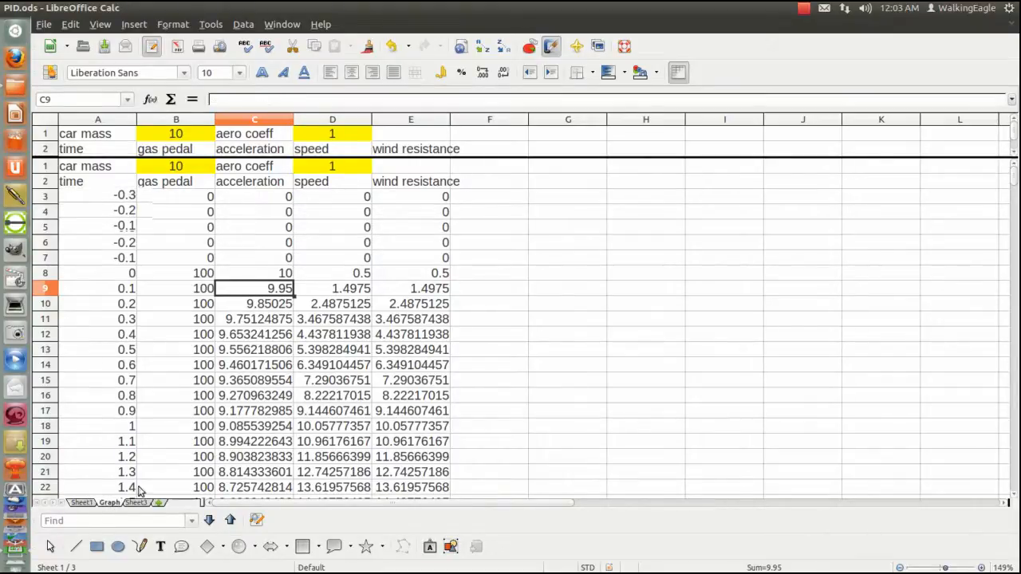
click(108, 502)
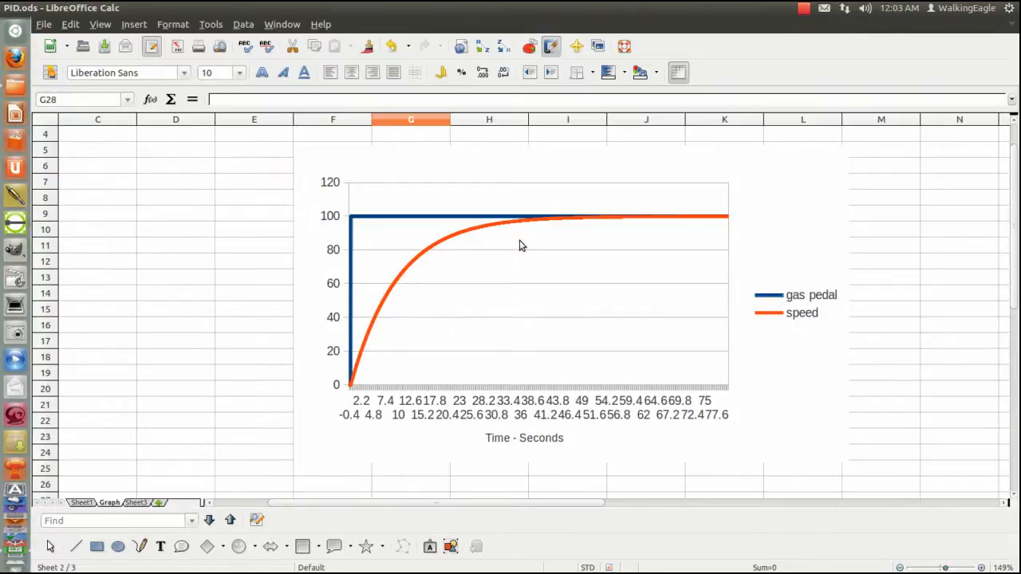
mouse_move(481, 243)
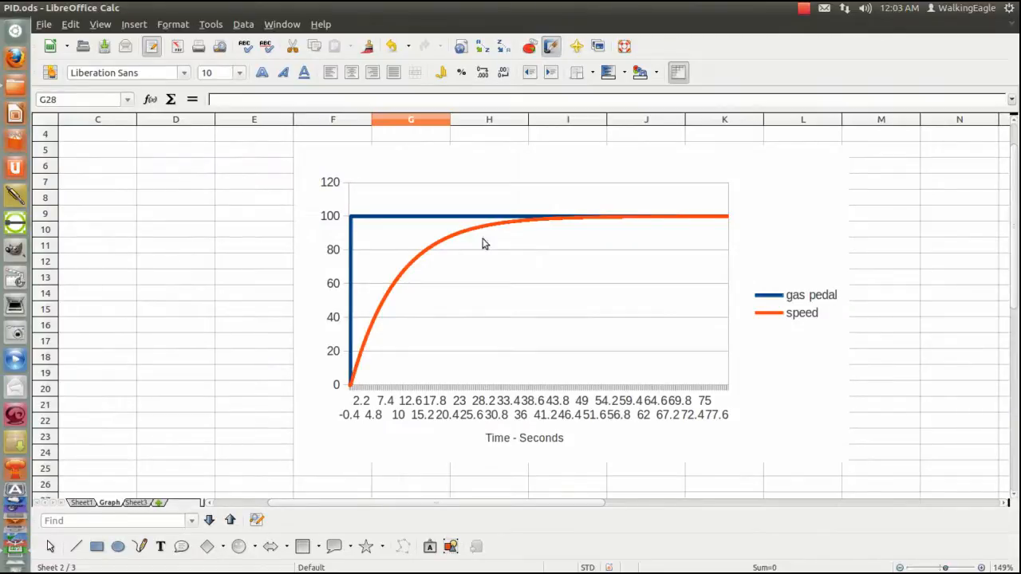
mouse_move(370, 335)
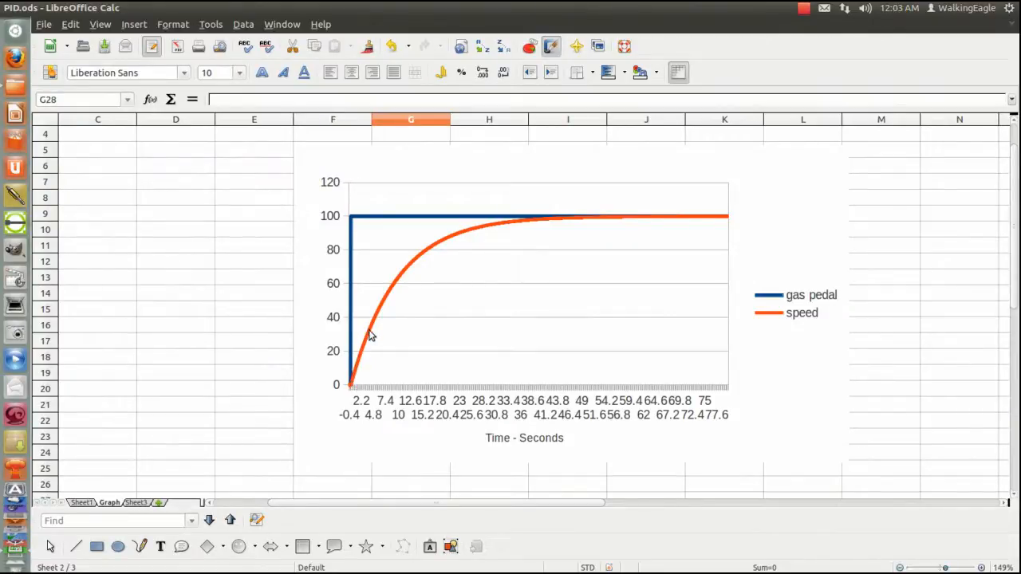
mouse_move(391, 288)
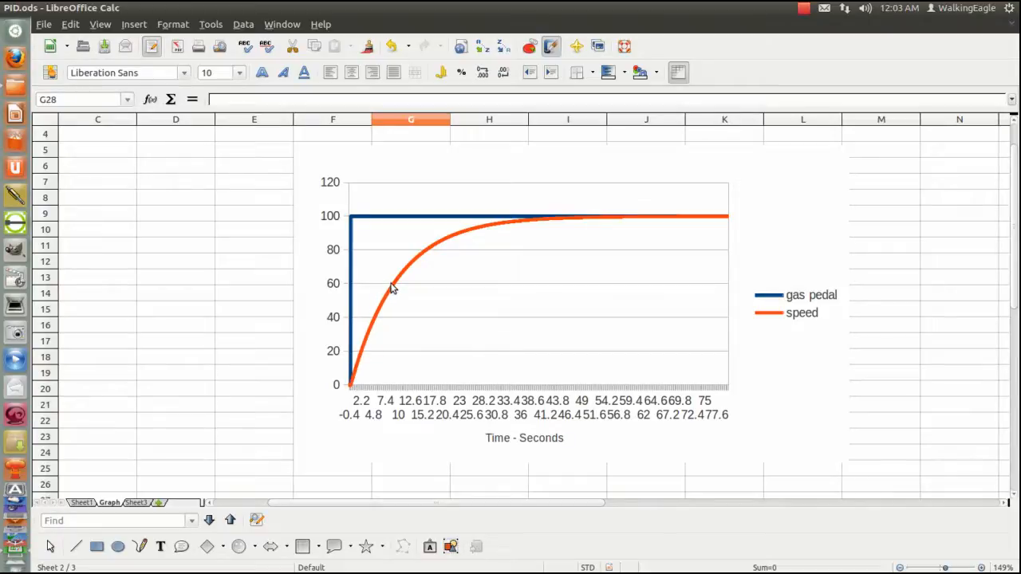
mouse_move(438, 241)
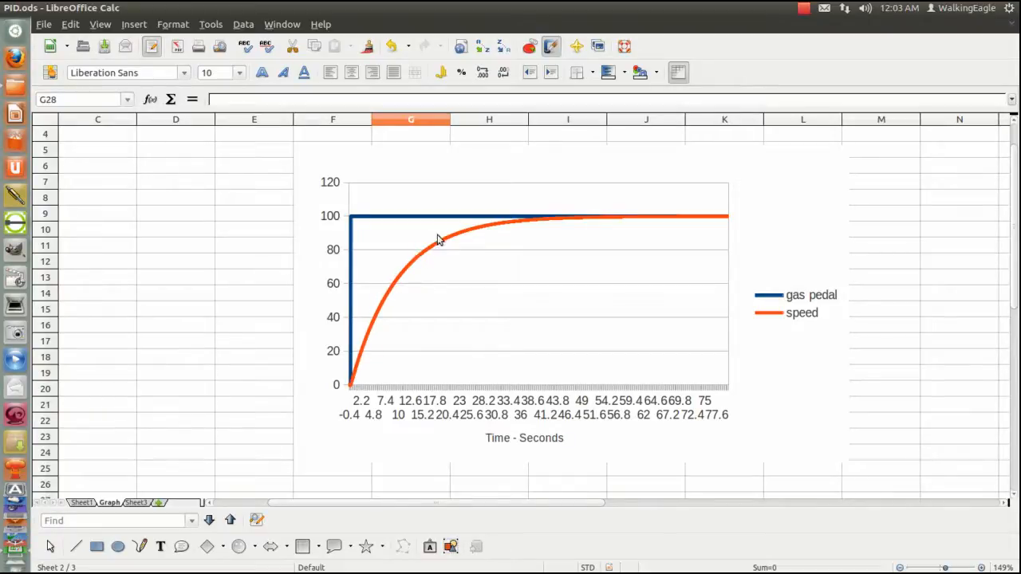
mouse_move(593, 226)
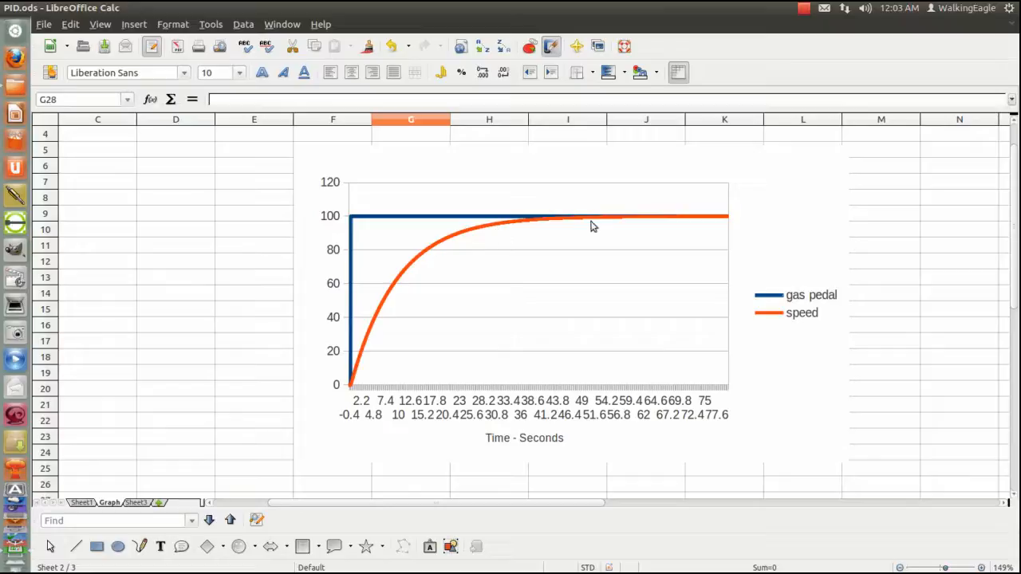
mouse_move(491, 231)
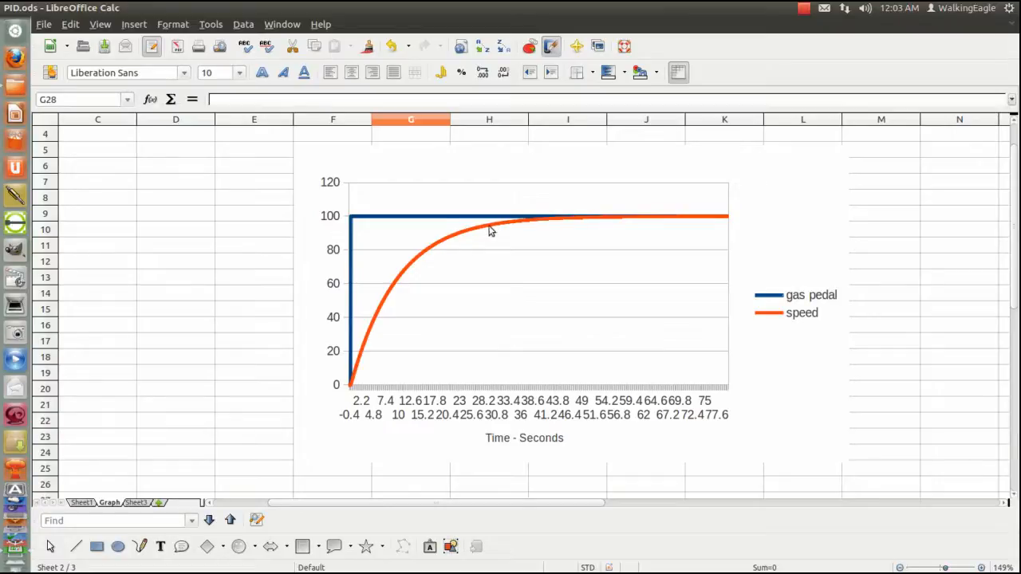
mouse_move(478, 233)
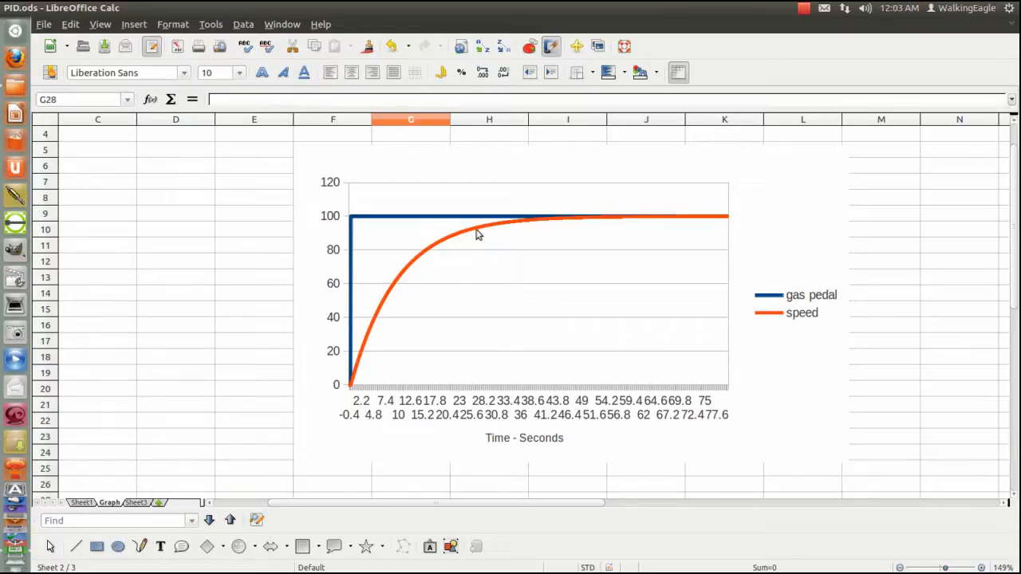
mouse_move(644, 223)
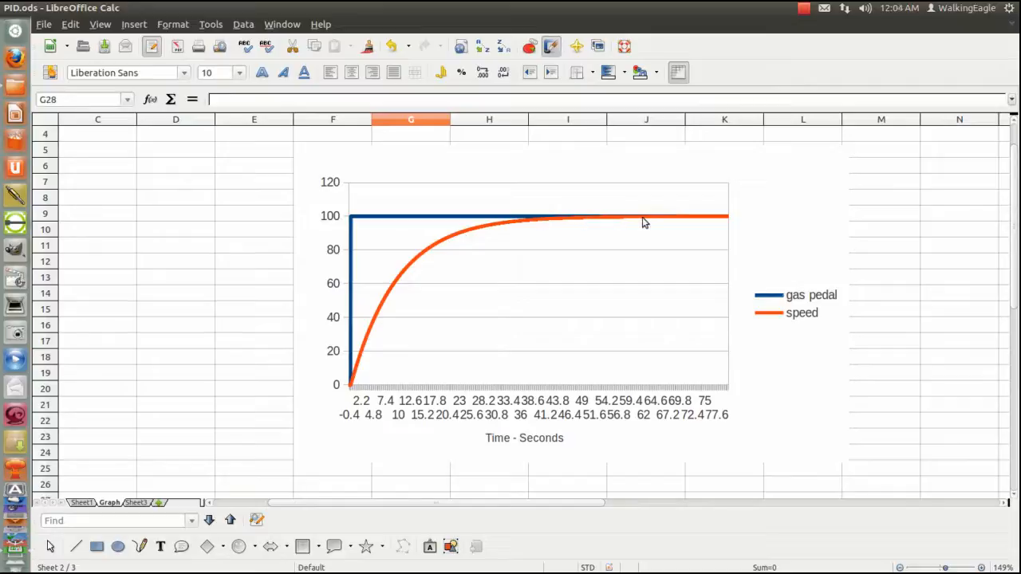
mouse_move(547, 227)
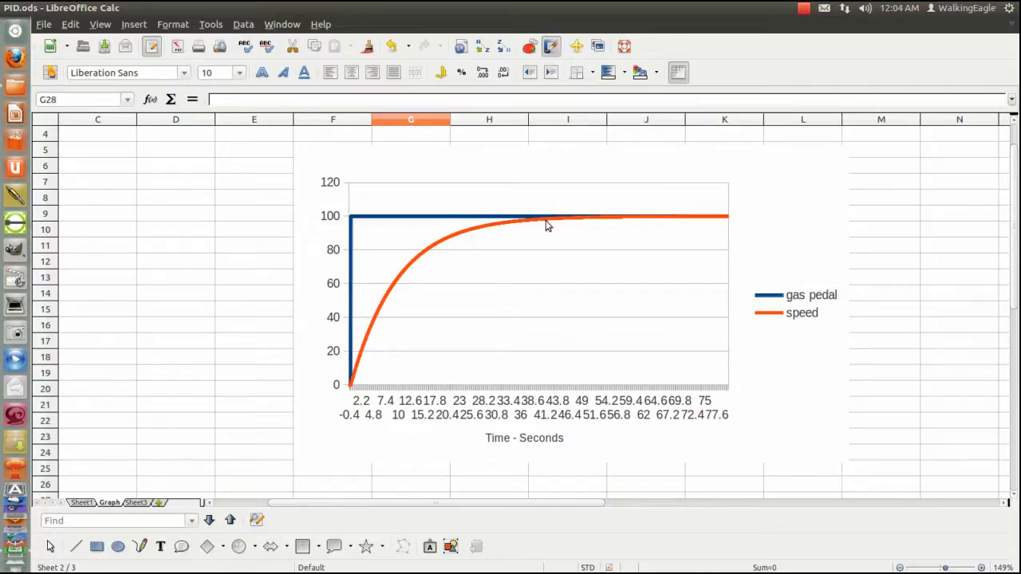
mouse_move(567, 276)
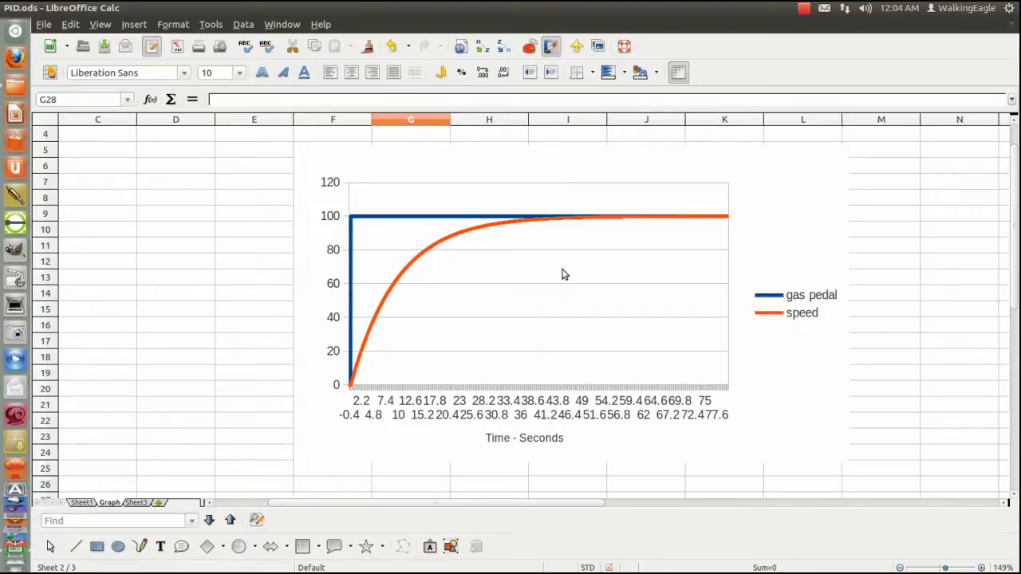
mouse_move(418, 274)
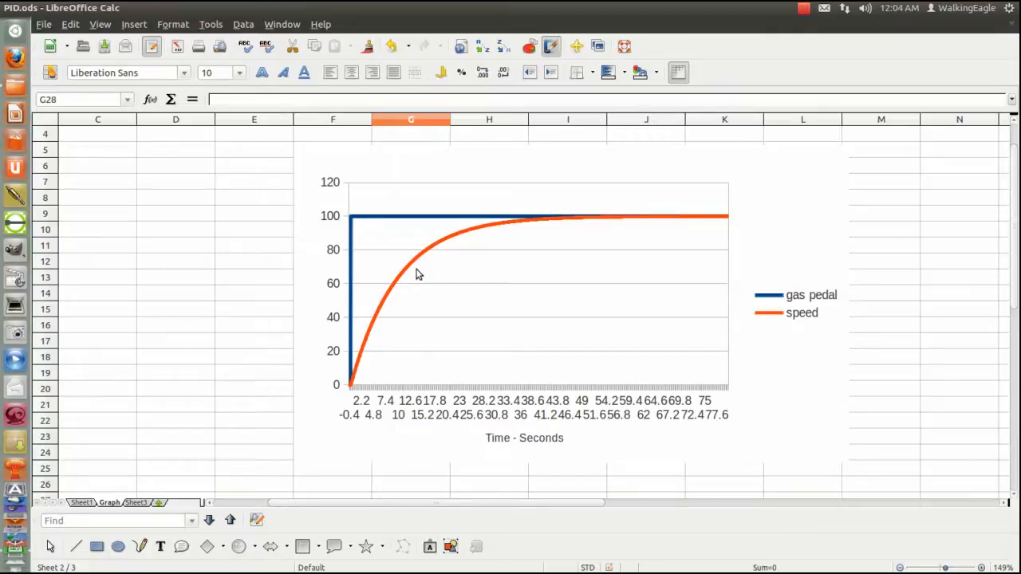
mouse_move(398, 278)
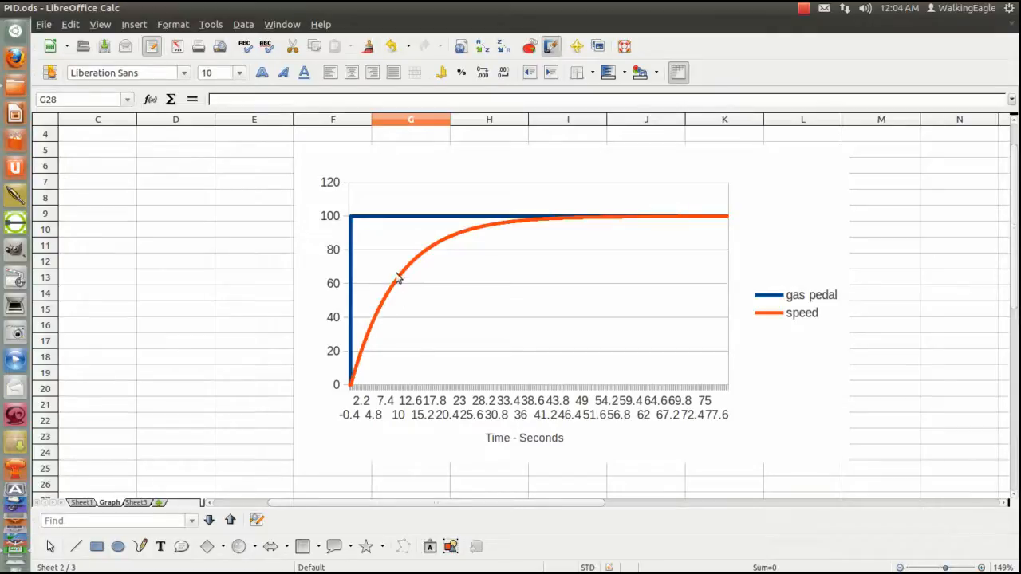
mouse_move(589, 220)
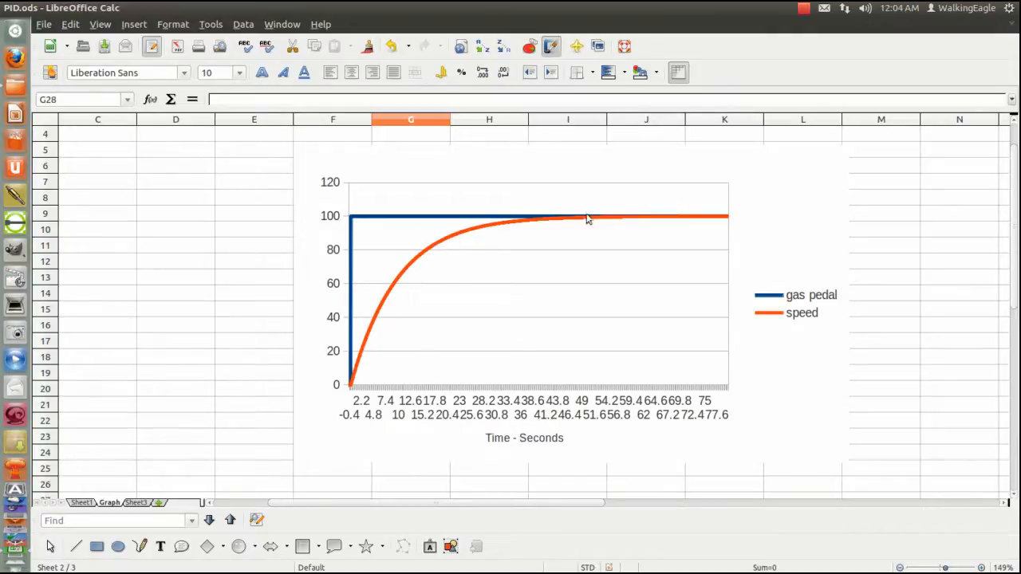
mouse_move(534, 204)
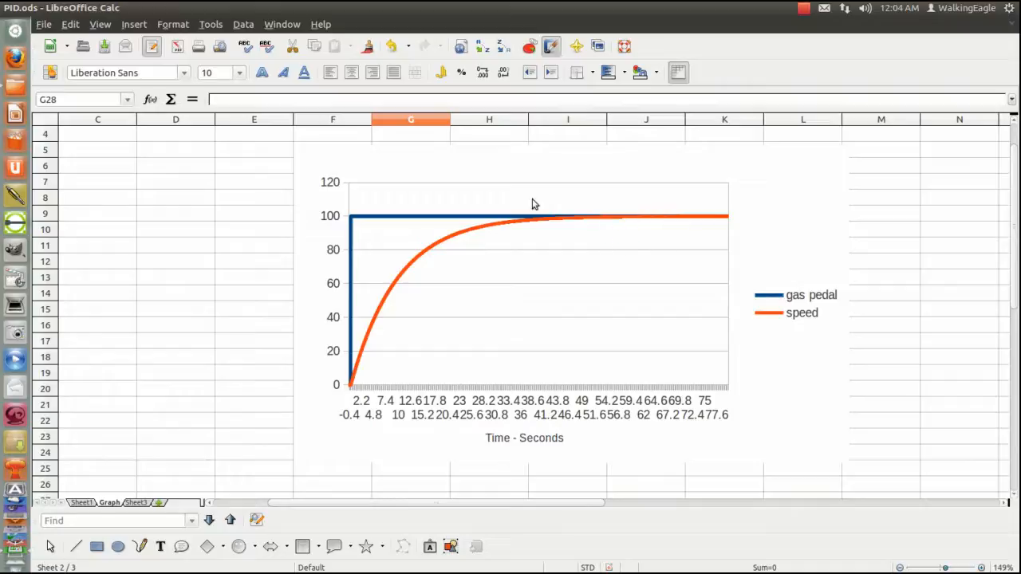
- Scroll over the Graph sheet to reveal the second chart below
scroll(up, 3)
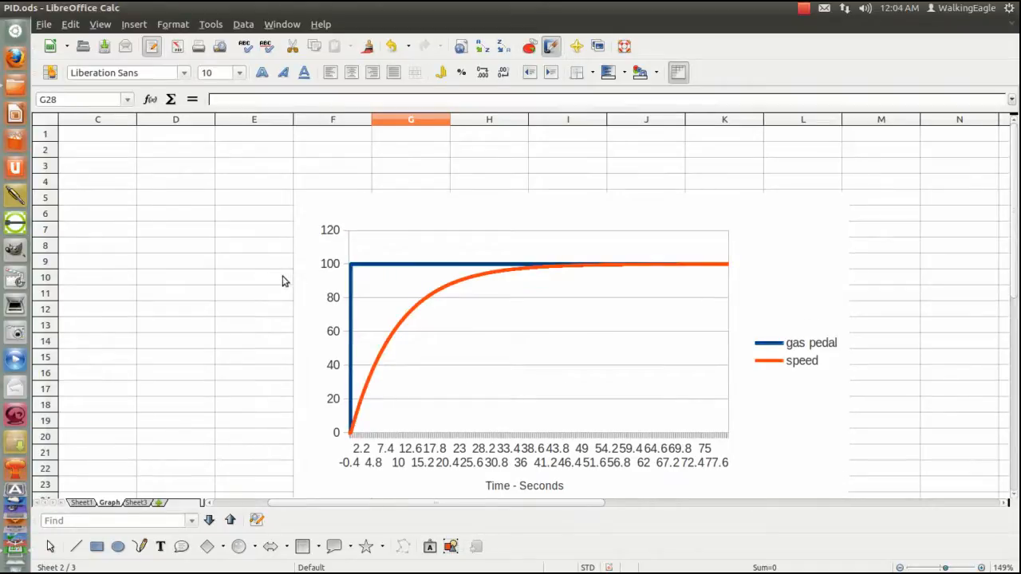
scroll(down, 3)
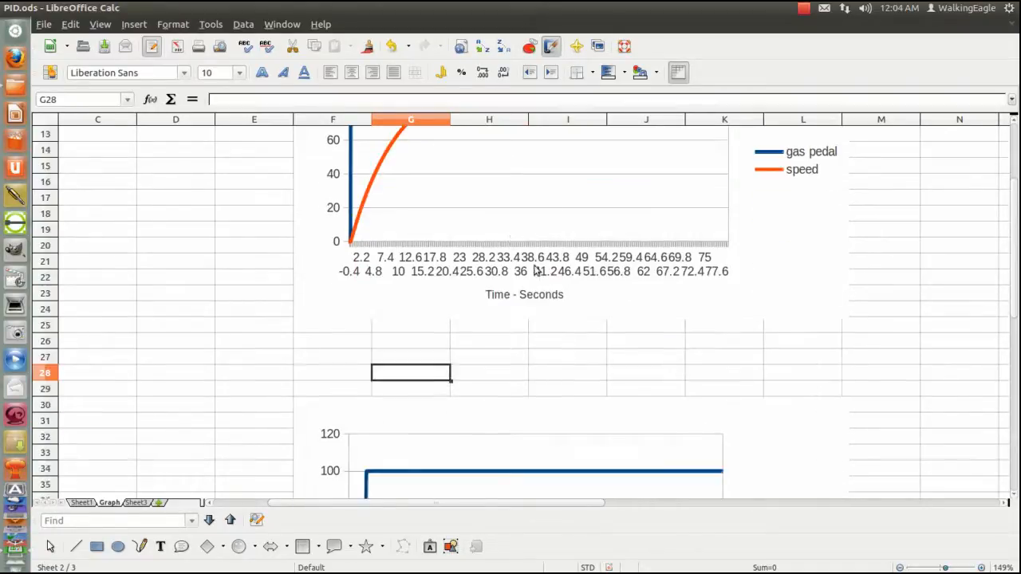
scroll(up, 3)
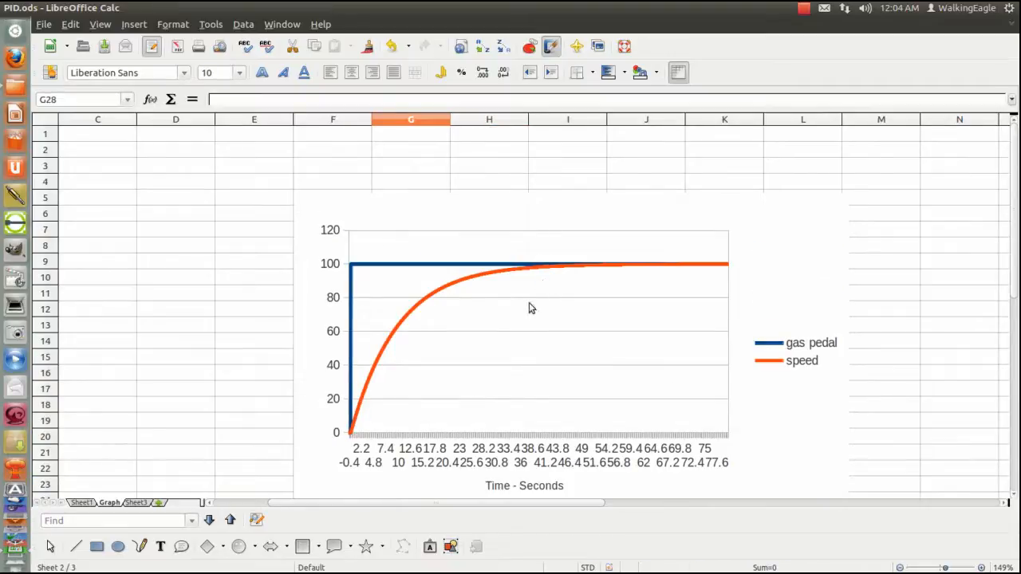
mouse_move(651, 270)
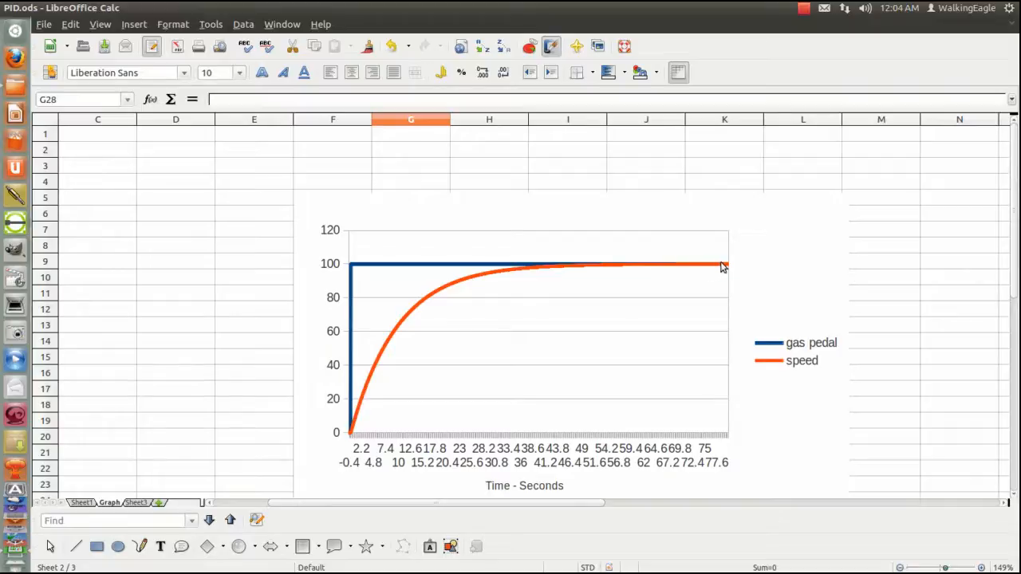
mouse_move(598, 263)
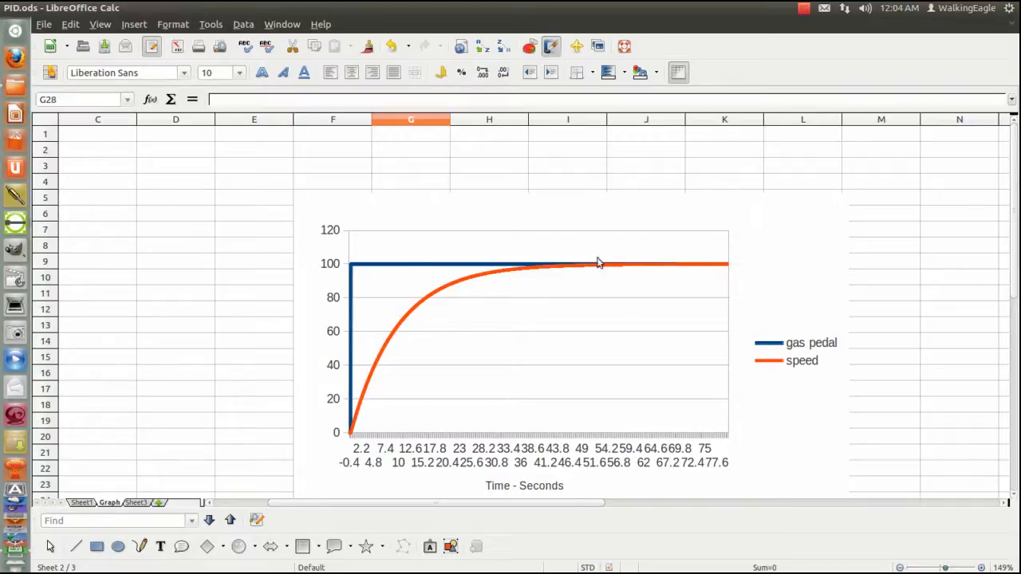
mouse_move(667, 344)
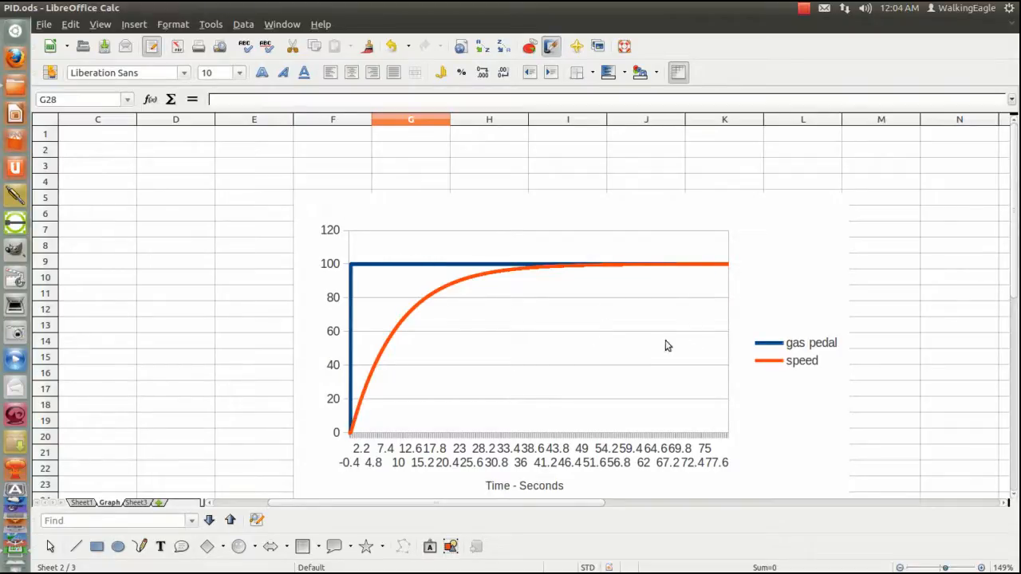
mouse_move(520, 452)
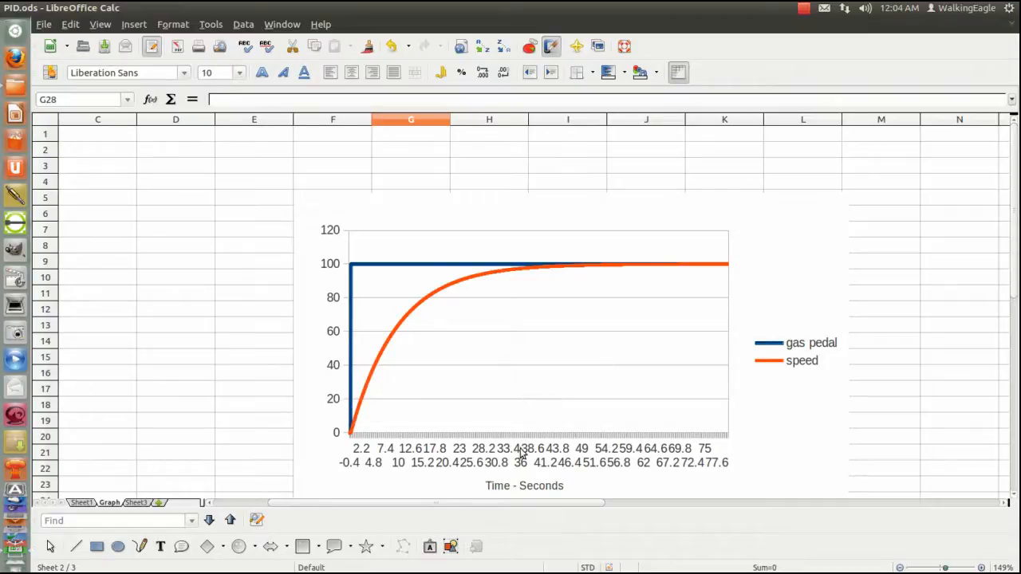
mouse_move(593, 469)
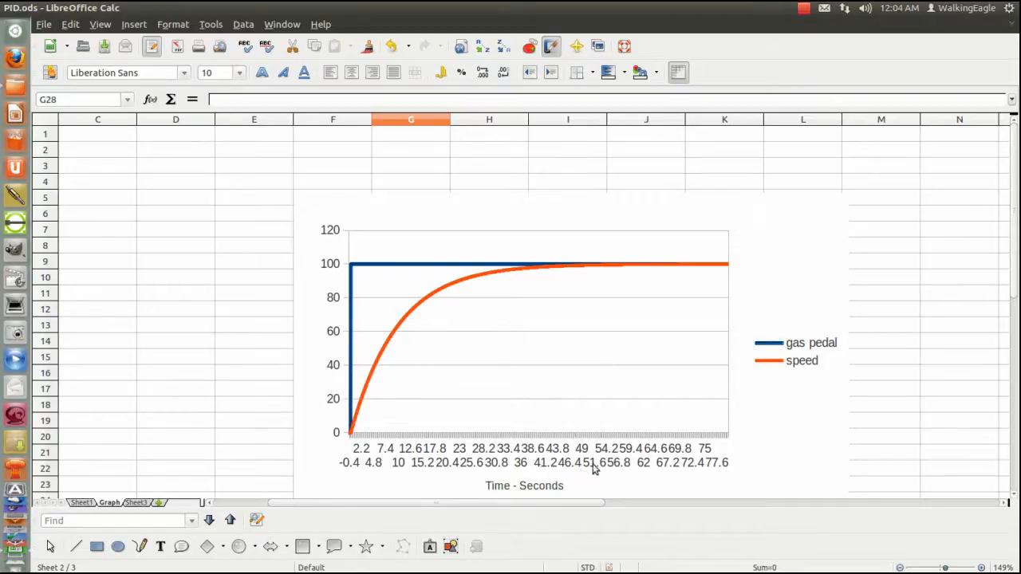
mouse_move(599, 459)
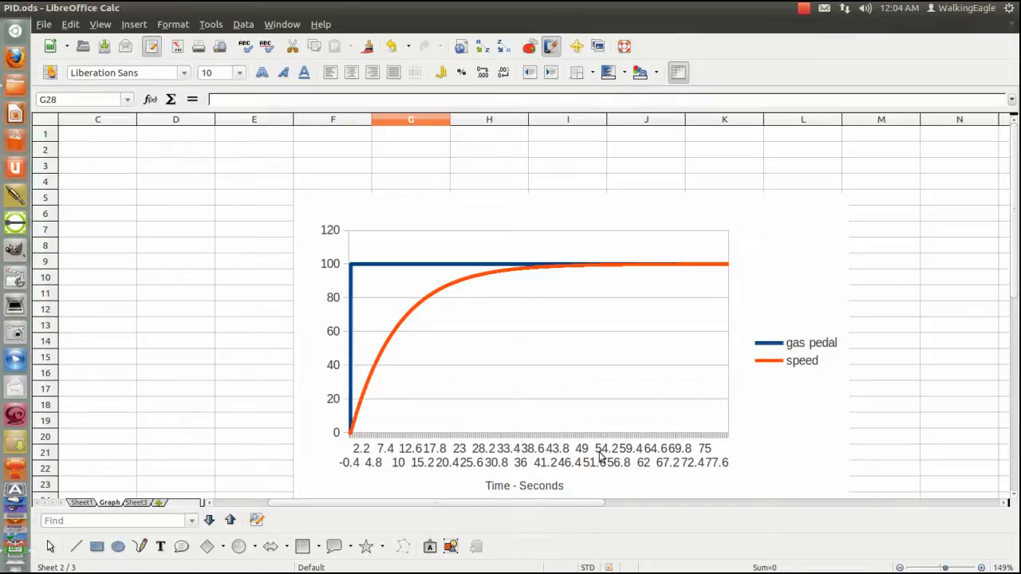
mouse_move(600, 268)
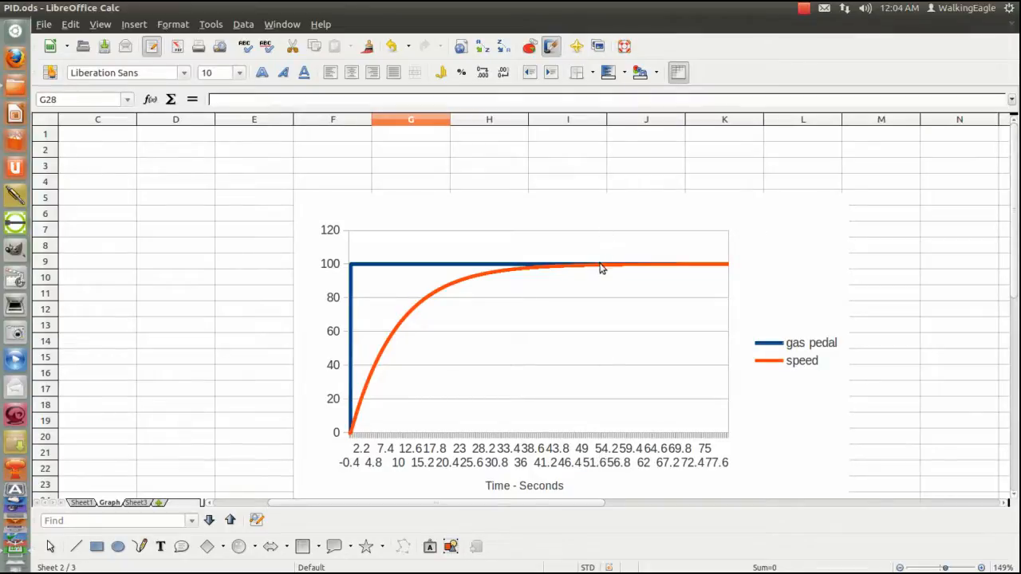
mouse_move(593, 278)
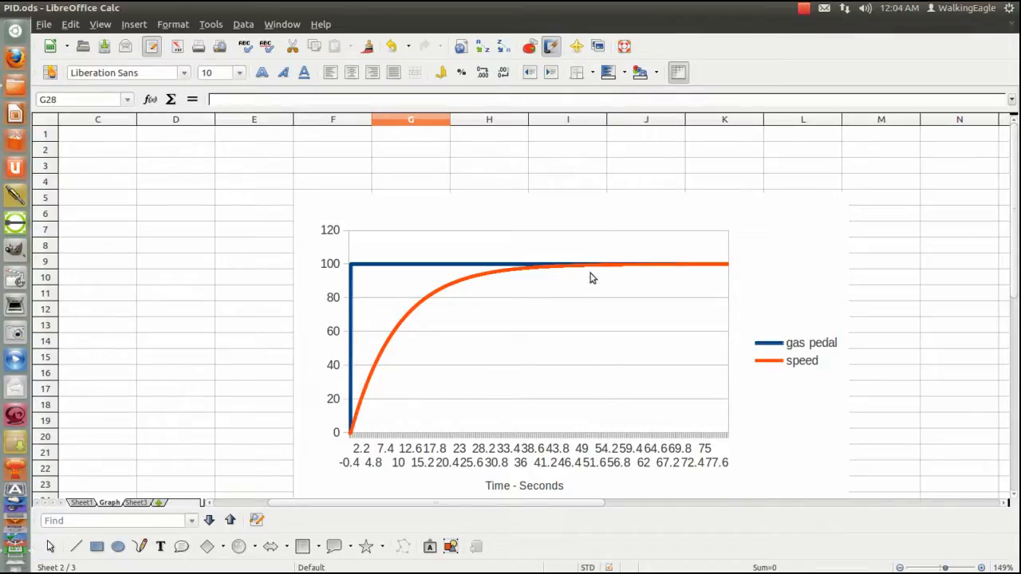
mouse_move(360, 343)
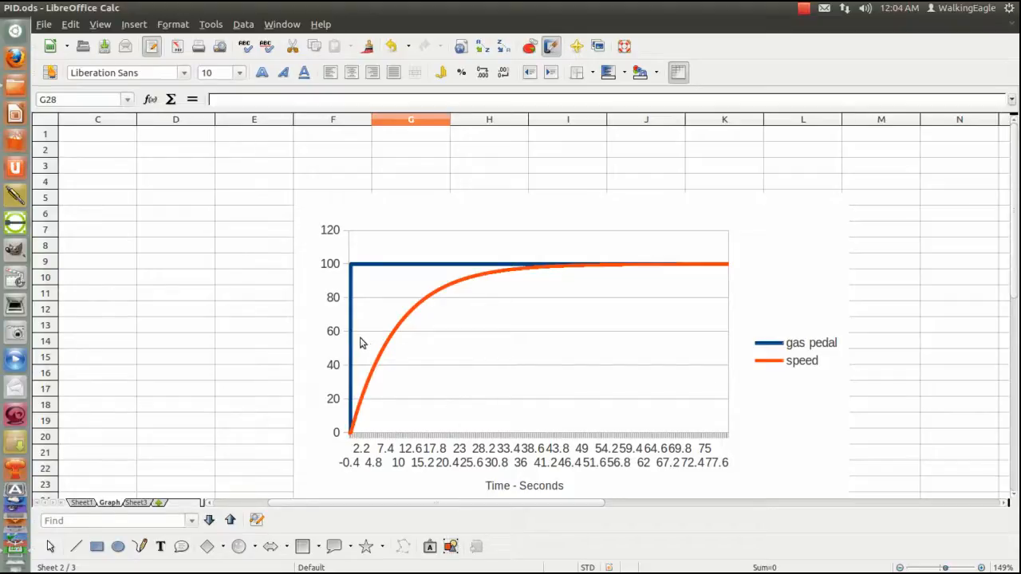
mouse_move(393, 336)
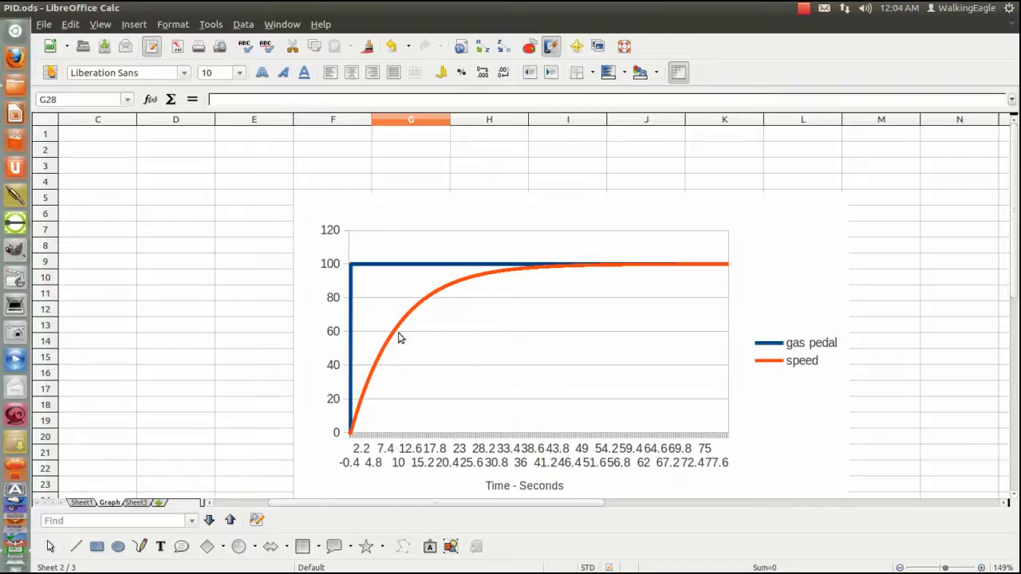
mouse_move(502, 354)
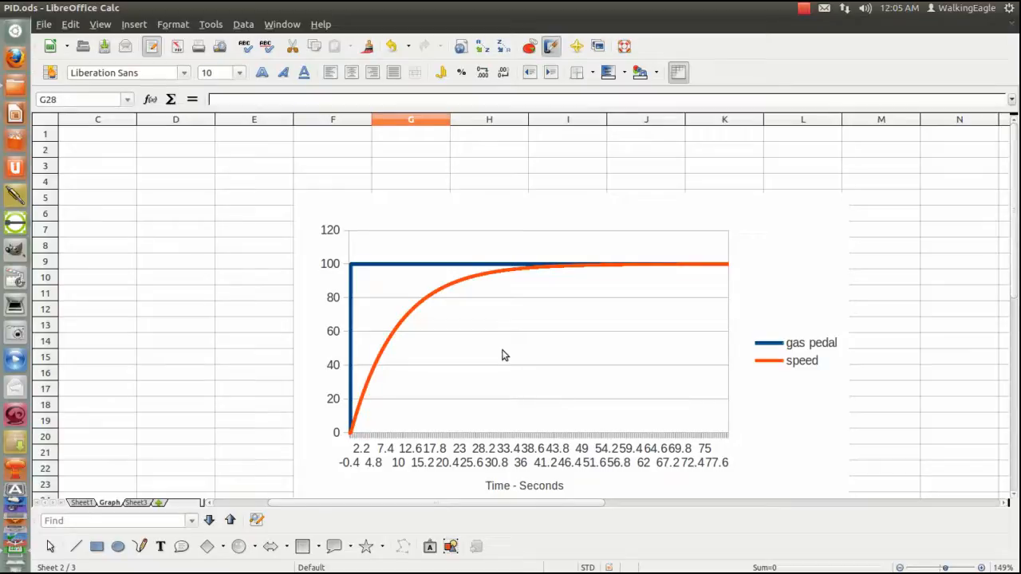
mouse_move(437, 290)
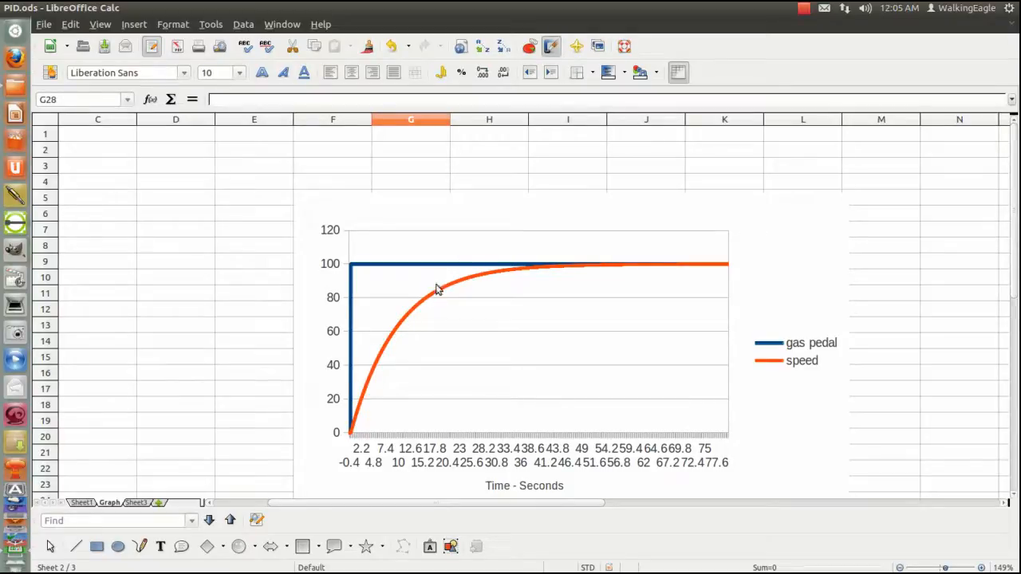
mouse_move(413, 305)
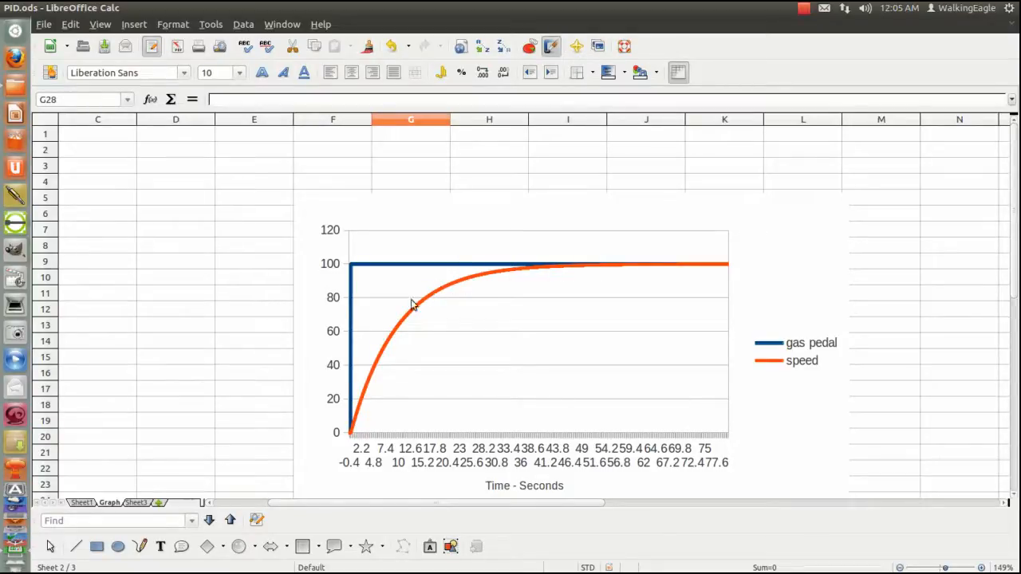
mouse_move(574, 387)
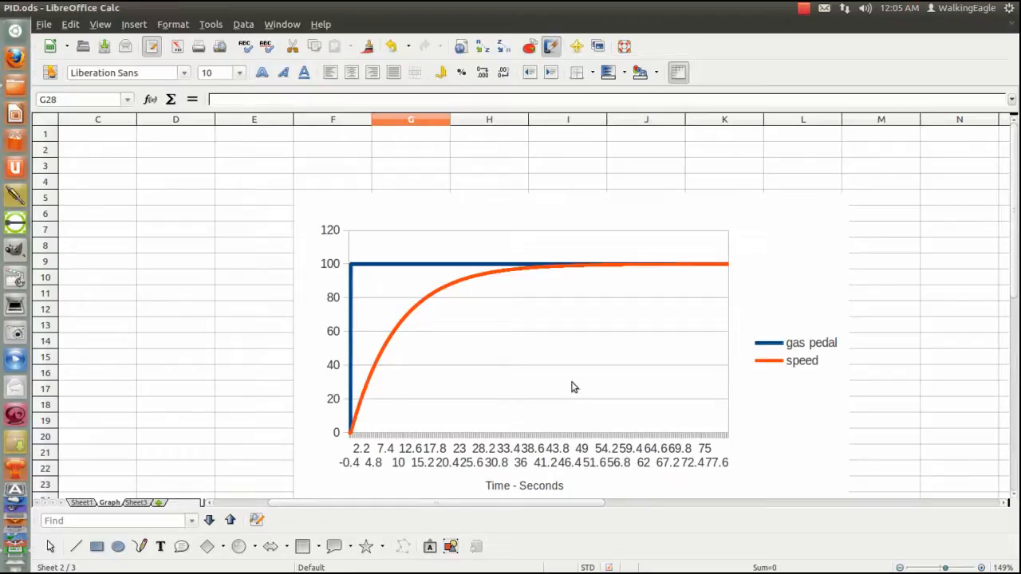
mouse_move(628, 287)
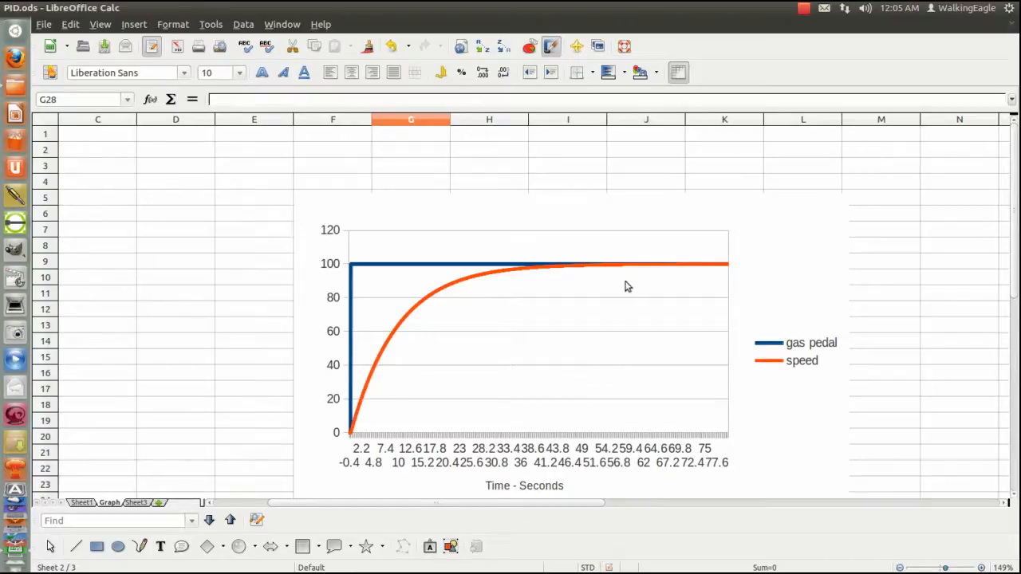
mouse_move(300, 179)
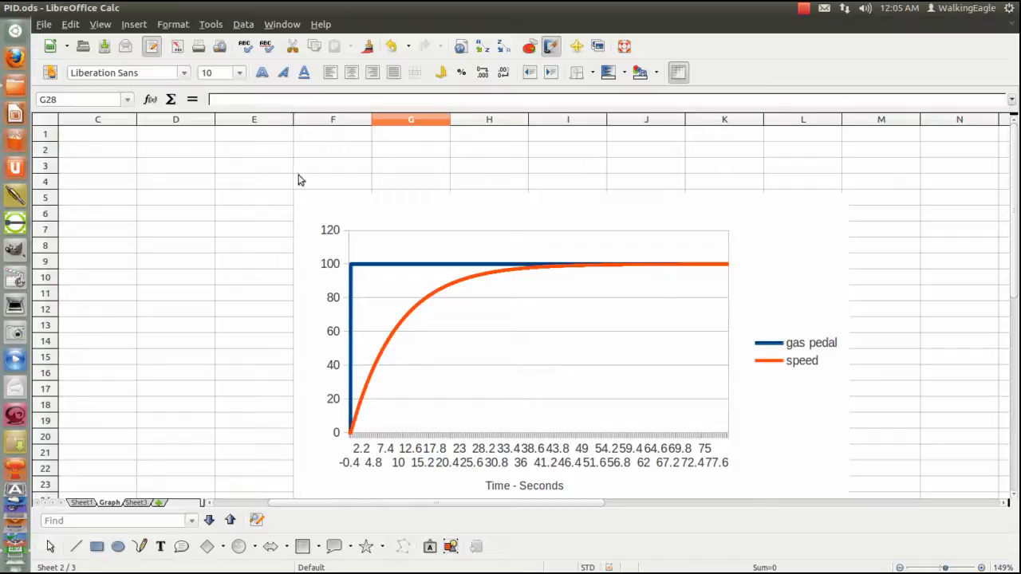
mouse_move(594, 306)
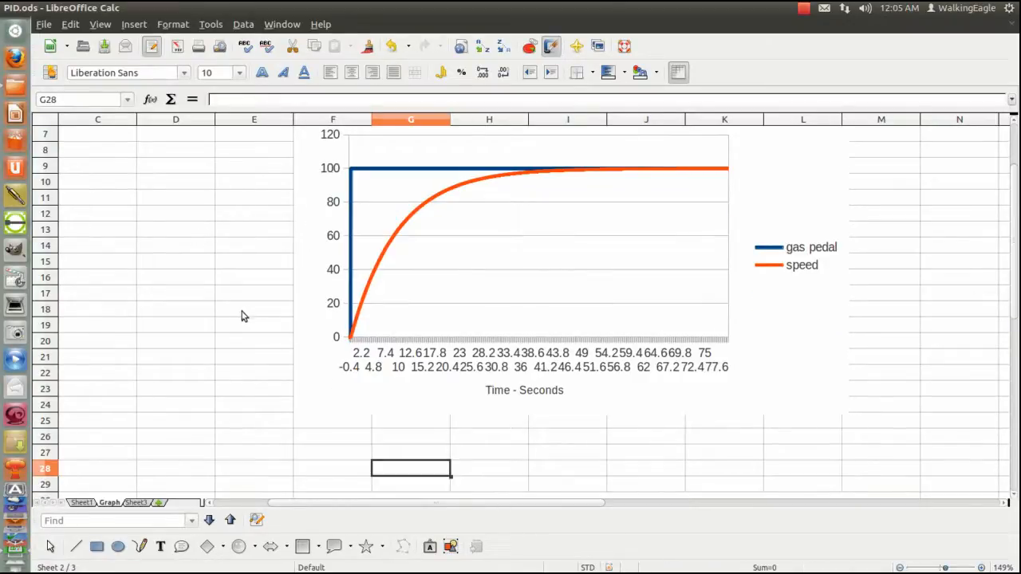
mouse_move(236, 322)
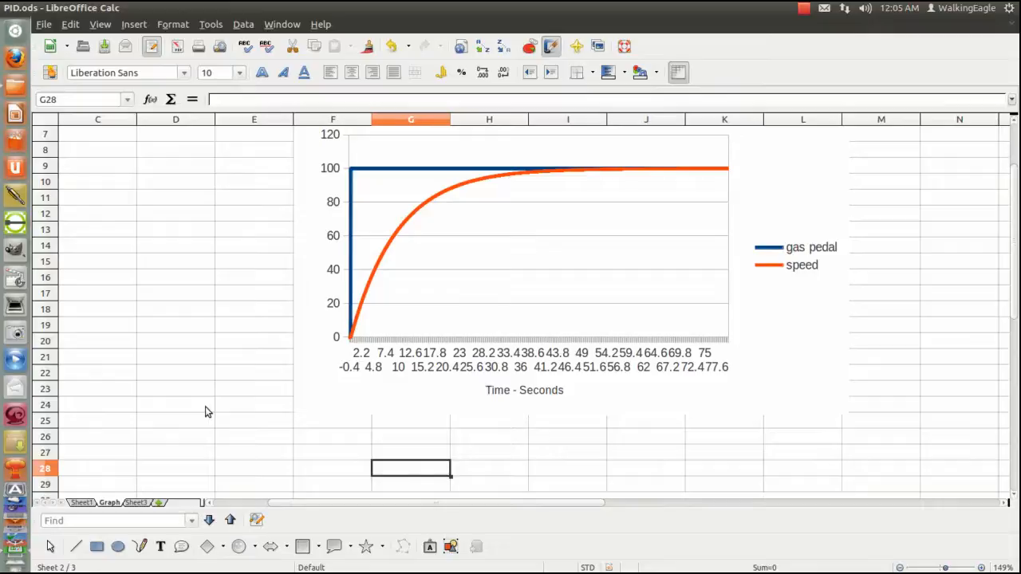
mouse_move(78, 300)
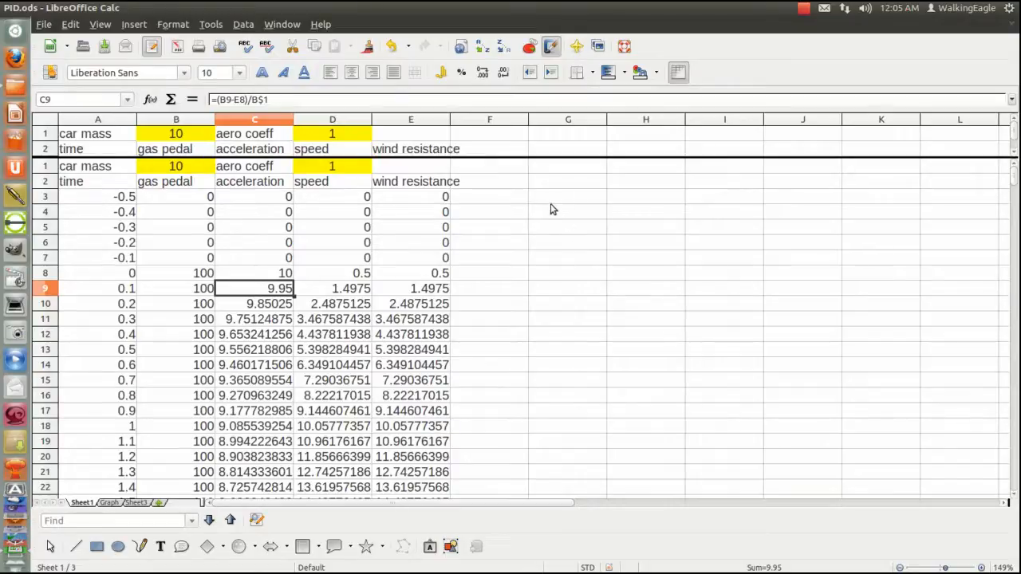
mouse_move(571, 153)
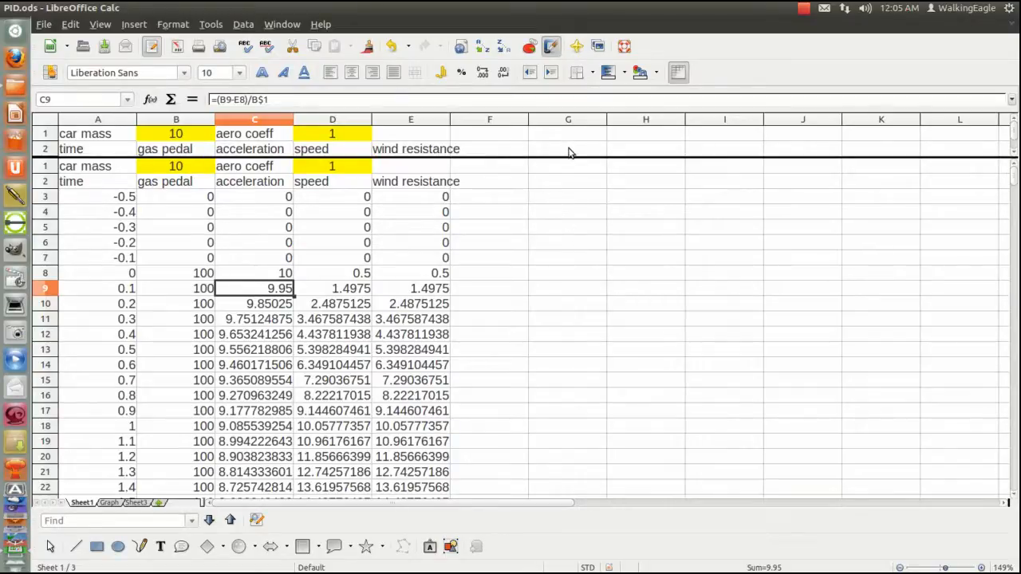